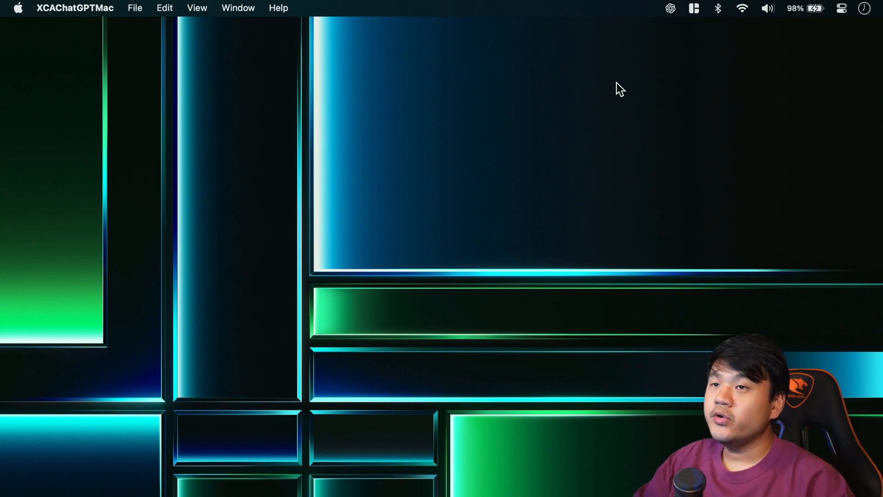
{"action": "mouse_move", "coordinate": [643, 78]}
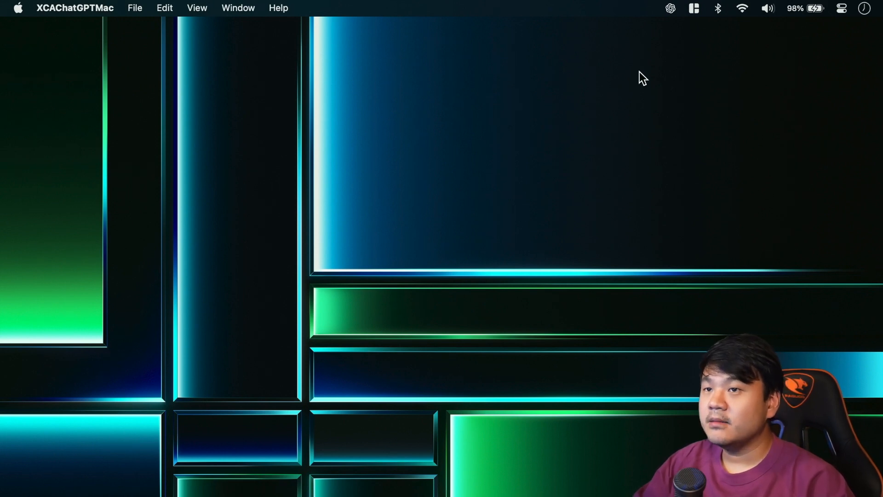
{"action": "mouse_move", "coordinate": [652, 58]}
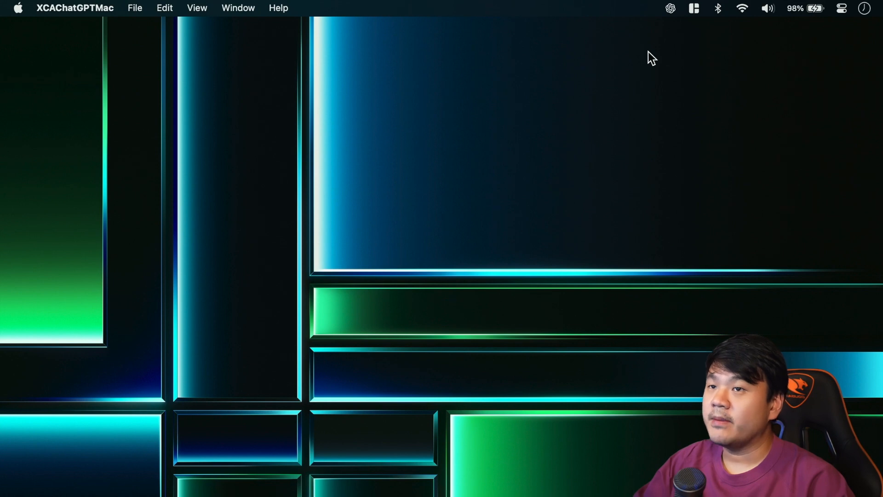
{"action": "mouse_move", "coordinate": [662, 18]}
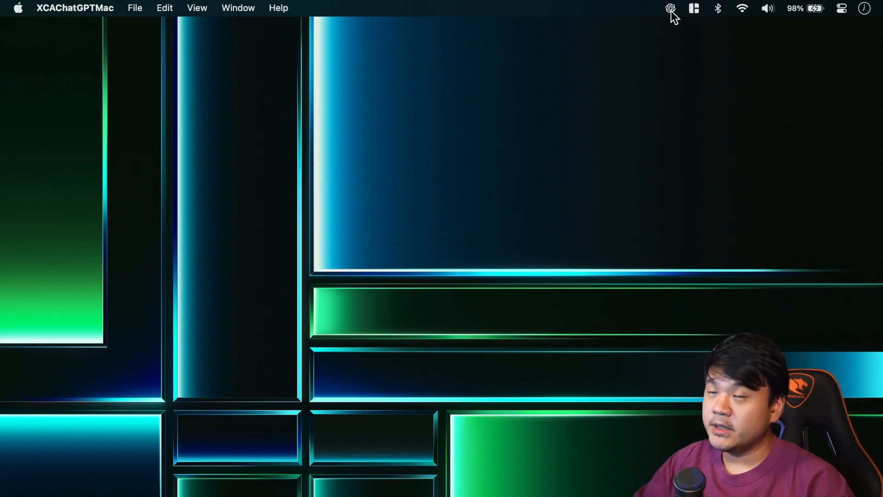
Step: Ask 'what is a recursion' from the menu-bar chat panel and get ChatGPT's answer
{"action": "left_click", "coordinate": [670, 9]}
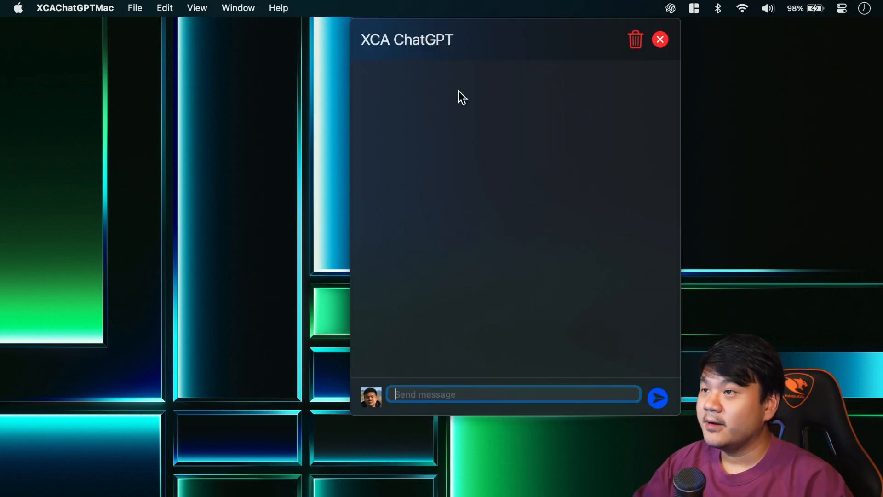
{"action": "mouse_move", "coordinate": [473, 297]}
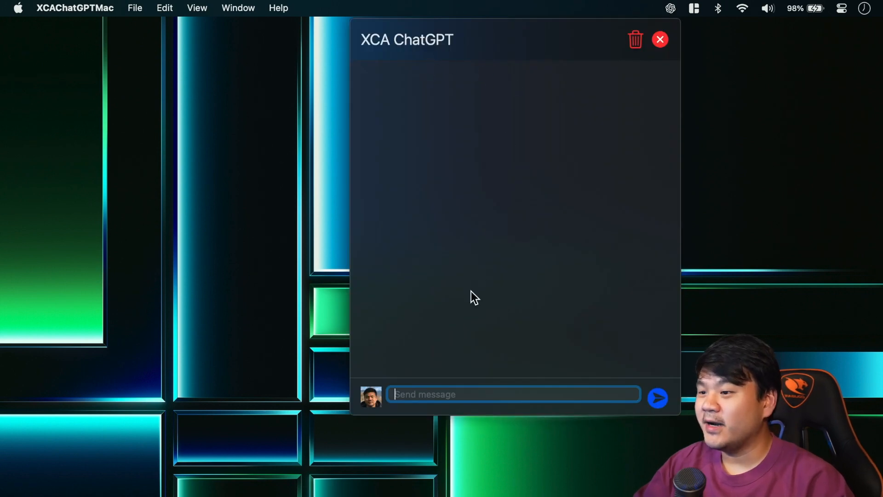
{"action": "mouse_move", "coordinate": [423, 86]}
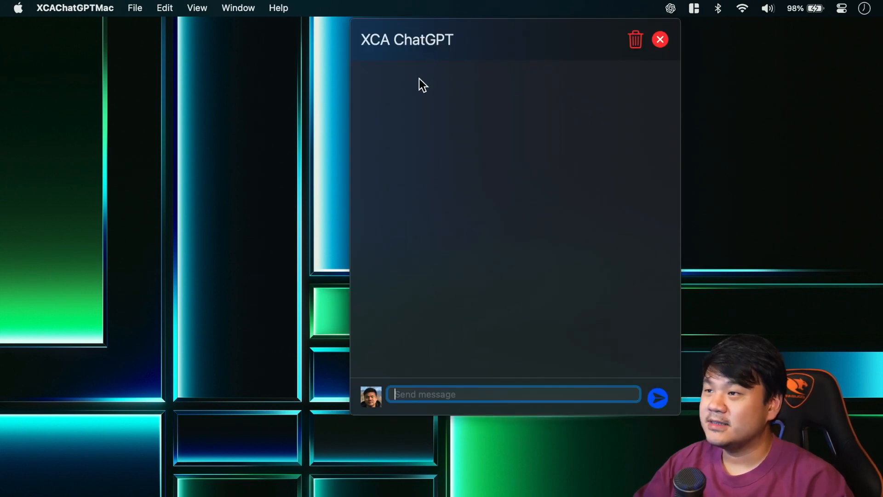
{"action": "mouse_move", "coordinate": [416, 390]}
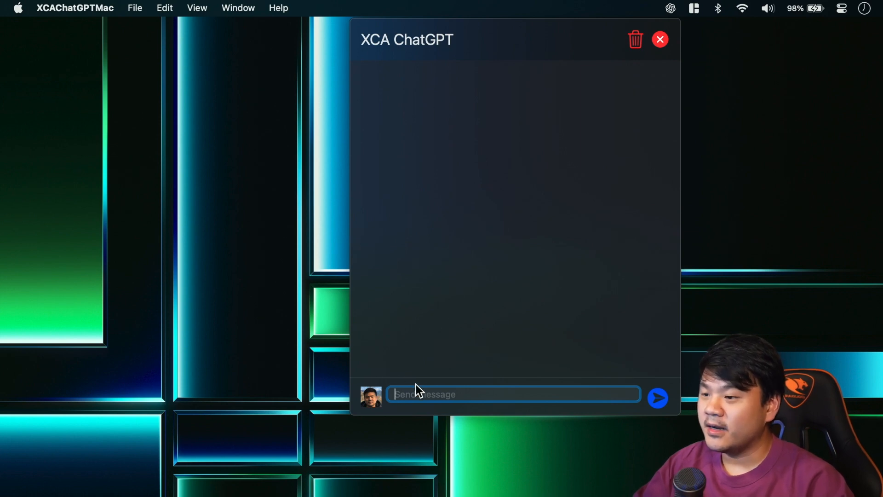
{"action": "mouse_move", "coordinate": [581, 414]}
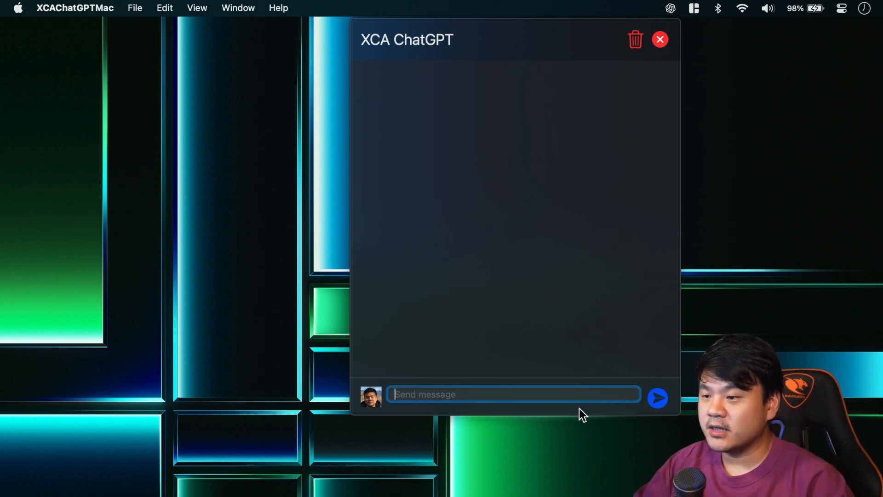
{"action": "type", "text": "what"}
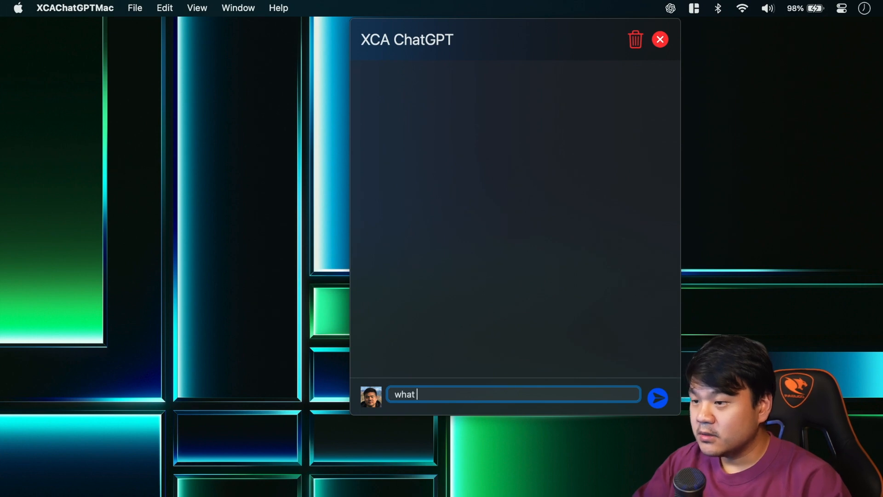
{"action": "type", "text": "is a recursion"}
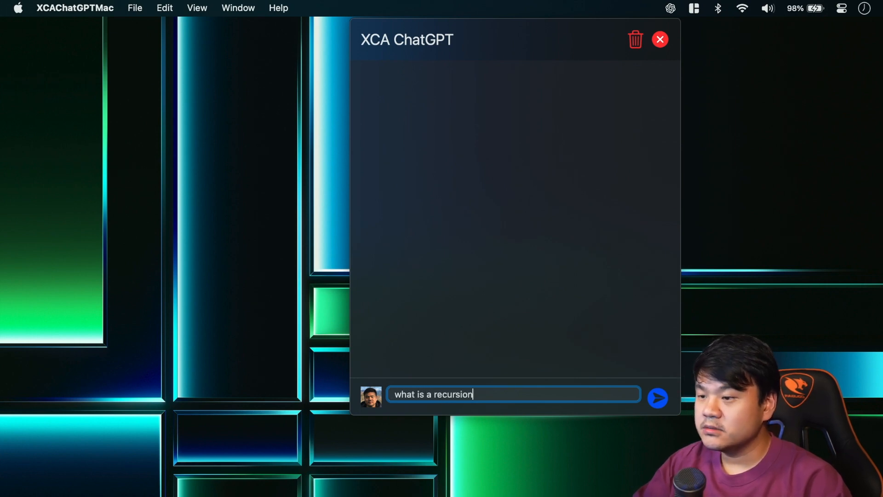
{"action": "left_click", "coordinate": [658, 399]}
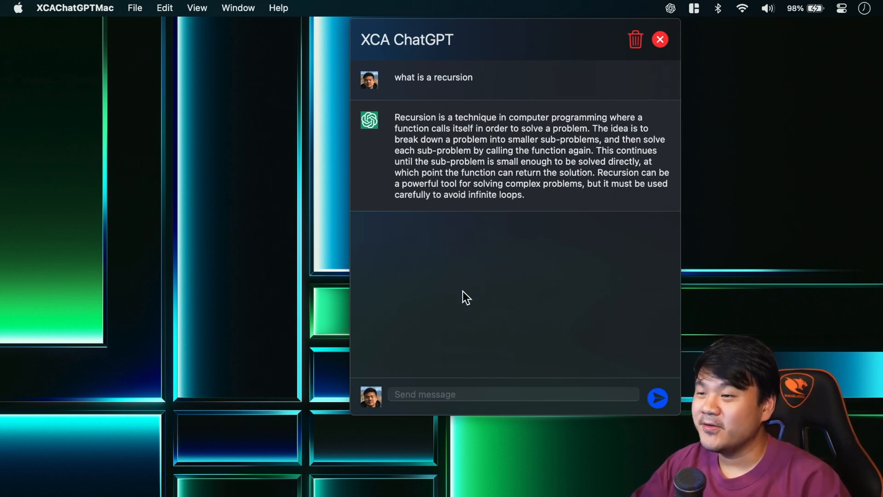
{"action": "mouse_move", "coordinate": [635, 42]}
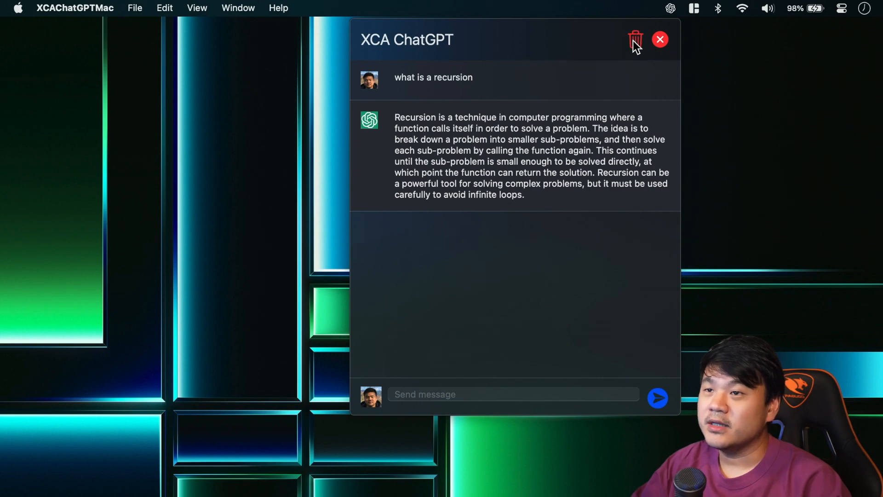
{"action": "mouse_move", "coordinate": [641, 40]}
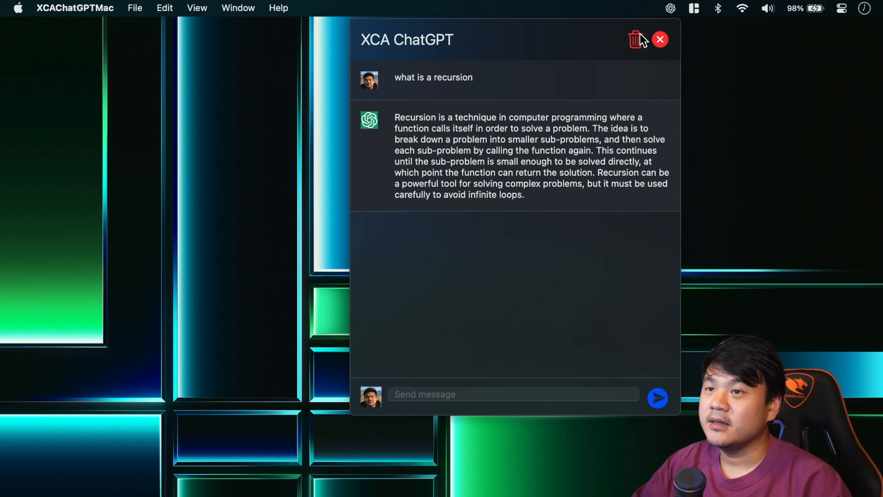
Step: Clear the conversation with the trash button, then quit via the red X button
{"action": "left_click", "coordinate": [635, 39]}
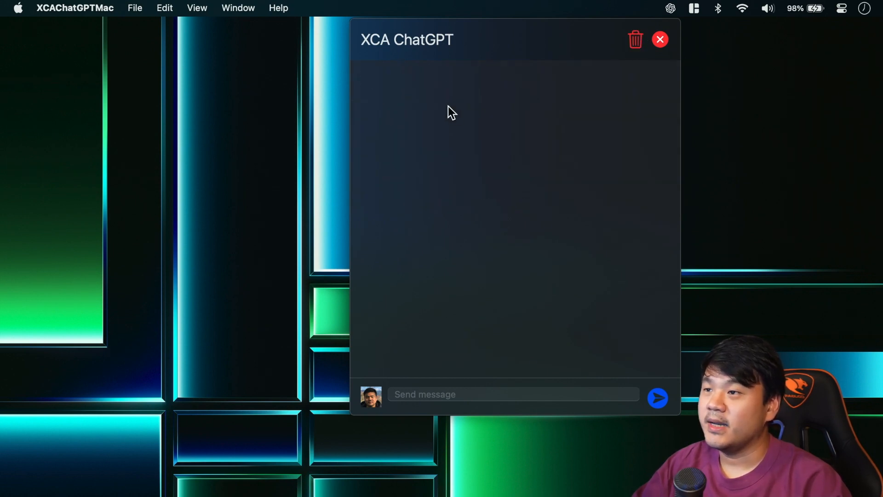
{"action": "mouse_move", "coordinate": [660, 39]}
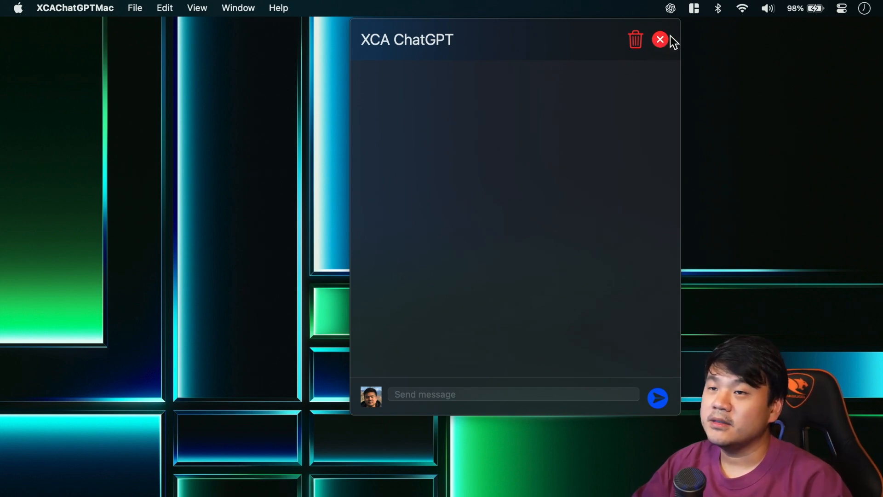
{"action": "mouse_move", "coordinate": [668, 46]}
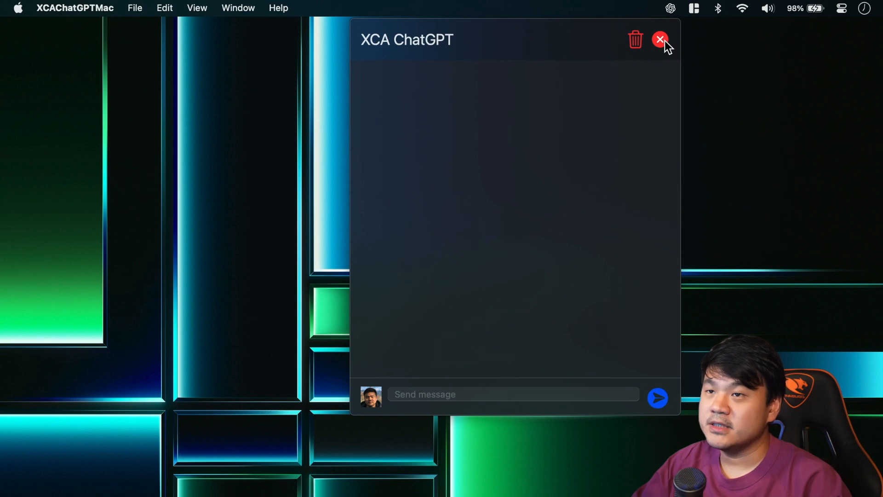
{"action": "left_click", "coordinate": [661, 39]}
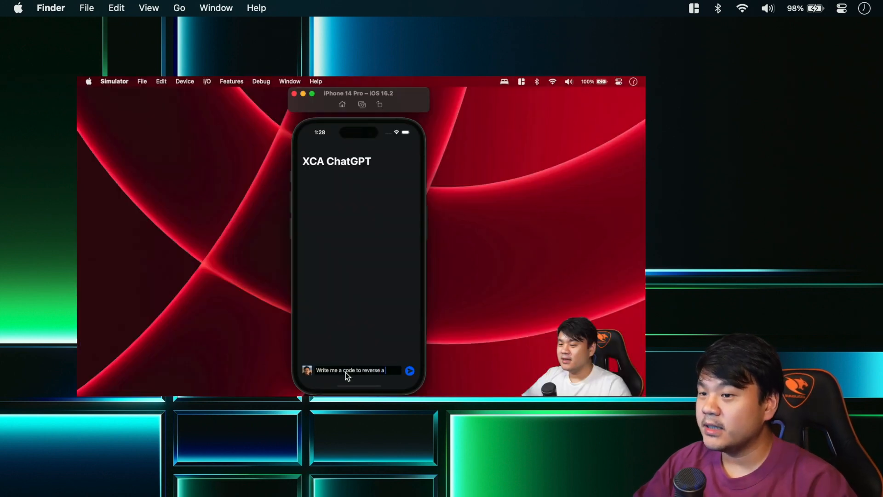
Step: Send 'Write me a code to reverse a linked list in Swift' from the iPhone app
{"action": "type", "text": "linked list in"}
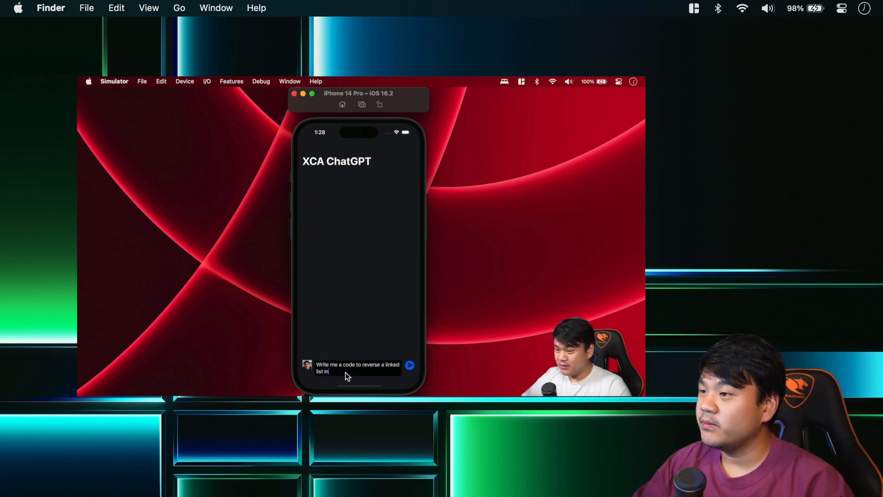
{"action": "type", "text": "Swift"}
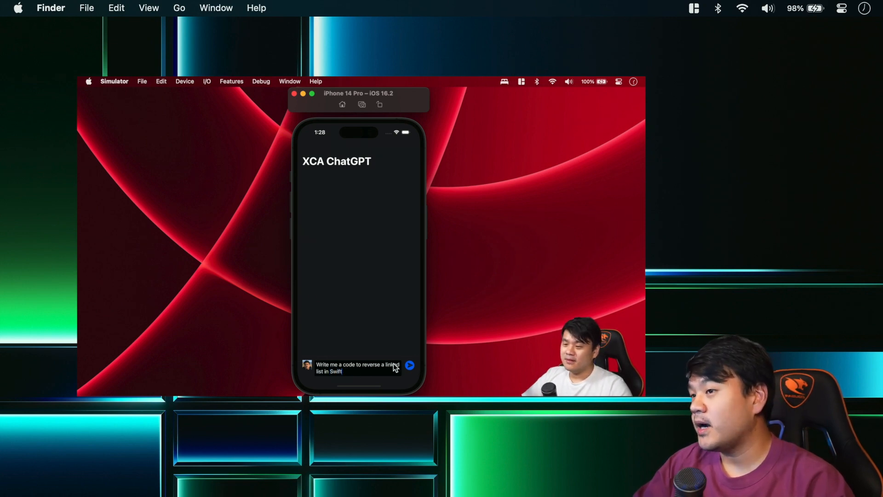
{"action": "left_click", "coordinate": [409, 365]}
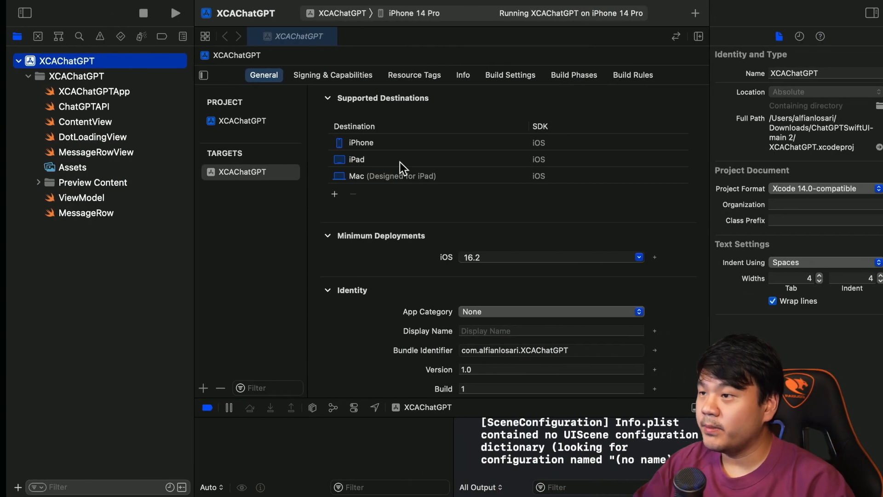
{"action": "left_click", "coordinate": [92, 137]}
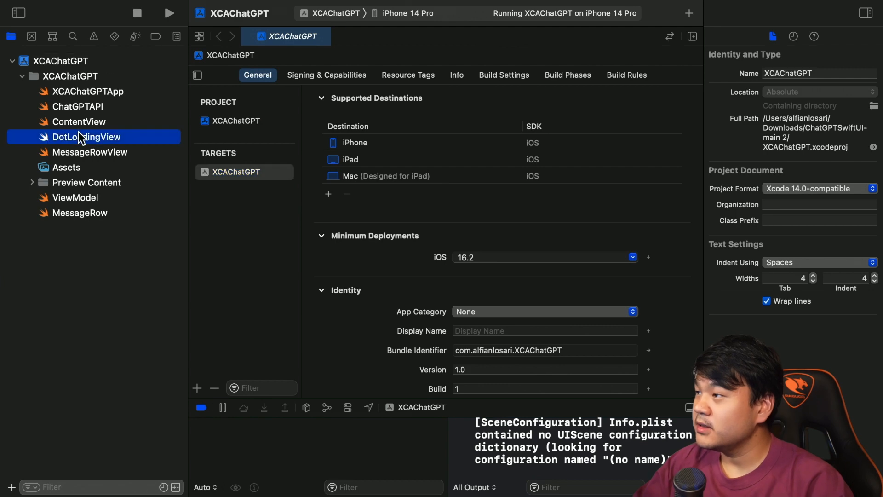
{"action": "left_click", "coordinate": [88, 91]}
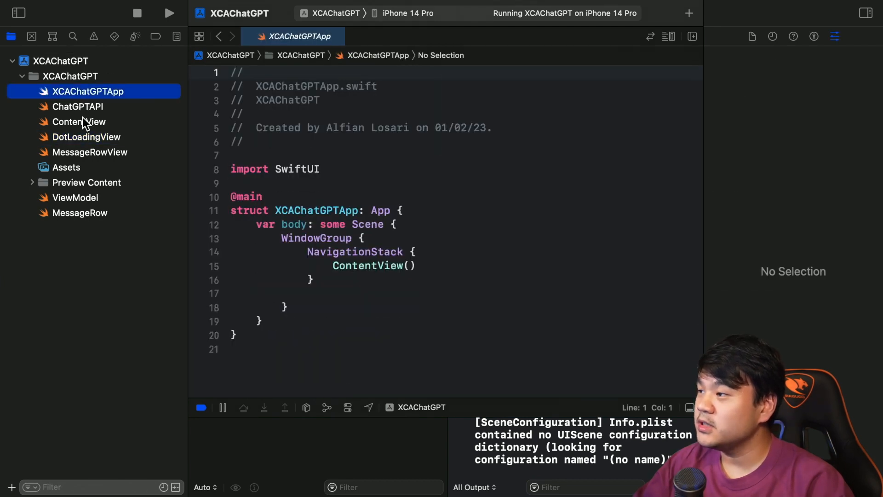
{"action": "left_click", "coordinate": [87, 136]}
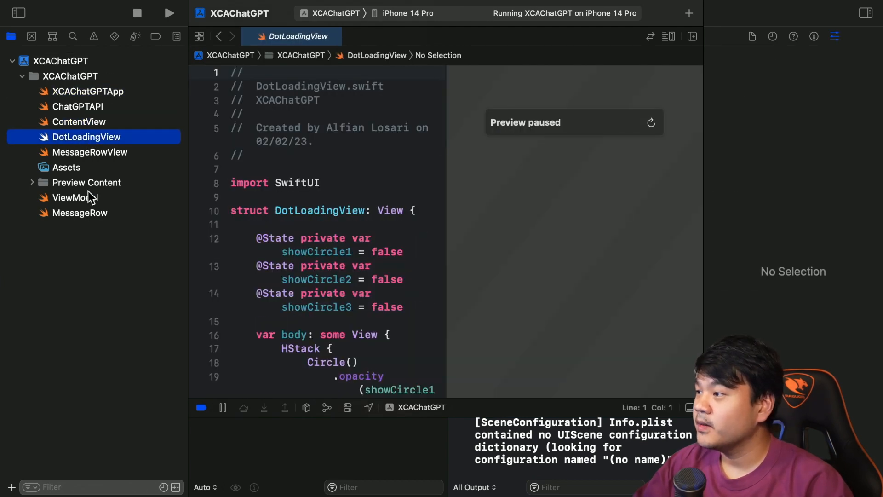
{"action": "left_click", "coordinate": [73, 197]}
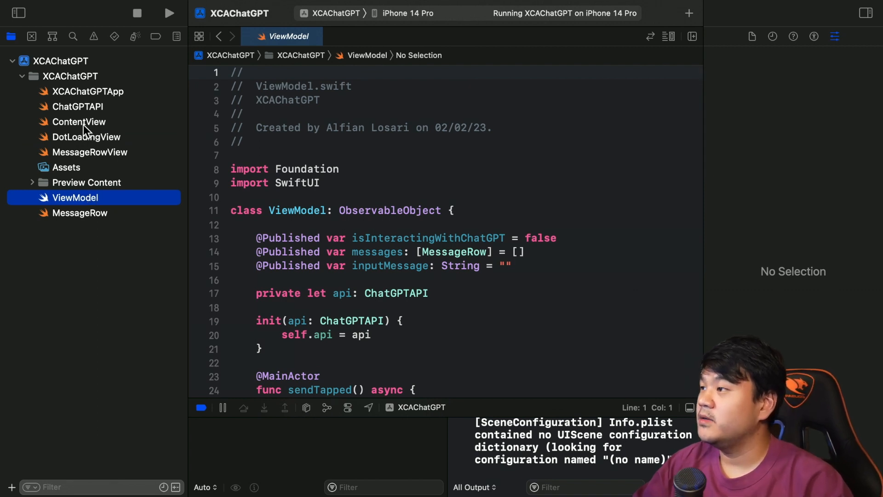
{"action": "left_click", "coordinate": [88, 91]}
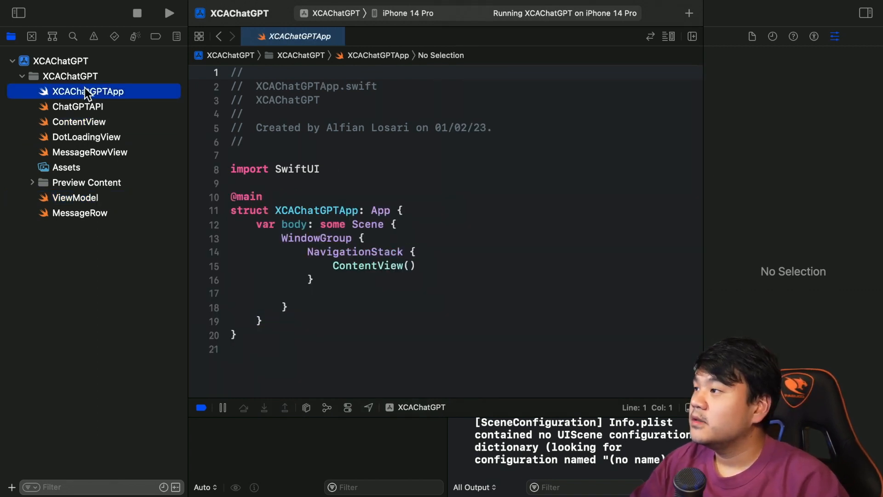
{"action": "left_click", "coordinate": [71, 77]}
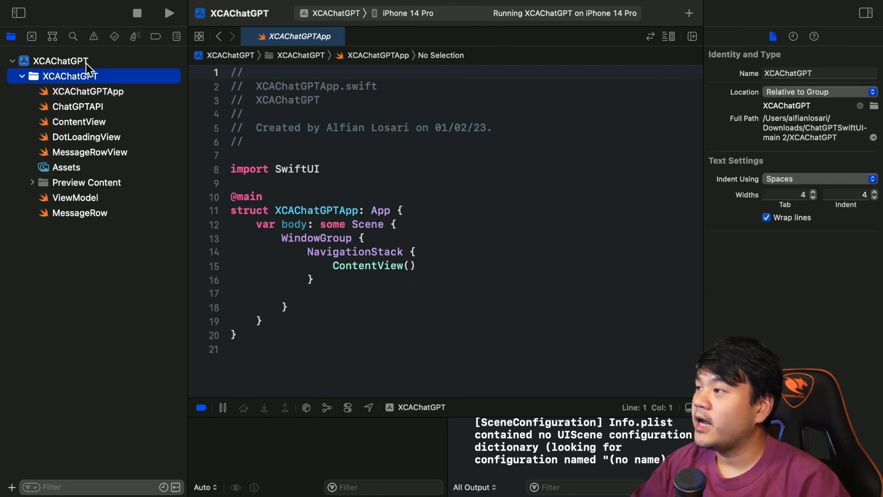
{"action": "left_click", "coordinate": [62, 61]}
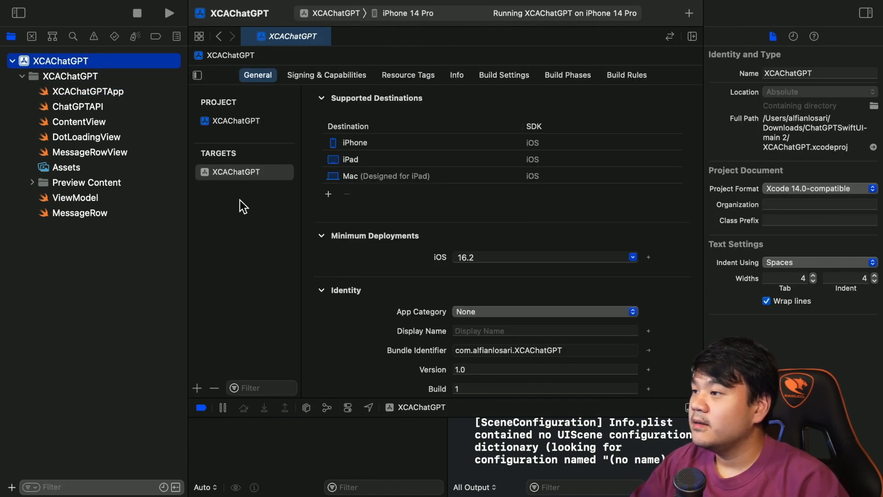
{"action": "left_click", "coordinate": [237, 172]}
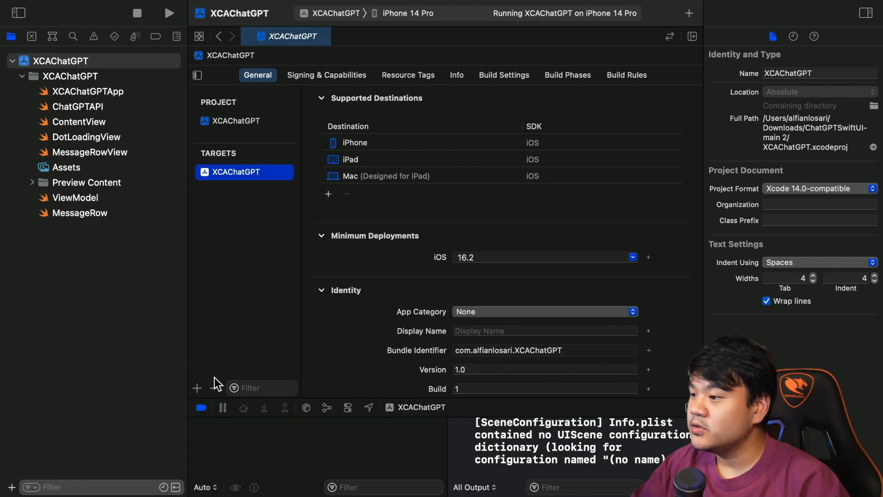
Step: Start a new target and choose the macOS App template
{"action": "left_click", "coordinate": [197, 387]}
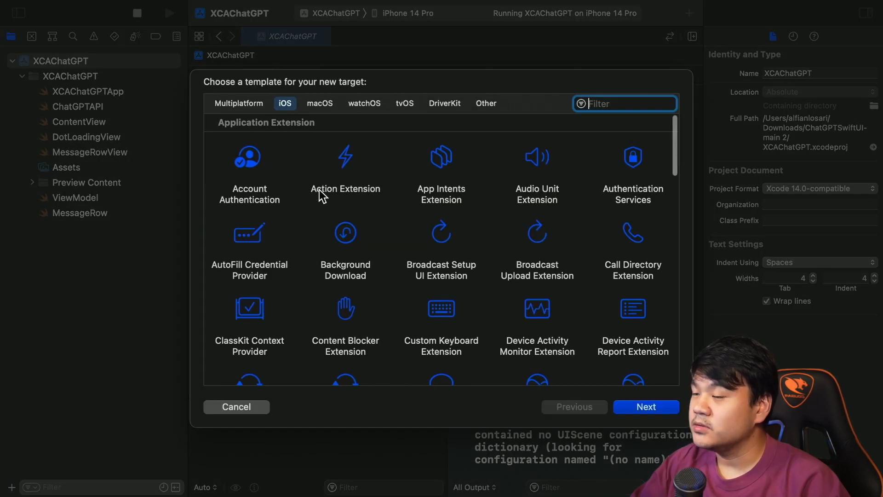
{"action": "left_click", "coordinate": [319, 103]}
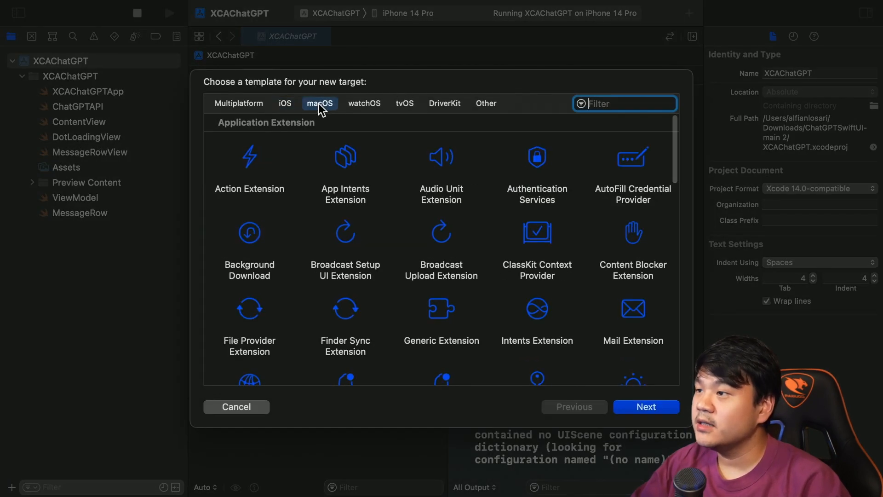
{"action": "type", "text": "ap"}
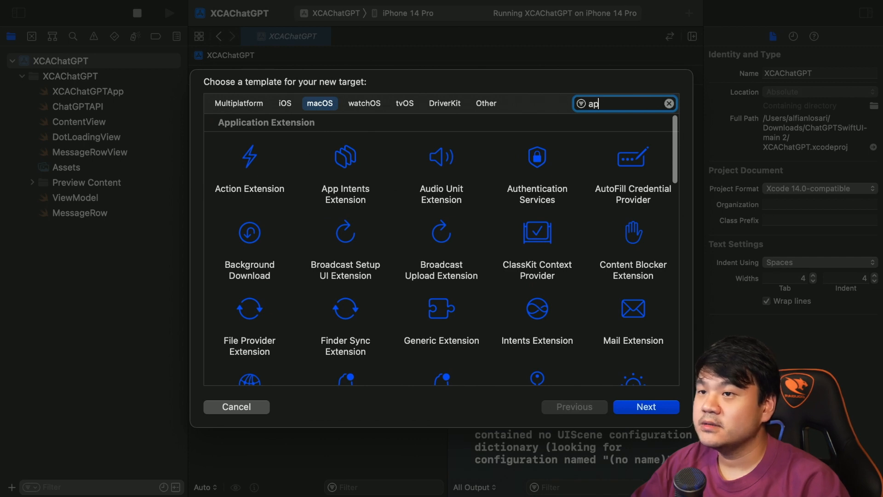
{"action": "type", "text": "p"}
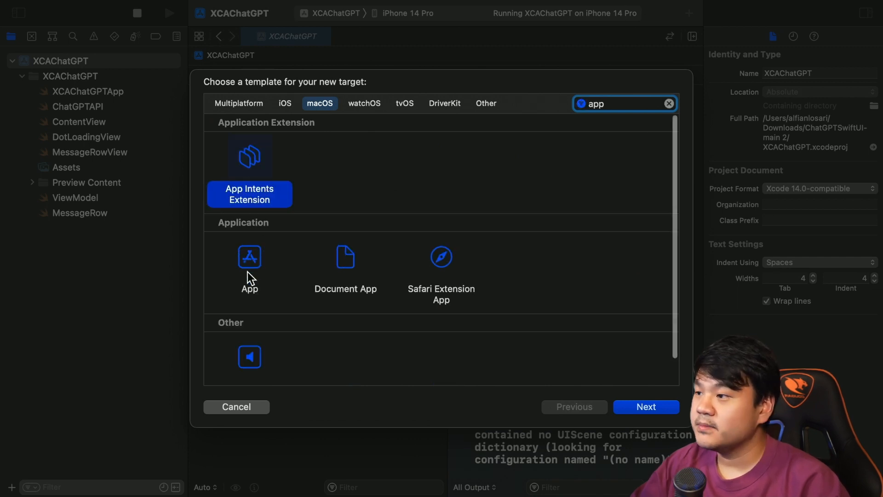
{"action": "left_click", "coordinate": [646, 406]}
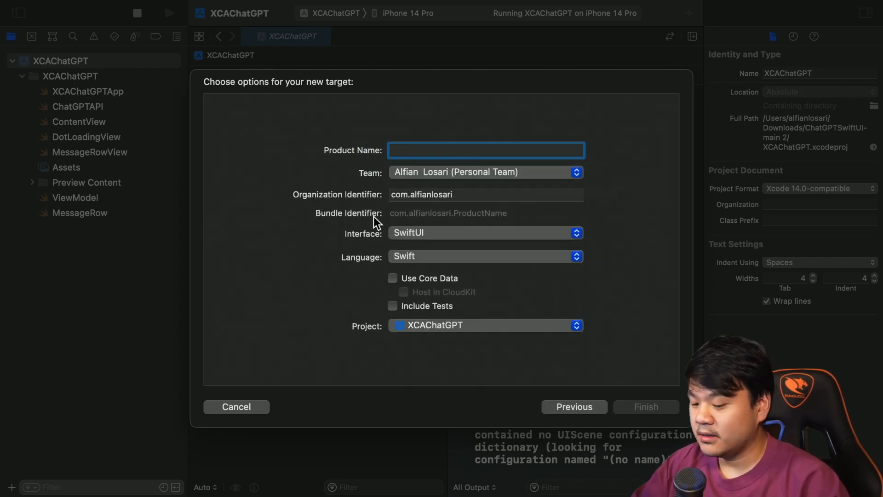
Step: Name the product XCAChatGPTMac and finish creating the target
{"action": "type", "text": "XCAGh"}
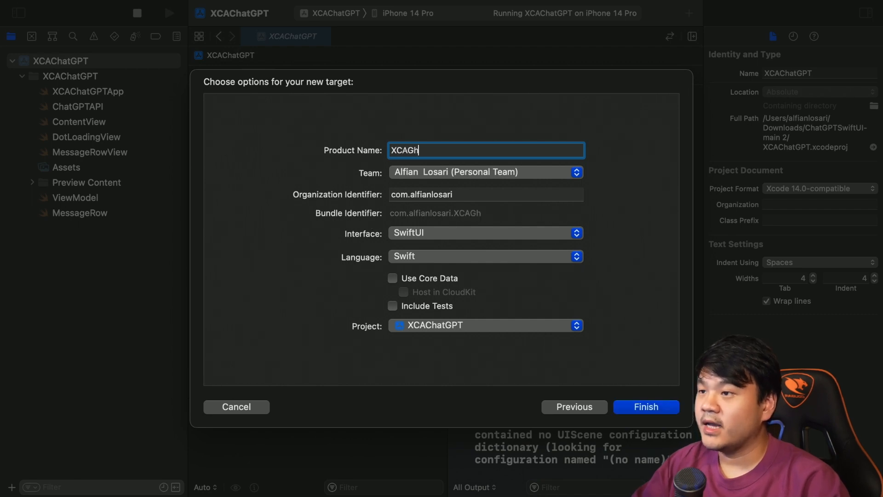
{"action": "type", "text": "XCAChatGP"}
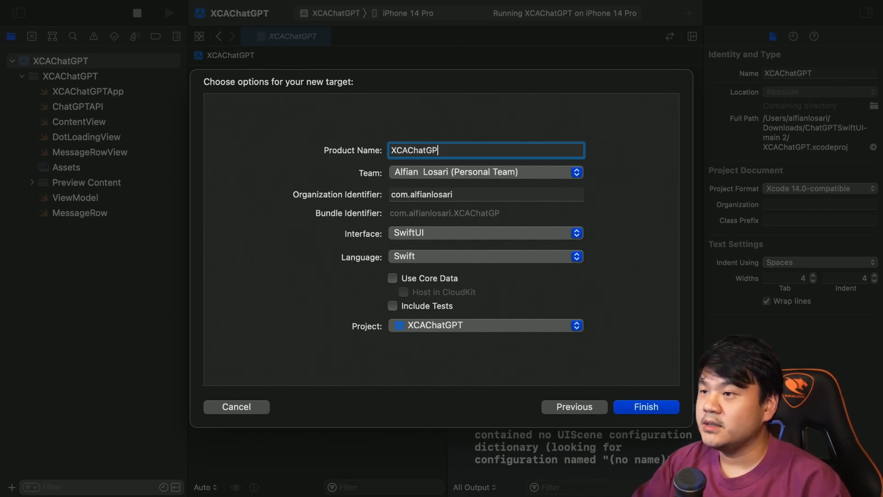
{"action": "type", "text": "TMac"}
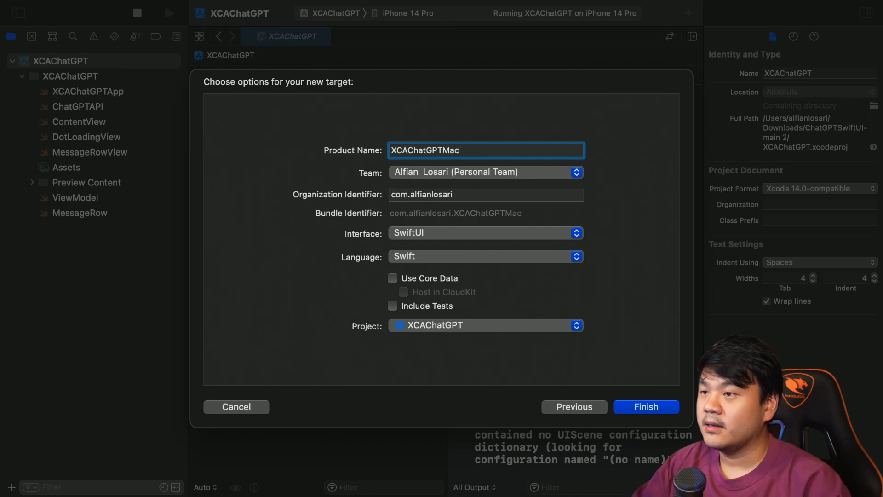
{"action": "left_click", "coordinate": [646, 407]}
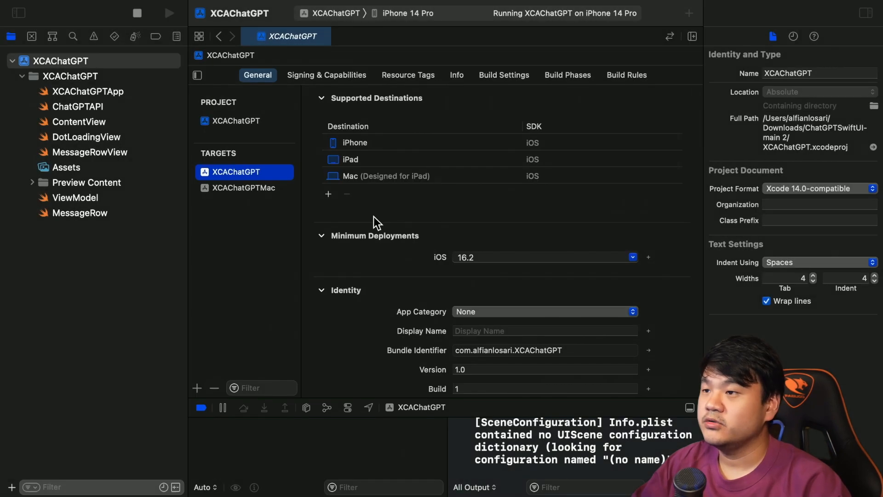
Step: Create a new group named Shared under the project root
{"action": "left_click", "coordinate": [243, 188]}
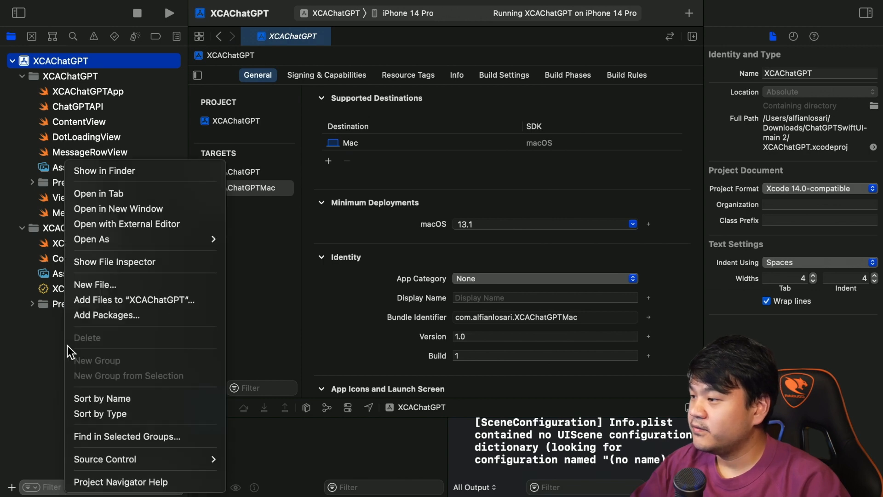
{"action": "mouse_move", "coordinate": [53, 368]}
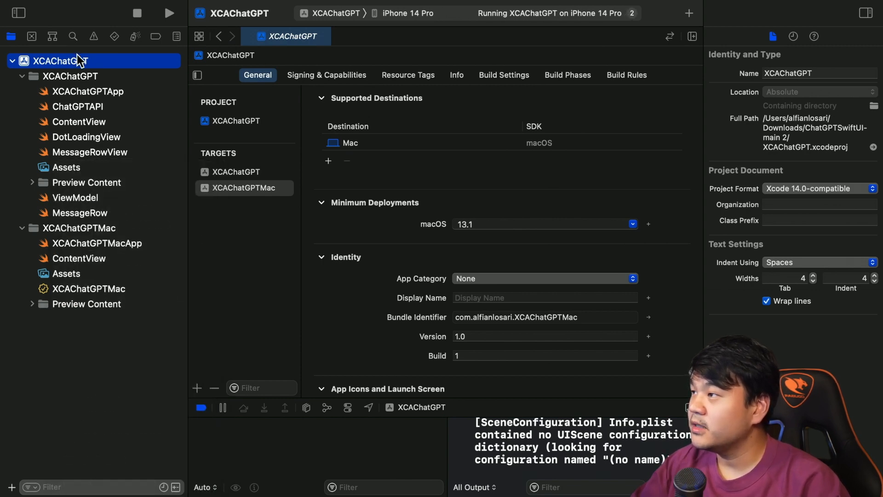
{"action": "right_click", "coordinate": [62, 60]}
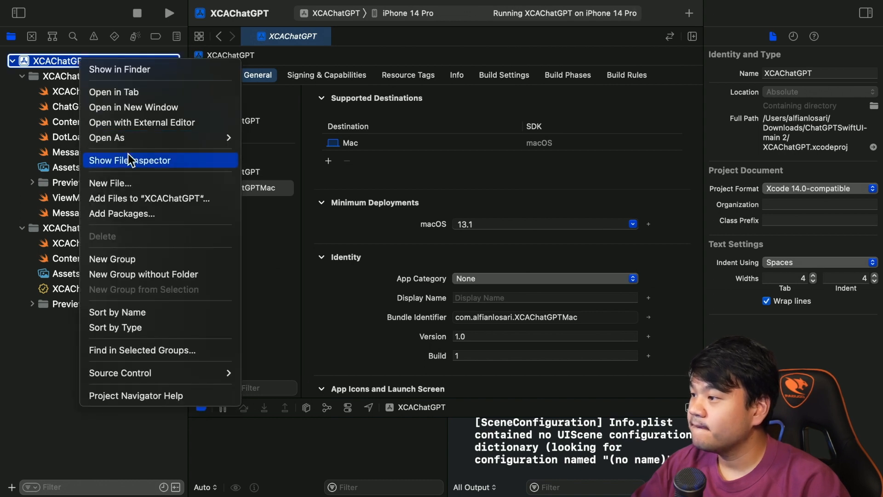
{"action": "left_click", "coordinate": [112, 259]}
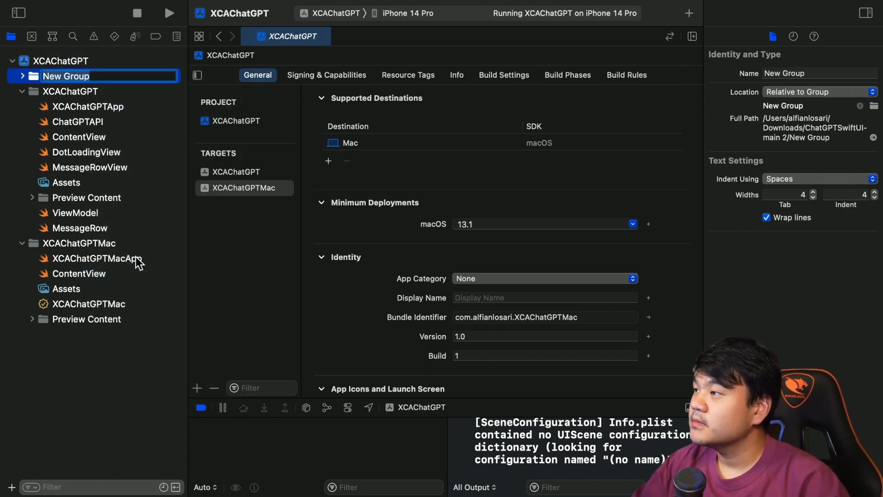
{"action": "type", "text": "hared"}
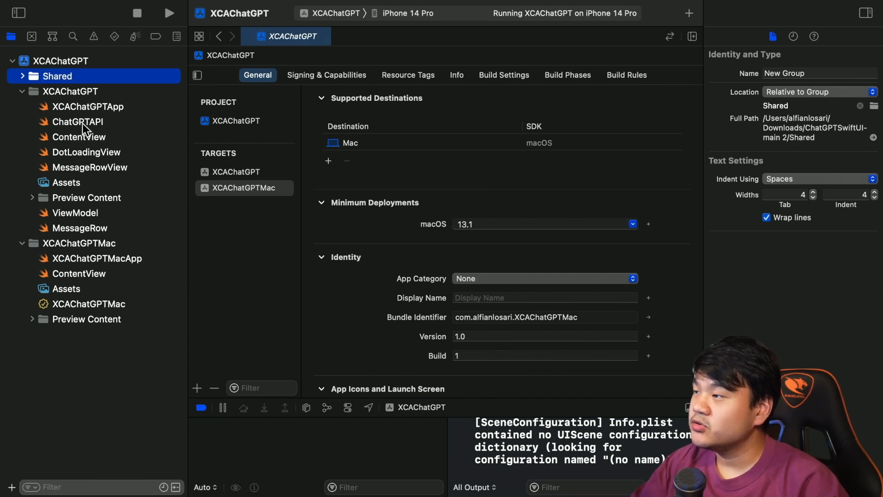
{"action": "mouse_move", "coordinate": [90, 110]}
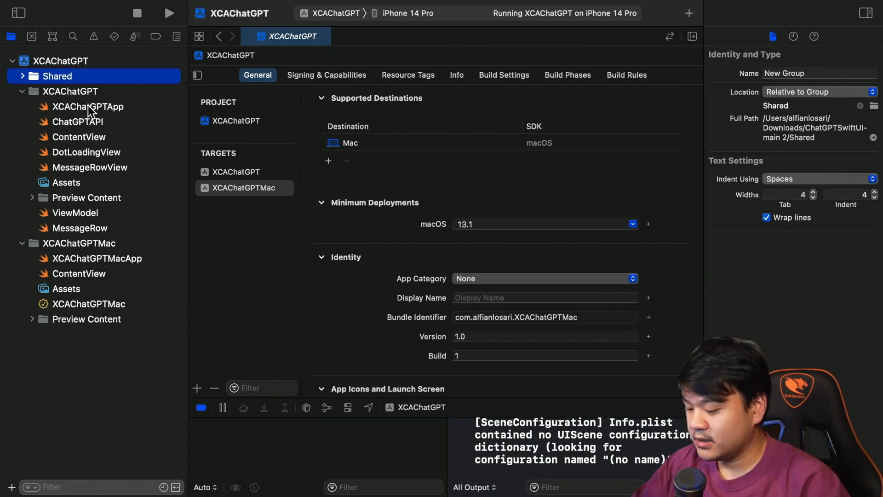
Step: Move ChatGPTAPI, ContentView and the other reusable files into the Shared group
{"action": "left_click", "coordinate": [77, 121]}
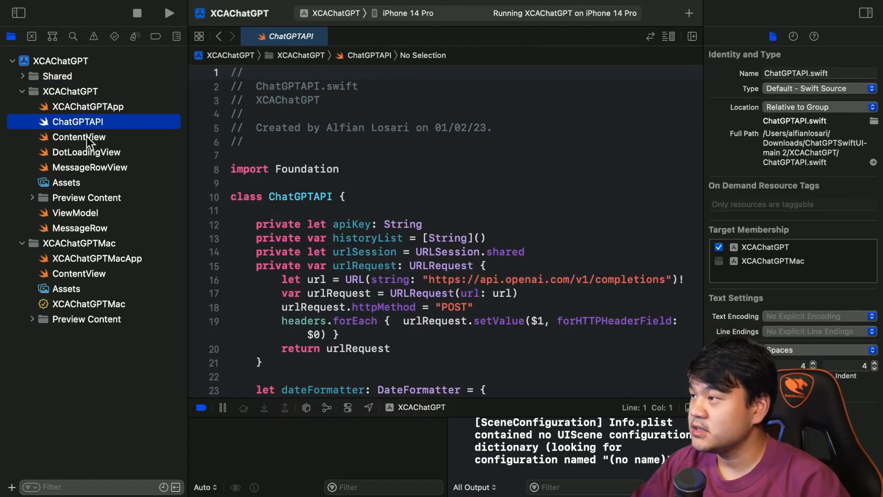
{"action": "left_click", "coordinate": [78, 137]}
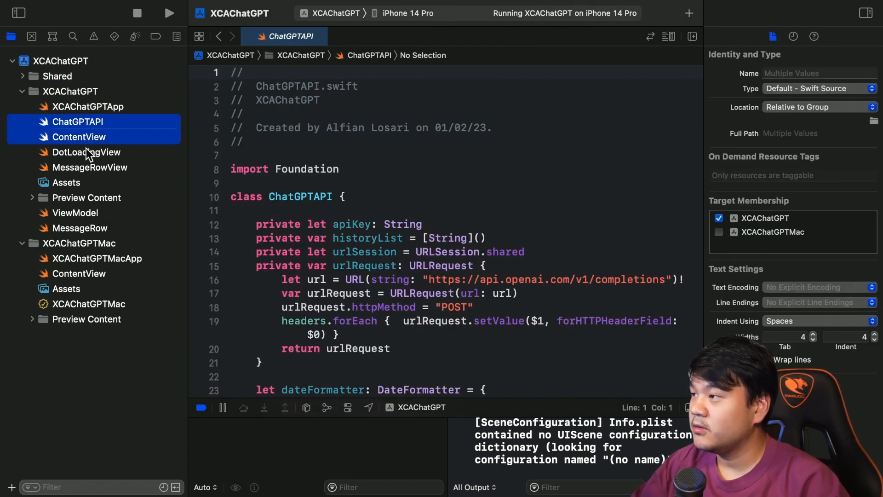
{"action": "left_click", "coordinate": [75, 213]}
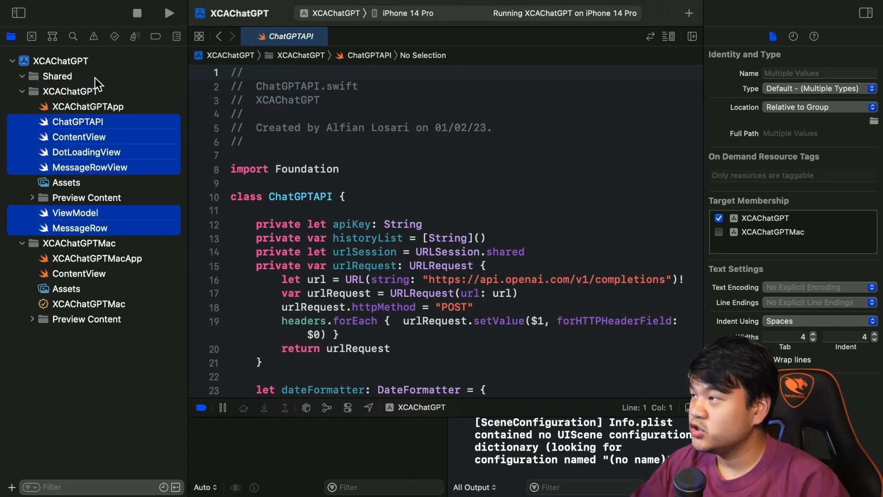
{"action": "left_click", "coordinate": [57, 76]}
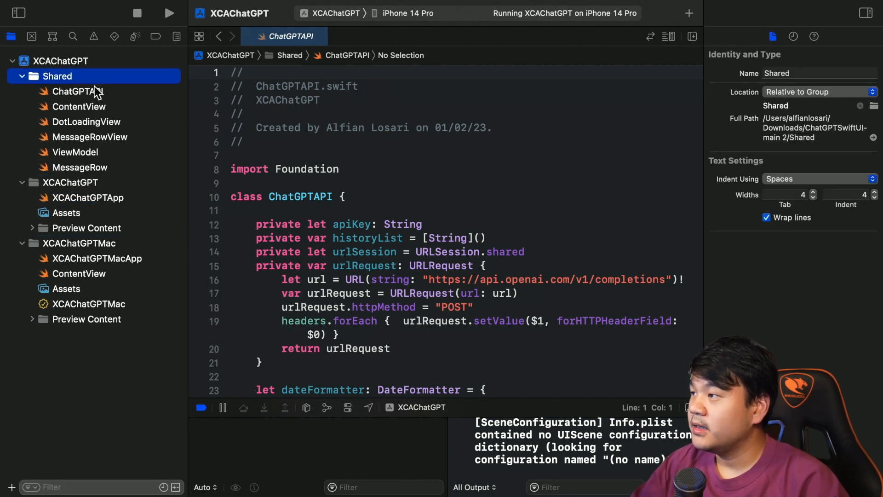
Step: Add every Shared file to the XCAChatGPTMac target's membership
{"action": "left_click", "coordinate": [89, 136]}
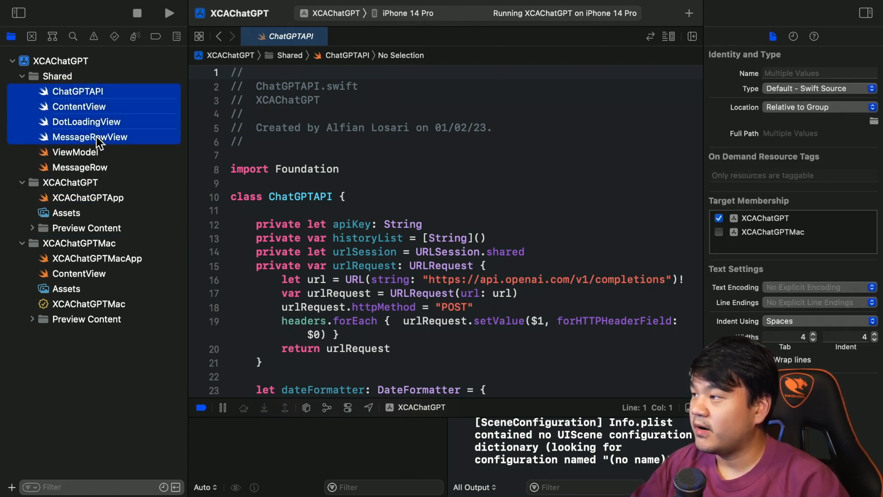
{"action": "left_click", "coordinate": [79, 167]}
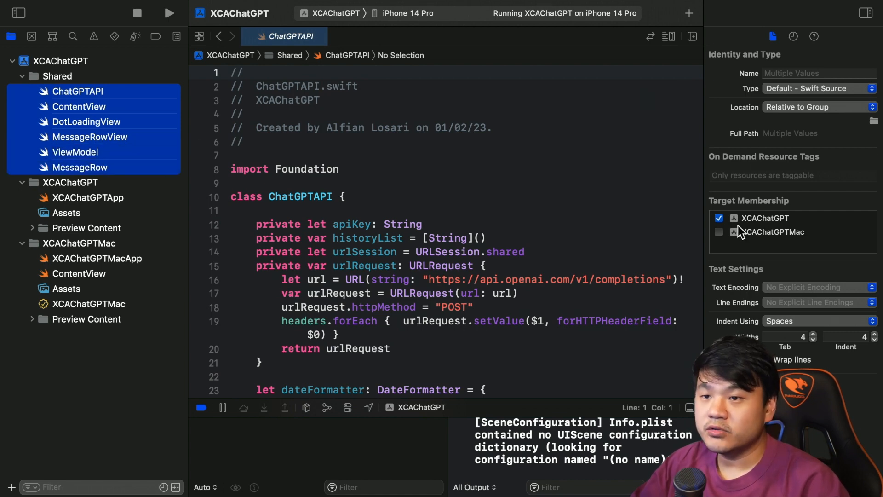
{"action": "mouse_move", "coordinate": [749, 240]}
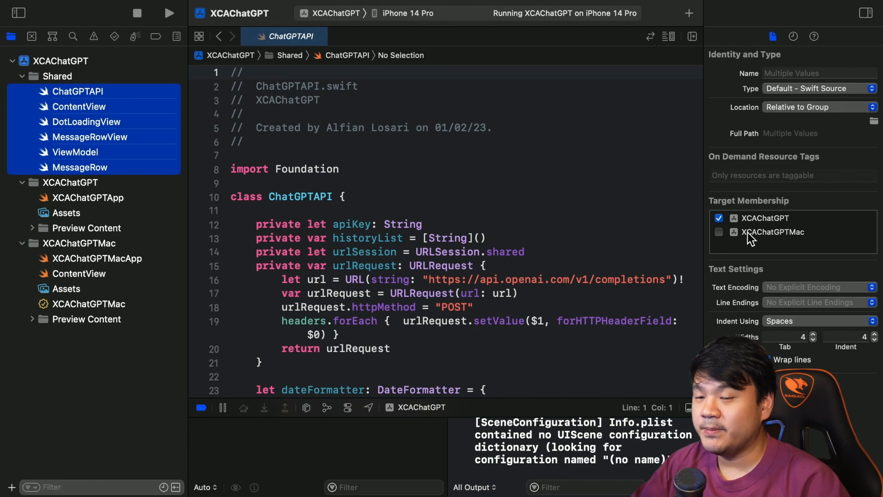
{"action": "left_click", "coordinate": [719, 232]}
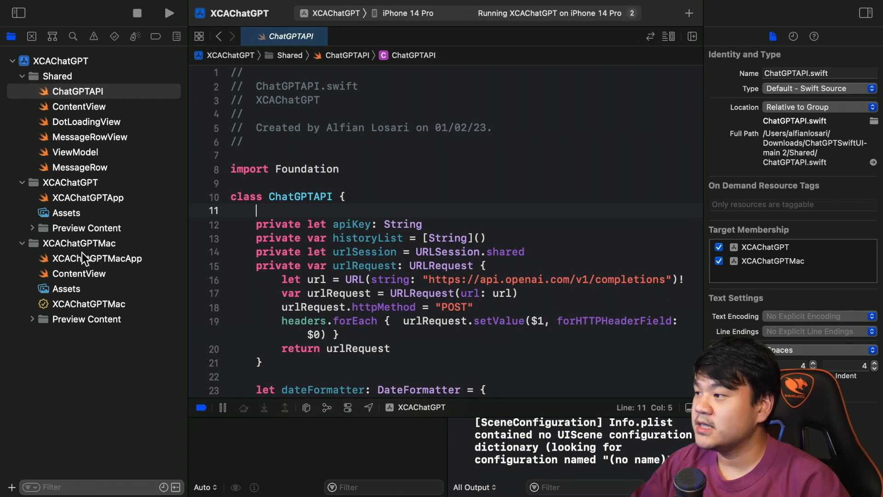
{"action": "mouse_move", "coordinate": [352, 26]}
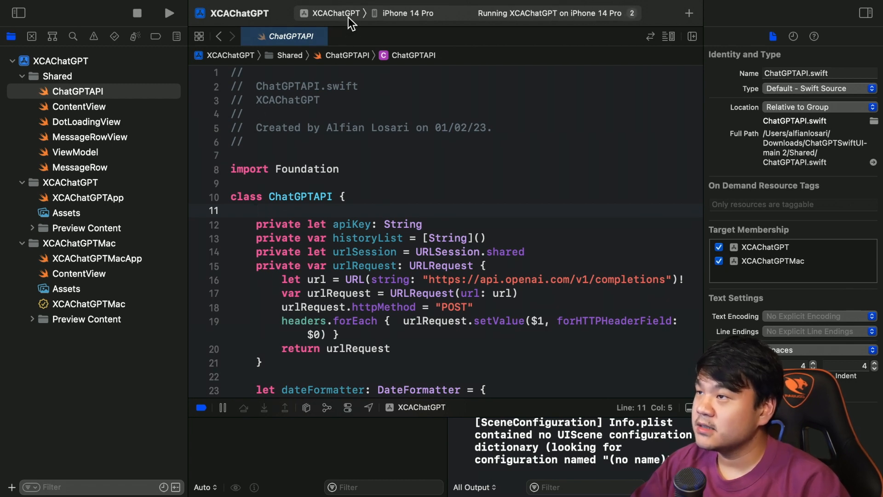
Step: Switch to the XCAChatGPTMac scheme, delete the Mac's duplicate ContentView, and select the project
{"action": "left_click", "coordinate": [332, 13]}
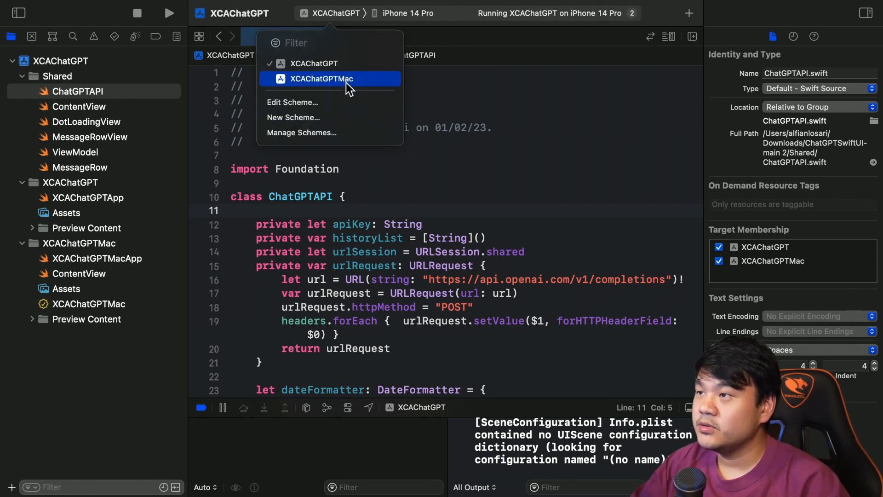
{"action": "left_click", "coordinate": [322, 78]}
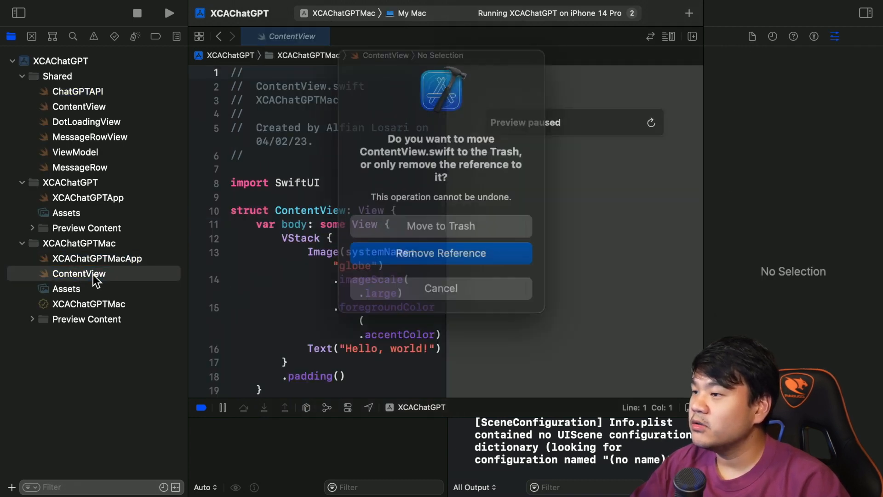
{"action": "left_click", "coordinate": [441, 253]}
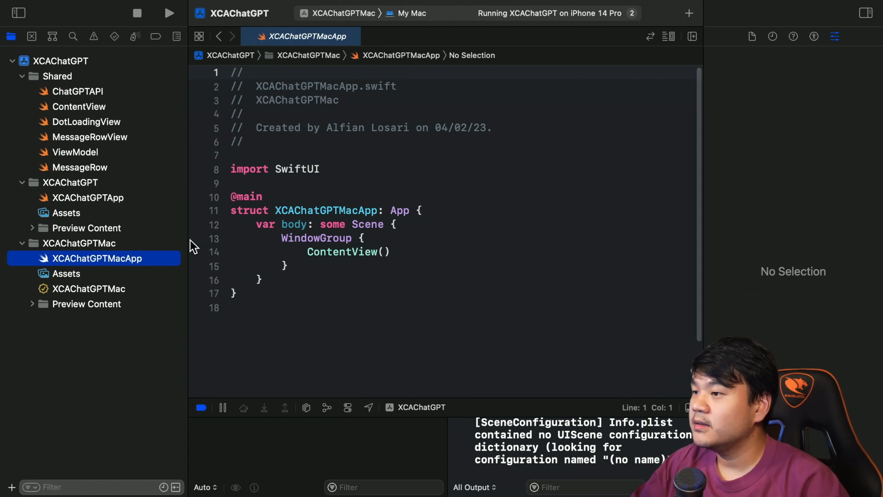
{"action": "left_click", "coordinate": [326, 209]}
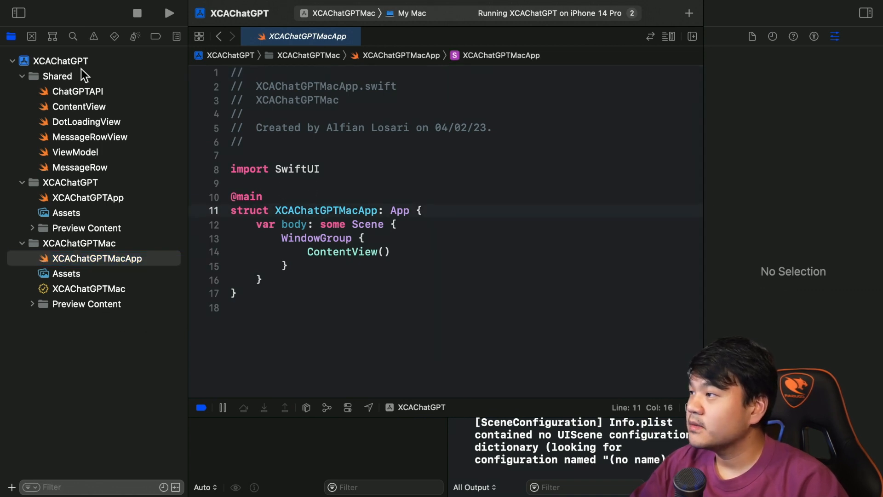
{"action": "left_click", "coordinate": [62, 60]}
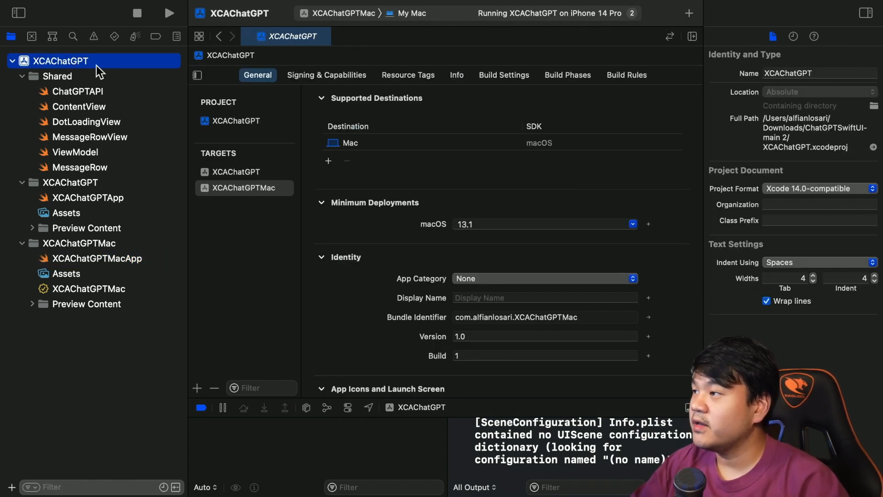
Step: Enable Outgoing Connections (Client) under App Sandbox for XCAChatGPTMac
{"action": "left_click", "coordinate": [244, 187]}
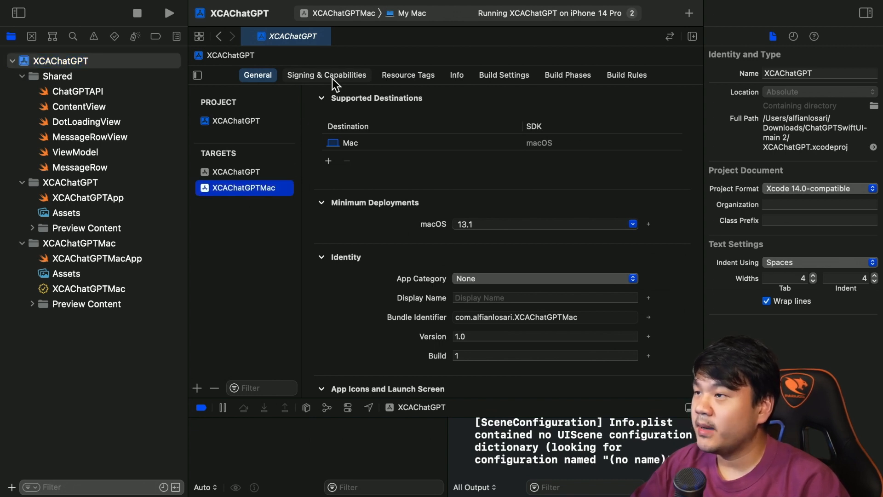
{"action": "left_click", "coordinate": [326, 74]}
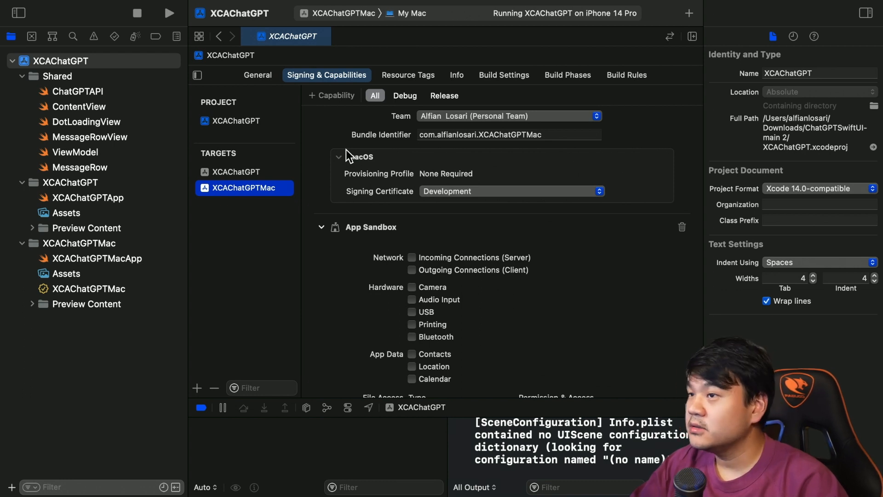
{"action": "scroll", "scroll_direction": "down", "scroll_amount": 3}
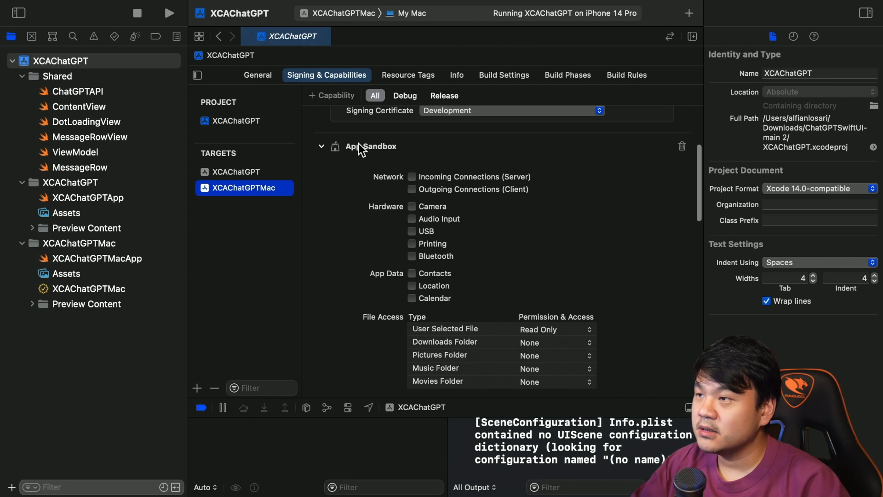
{"action": "mouse_move", "coordinate": [411, 192]}
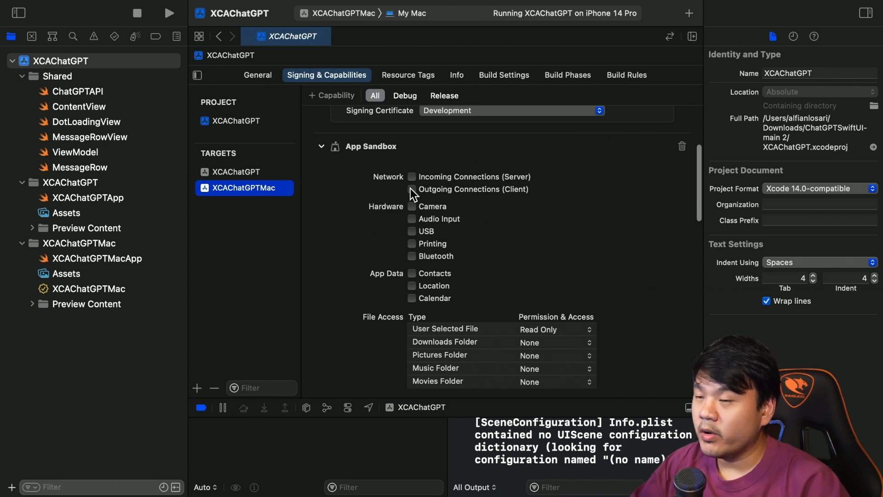
{"action": "left_click", "coordinate": [412, 189]}
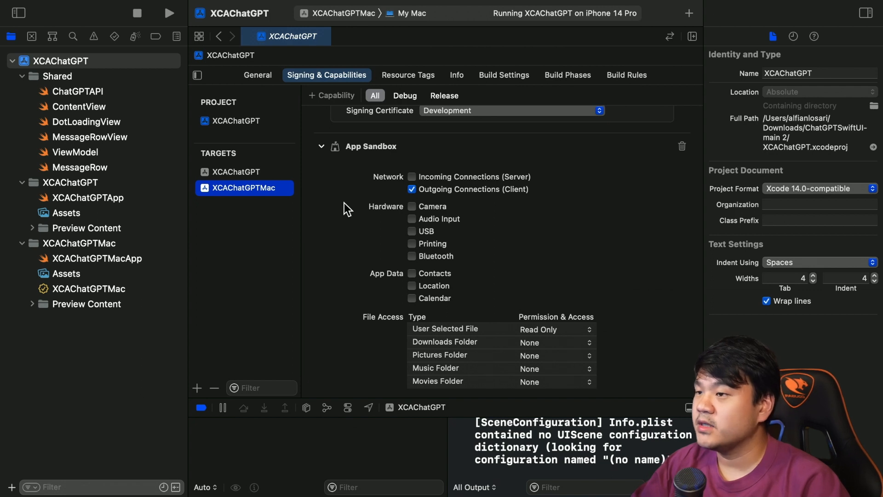
{"action": "mouse_move", "coordinate": [380, 199]}
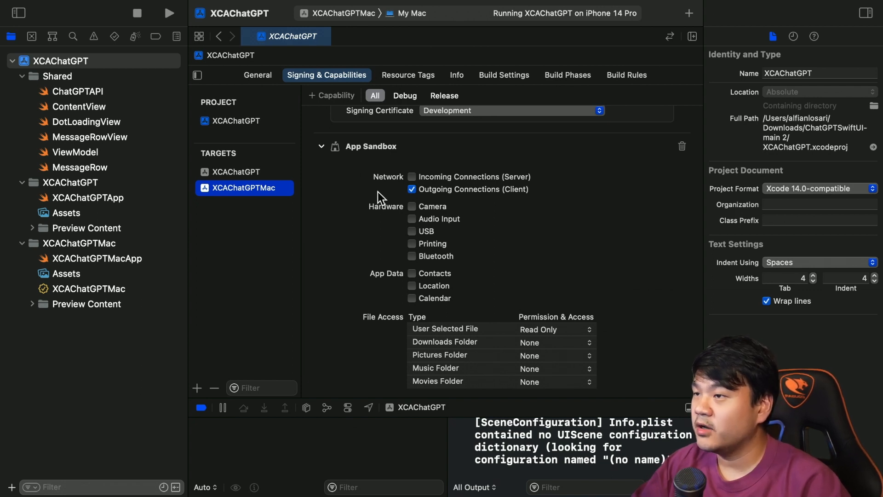
Step: Add a new image set to the Mac asset catalog and name it openai
{"action": "left_click", "coordinate": [66, 273]}
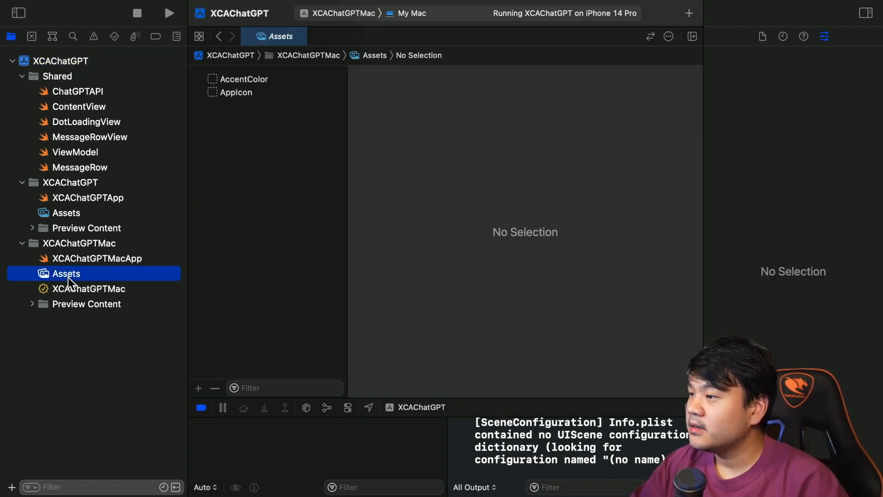
{"action": "mouse_move", "coordinate": [90, 279]}
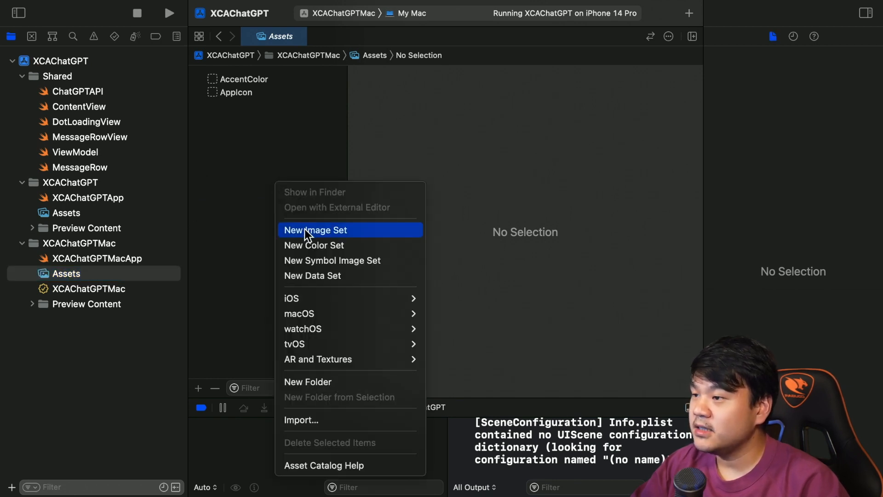
{"action": "left_click", "coordinate": [316, 230]}
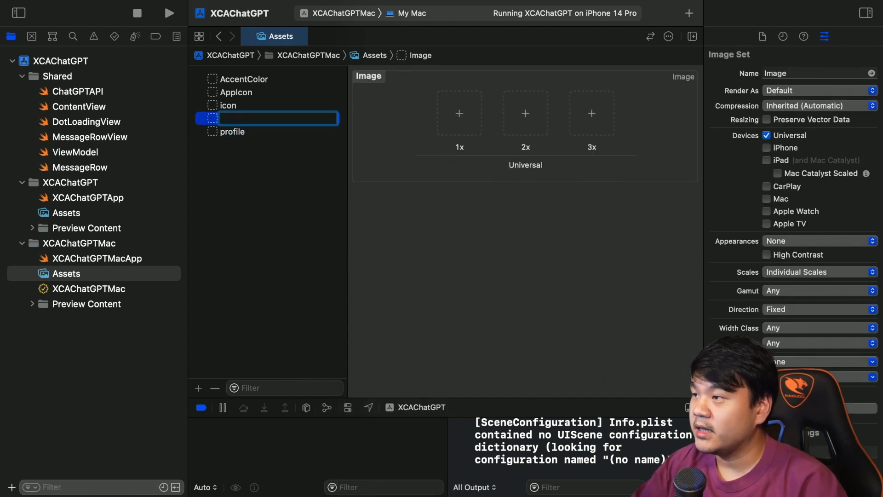
{"action": "type", "text": "openai"}
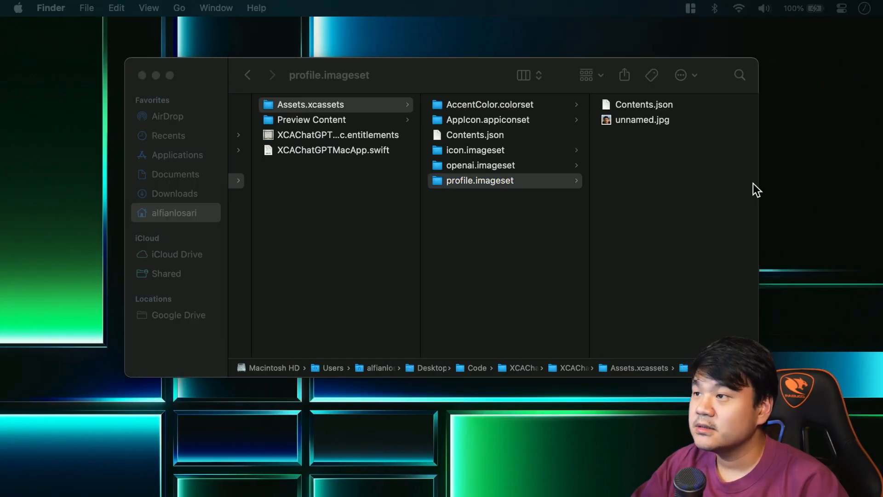
Step: Locate unnamed.jpg in profile.imageset and openai.png in openai.imageset in Finder
{"action": "left_click", "coordinate": [639, 119]}
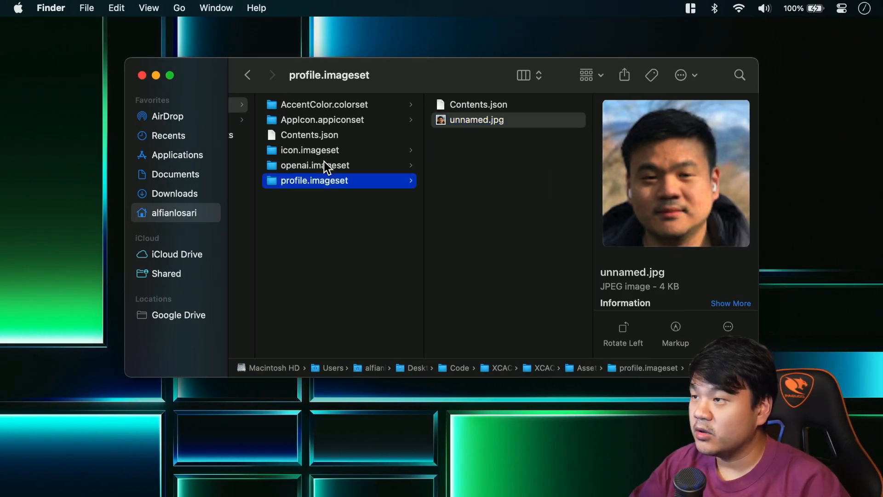
{"action": "left_click", "coordinate": [316, 165]}
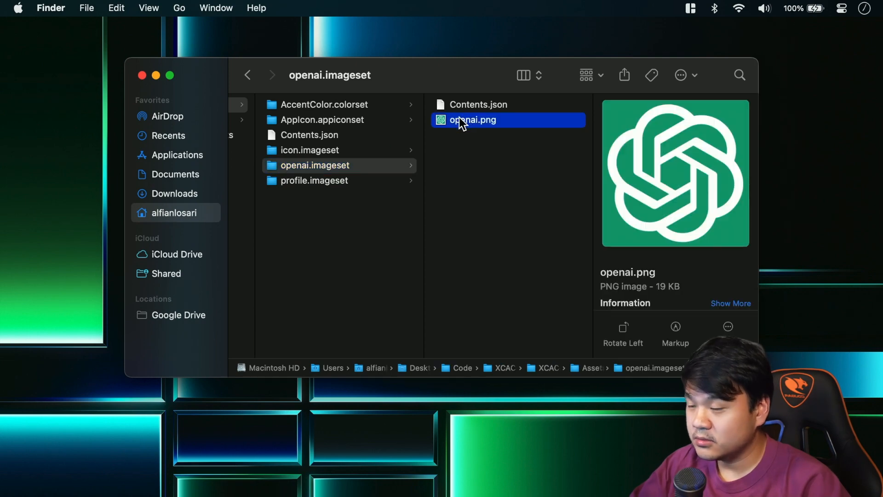
{"action": "left_click", "coordinate": [316, 165]}
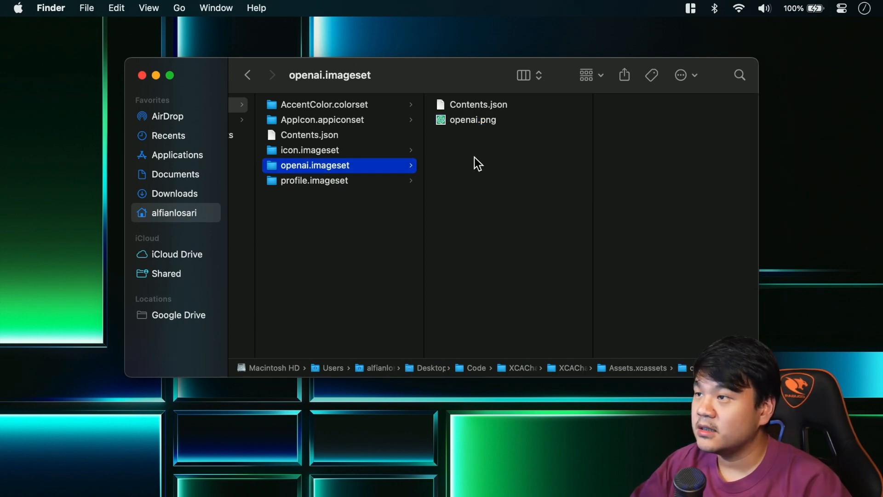
{"action": "left_click", "coordinate": [472, 120]}
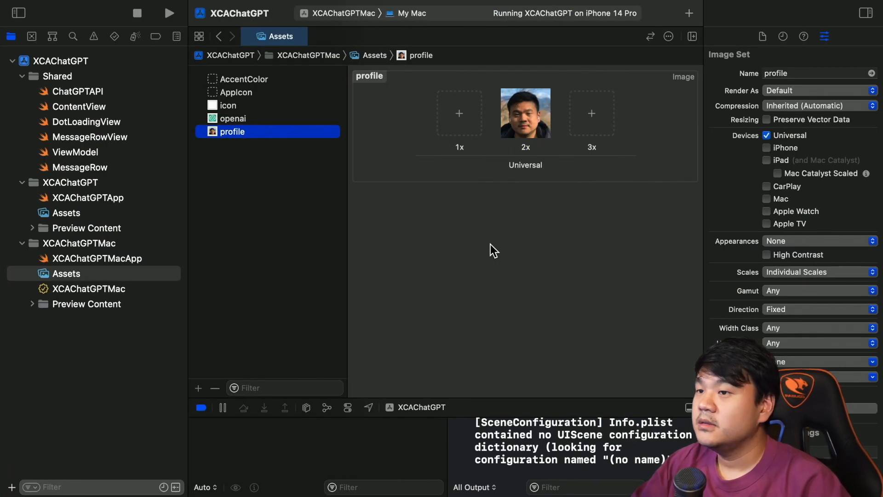
Step: Confirm the openai image set shows the OpenAI logo in its 2x slot
{"action": "left_click", "coordinate": [232, 118]}
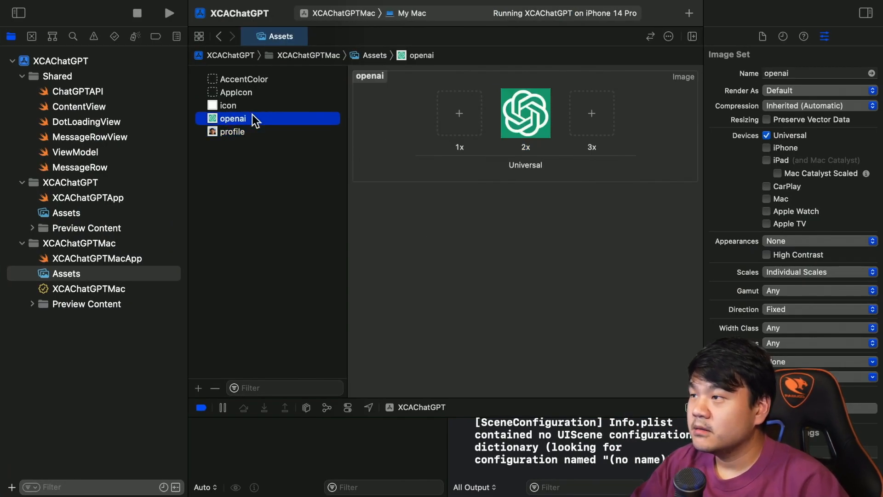
{"action": "mouse_move", "coordinate": [204, 121]}
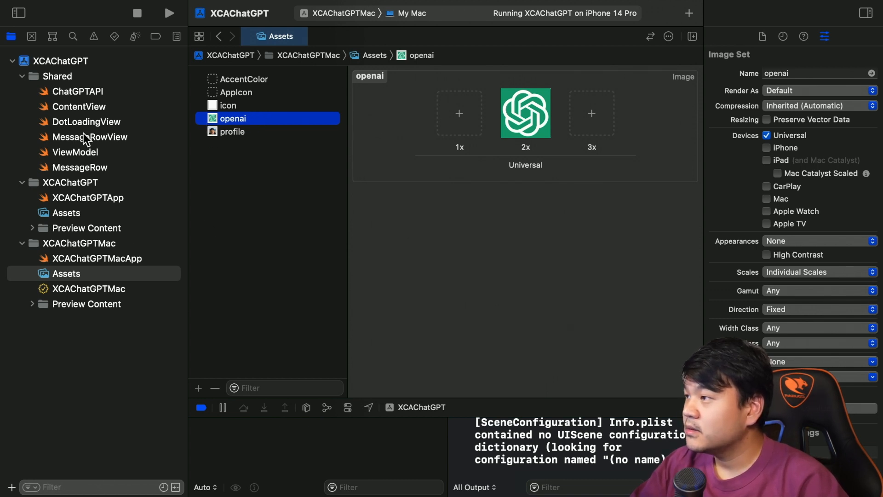
{"action": "left_click", "coordinate": [74, 152]}
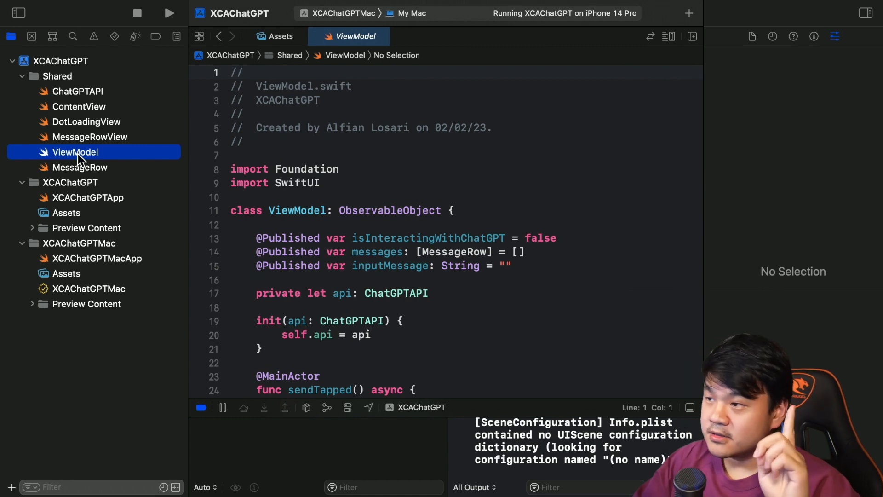
{"action": "left_click", "coordinate": [404, 280]}
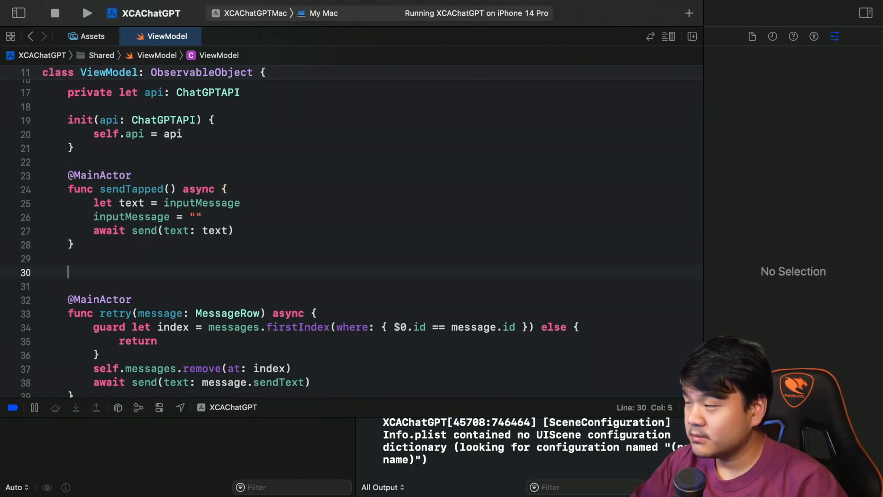
{"action": "type", "text": "@MainActor"}
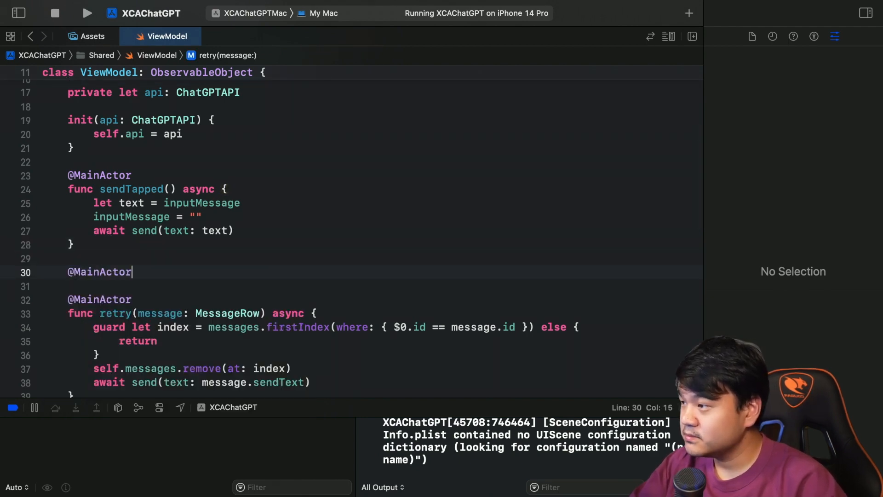
{"action": "type", "text": "func clea"}
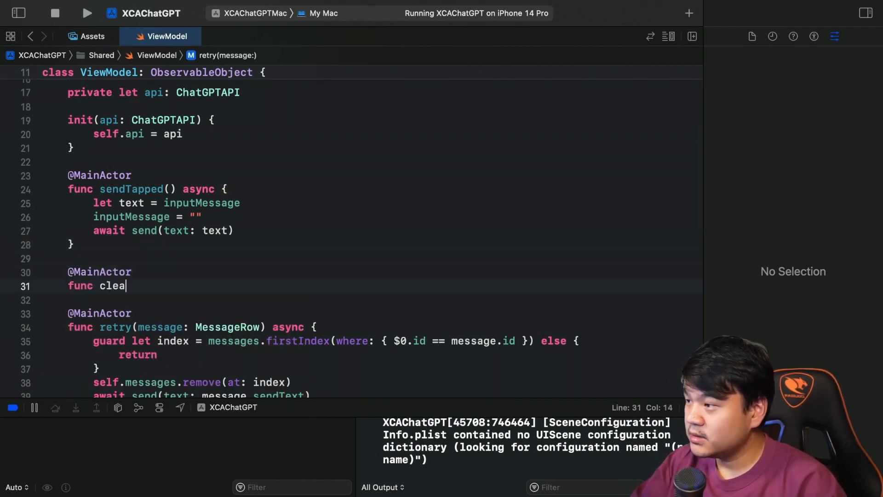
{"action": "type", "text": "rList() {"}
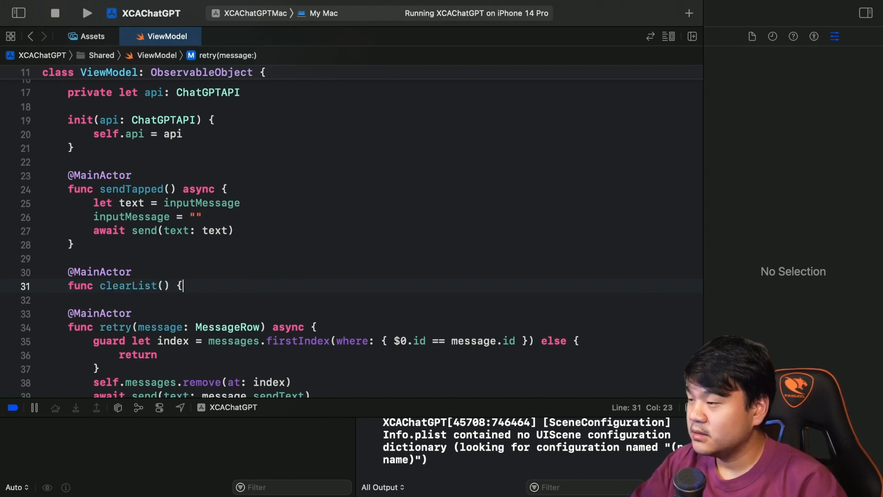
{"action": "type", "text": "withAnimation {"}
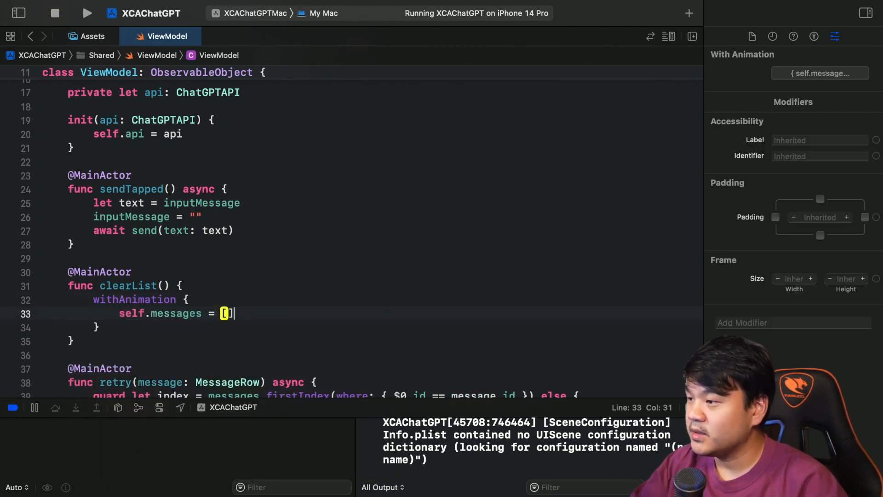
{"action": "type", "text": "[weak s"}
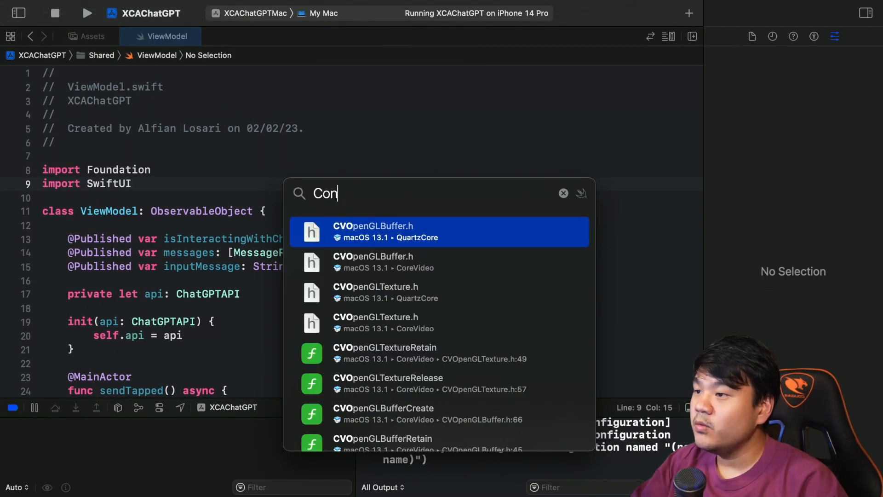
{"action": "left_click", "coordinate": [252, 35]}
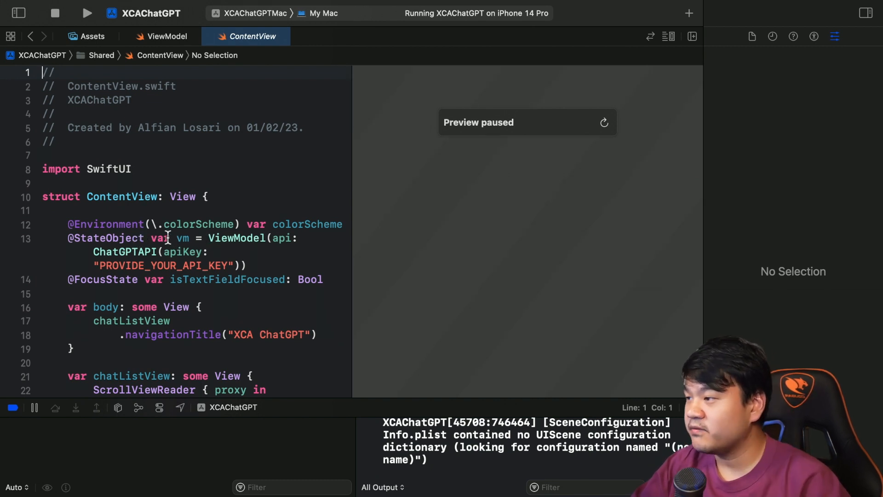
{"action": "left_click", "coordinate": [145, 237]}
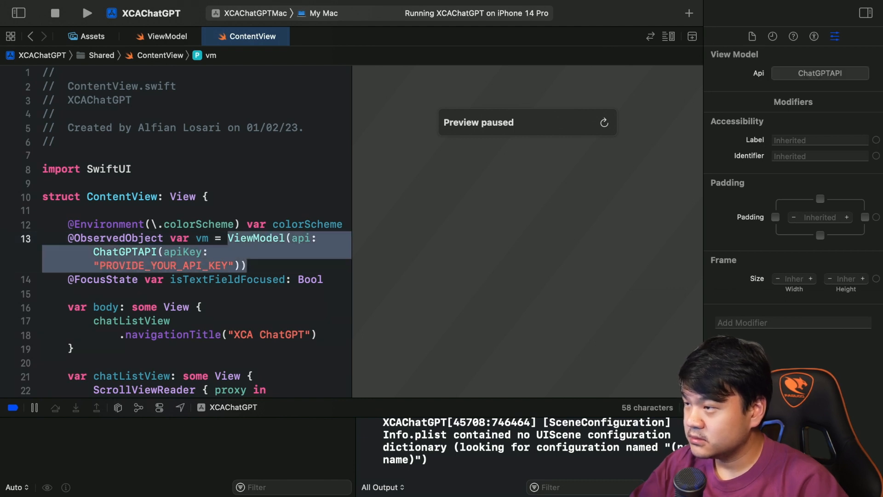
{"action": "type", "text": "Vi"}
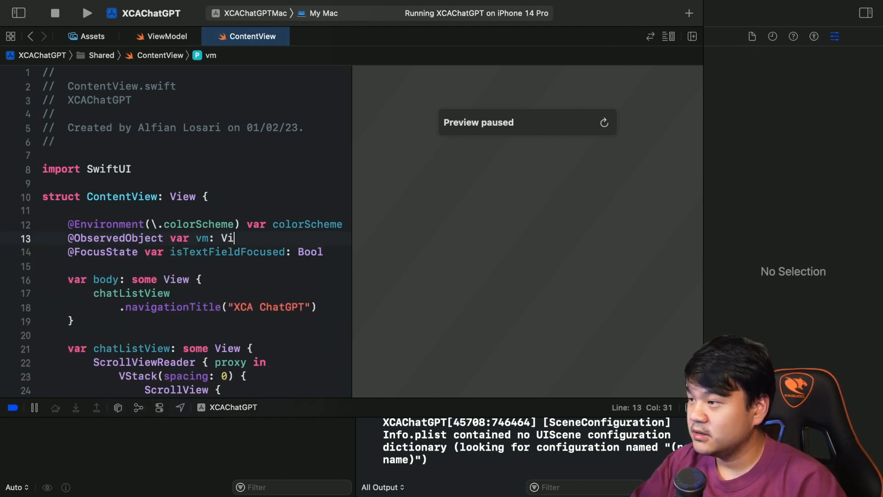
{"action": "scroll", "scroll_direction": "down", "scroll_amount": 3}
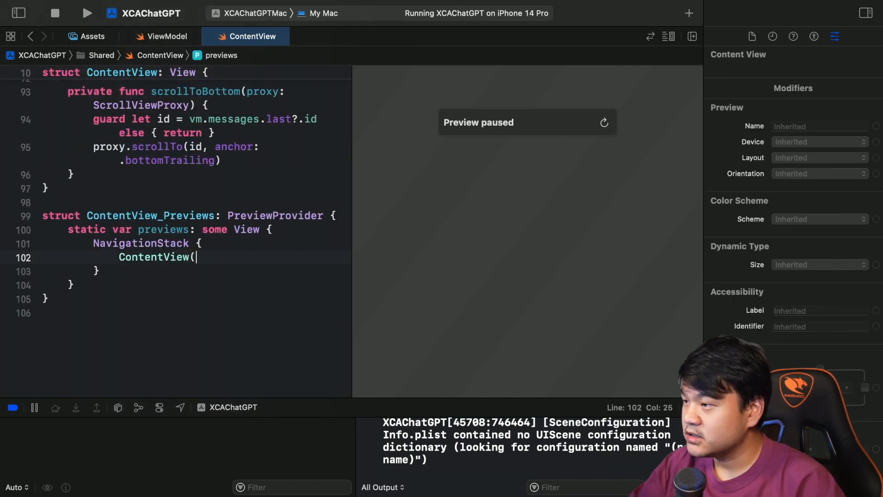
{"action": "type", "text": "vm"}
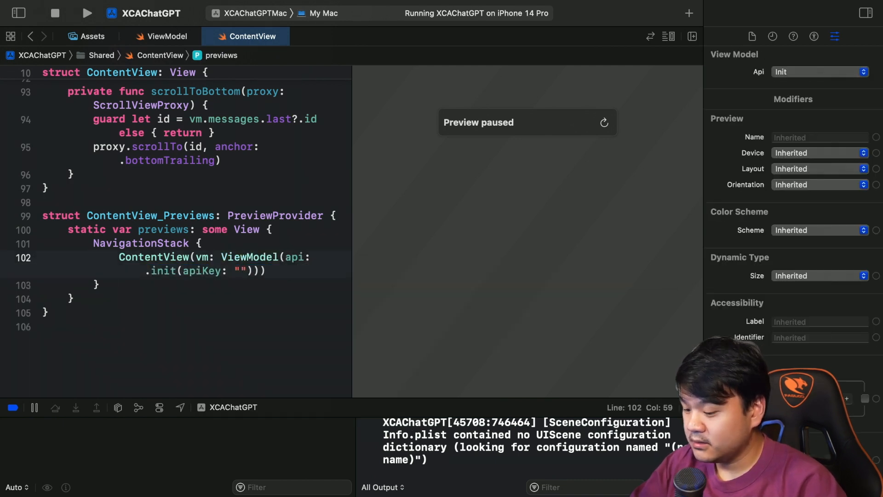
{"action": "type", "text": "PROVIDE_A"}
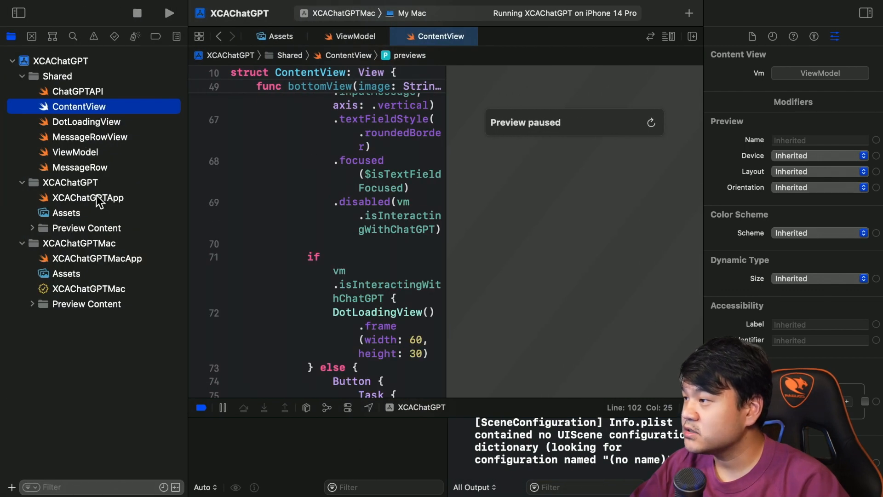
{"action": "left_click", "coordinate": [88, 198]}
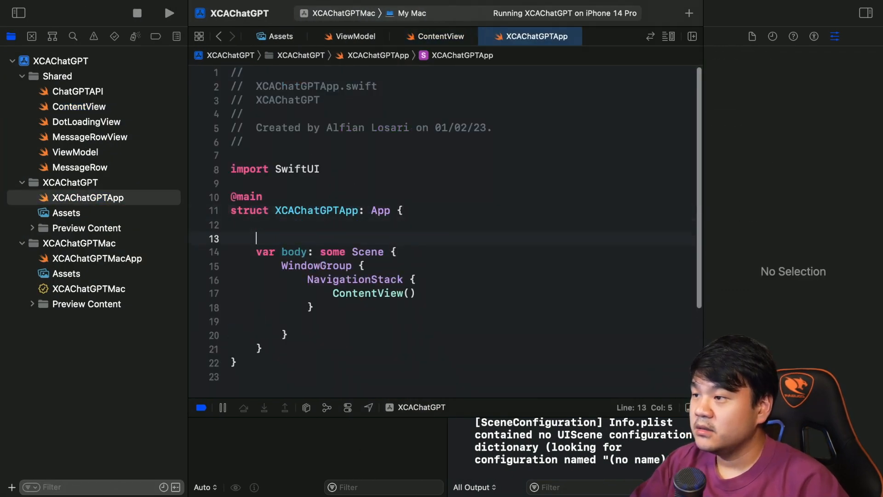
{"action": "type", "text": "@StateObject"}
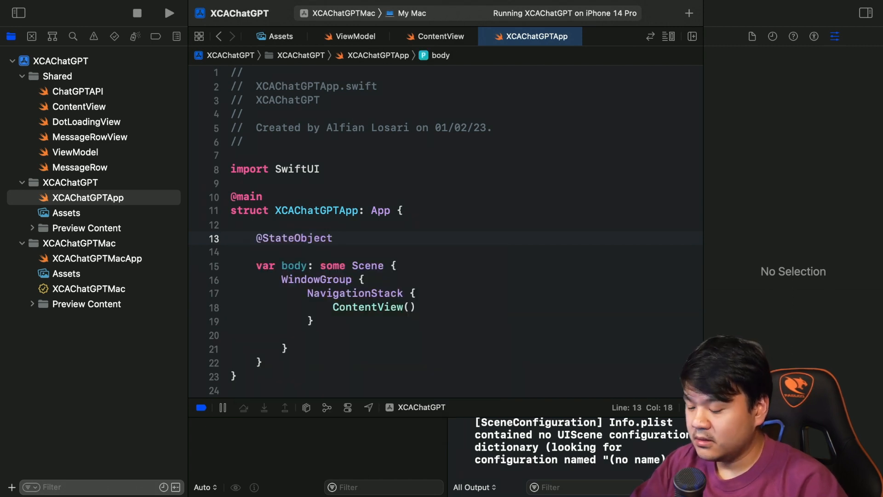
{"action": "type", "text": "var vm = ViewModel(api: ChatGPTAPI(apiKey: \"PROVIDE_YOUR_API_KEY"}
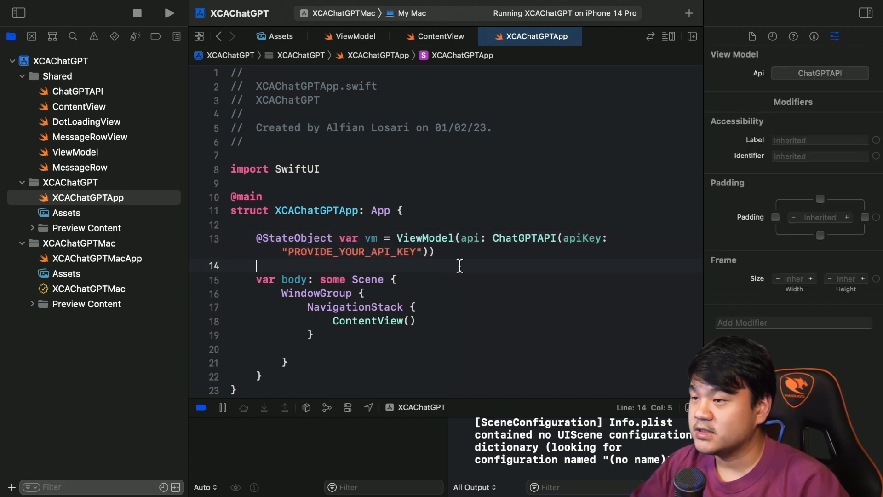
{"action": "left_click", "coordinate": [343, 253]}
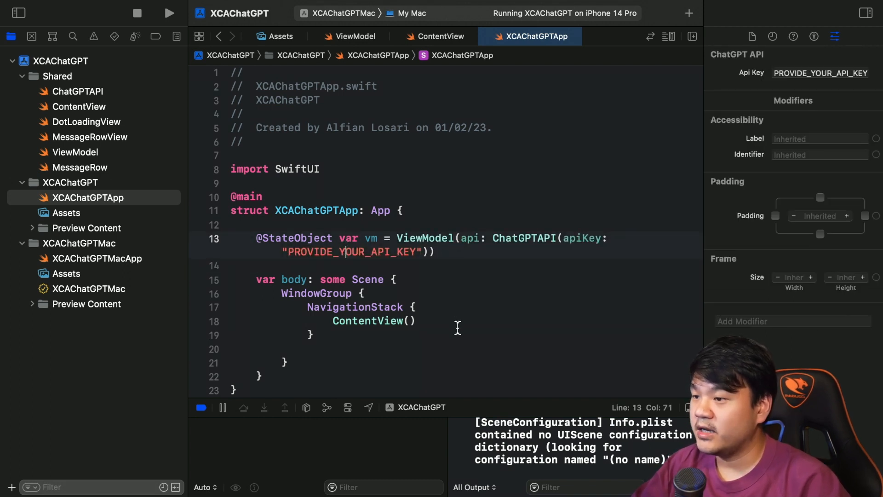
{"action": "type", "text": "vm:"}
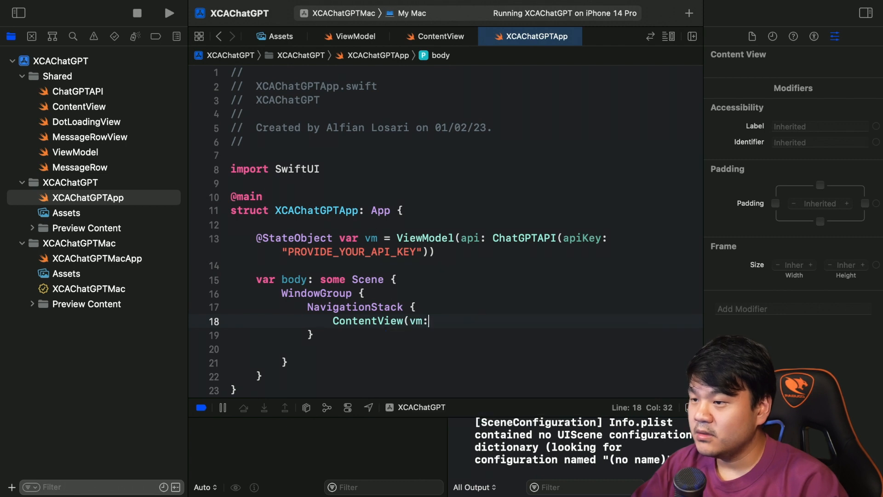
{"action": "type", "text": "vm"}
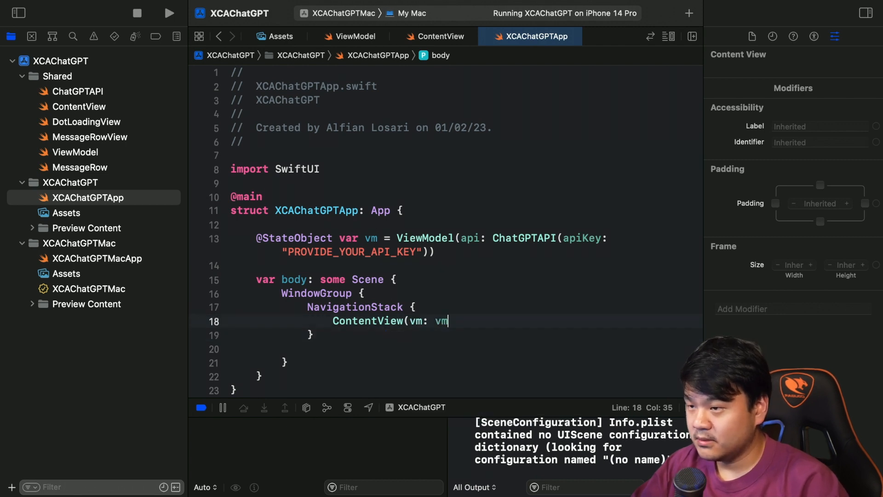
{"action": "left_click", "coordinate": [168, 13]}
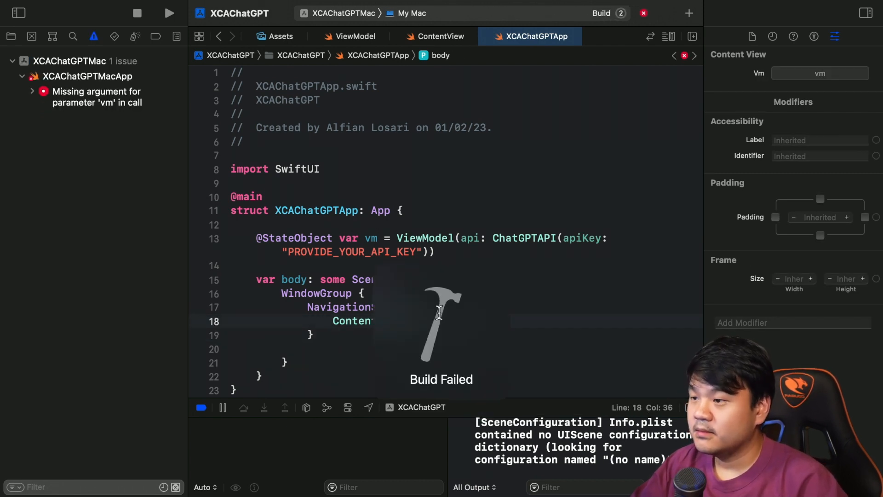
{"action": "left_click", "coordinate": [95, 96]}
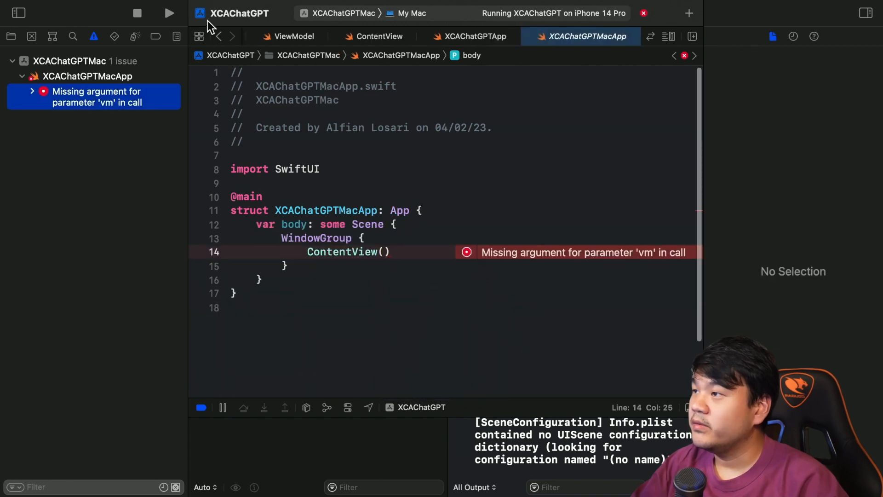
{"action": "left_click", "coordinate": [475, 36]}
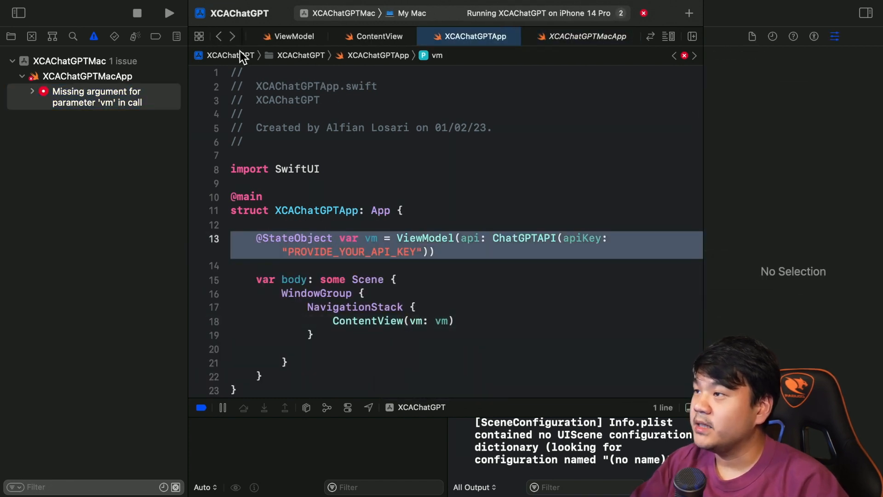
{"action": "left_click", "coordinate": [585, 36]}
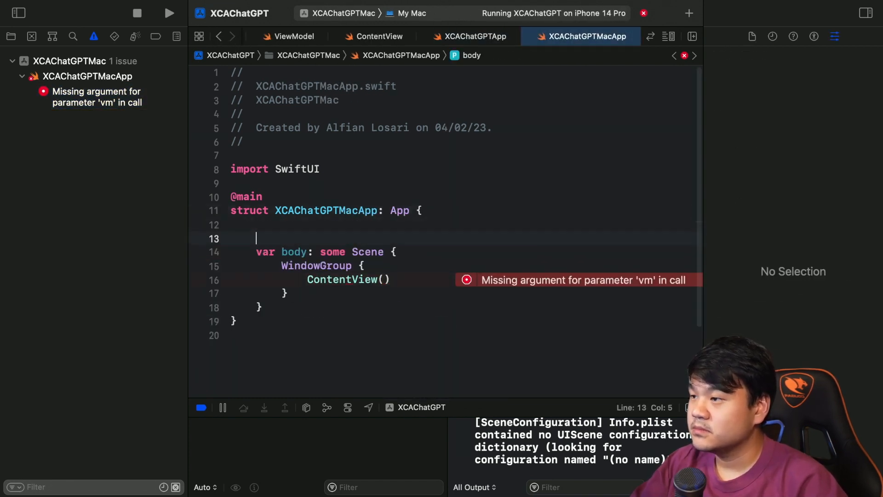
{"action": "type", "text": "@StateObject var vm = ViewModel(api: ChatGPTAPI(apiKey: \"PROVIDE_YOUR_API_KEY\"))"}
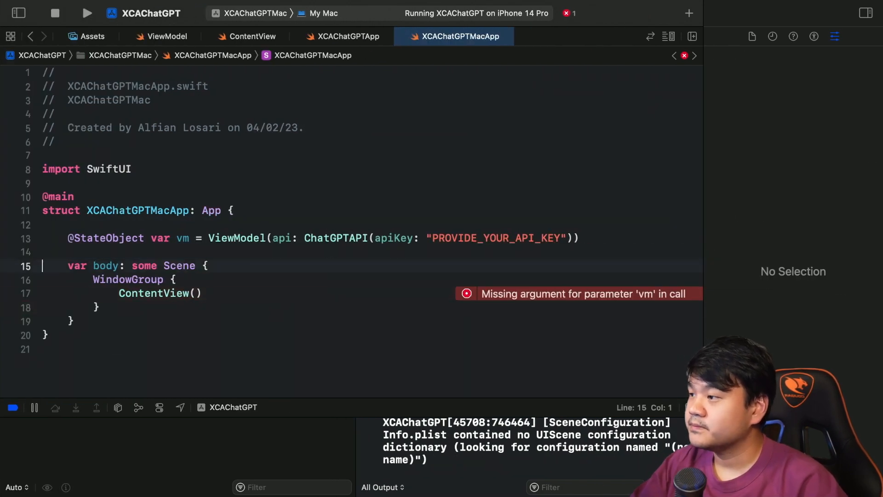
Step: Pass ContentView(vm: vm) in the Mac app and rebuild so the build succeeds
{"action": "left_click", "coordinate": [194, 292]}
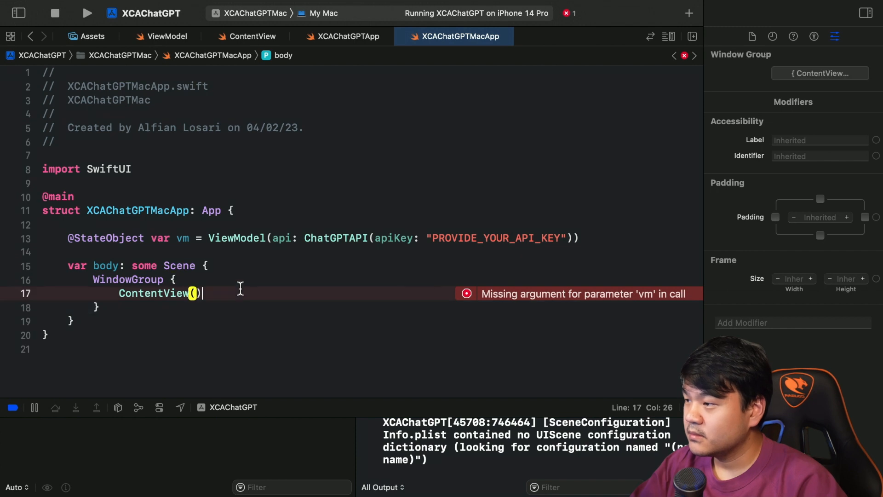
{"action": "key", "text": "Backspace"}
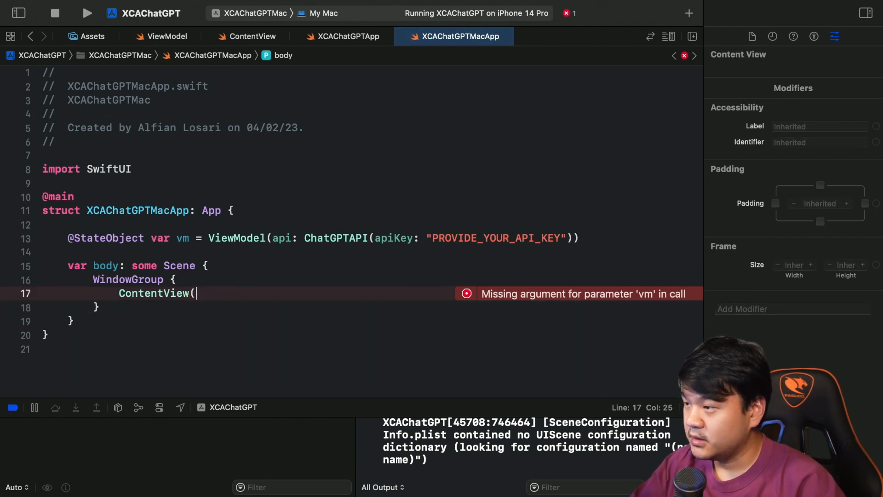
{"action": "type", "text": "vm: vm)"}
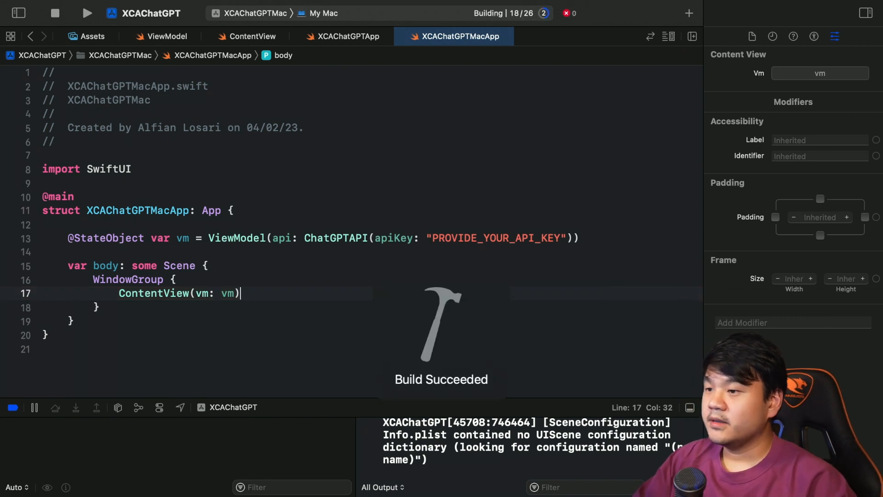
{"action": "left_click", "coordinate": [87, 13]}
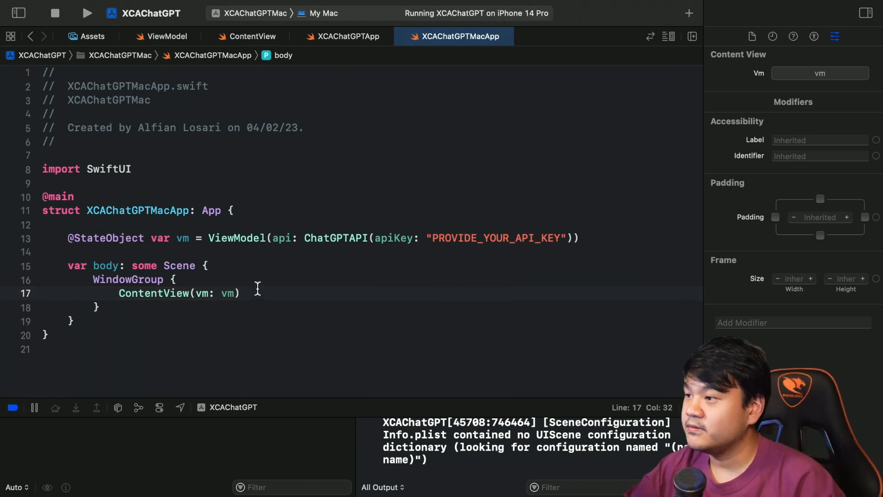
{"action": "left_click", "coordinate": [98, 307]}
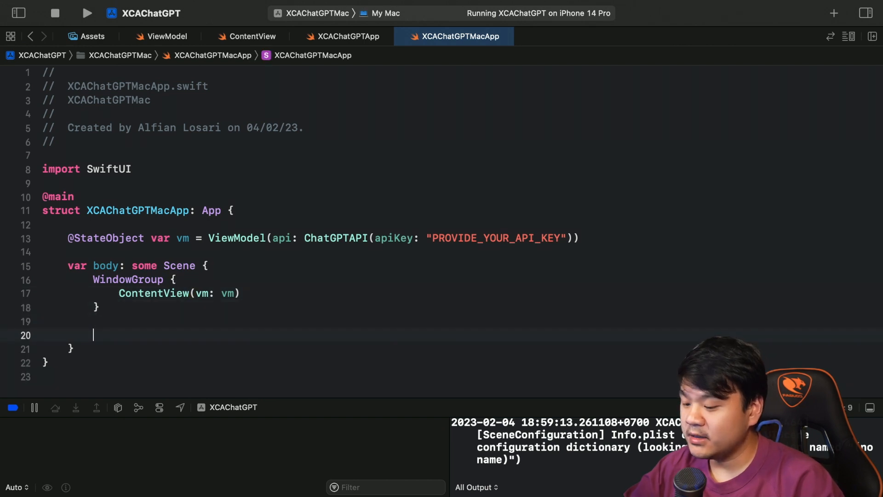
Step: Replace WindowGroup with MenuBarExtra("XCA ChatGPT", image: "icon")
{"action": "type", "text": "MenuBar"}
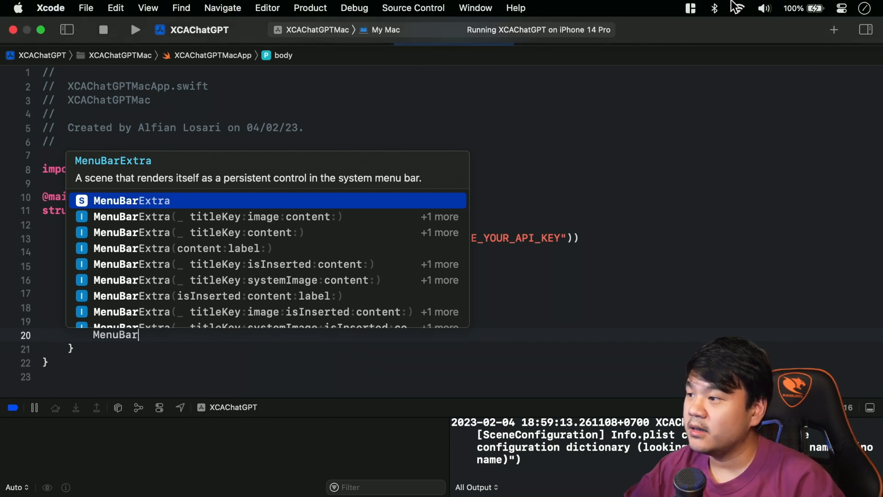
{"action": "mouse_move", "coordinate": [680, 67]}
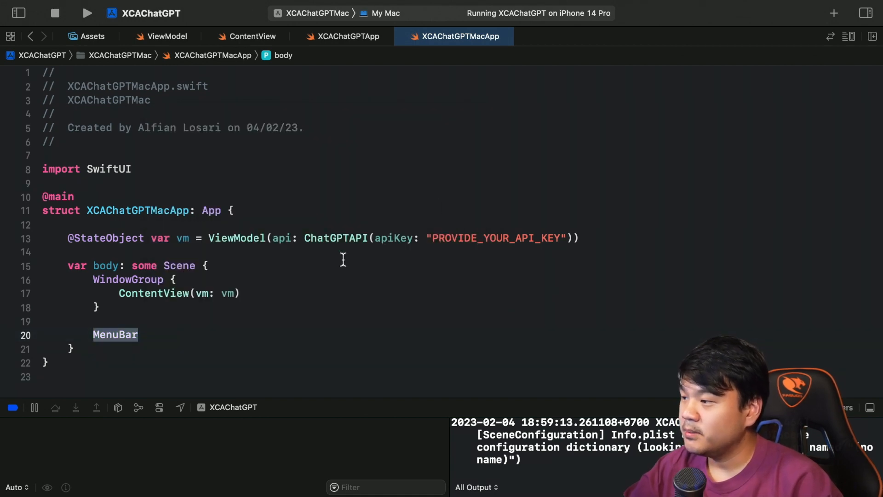
{"action": "key", "text": "Delete"}
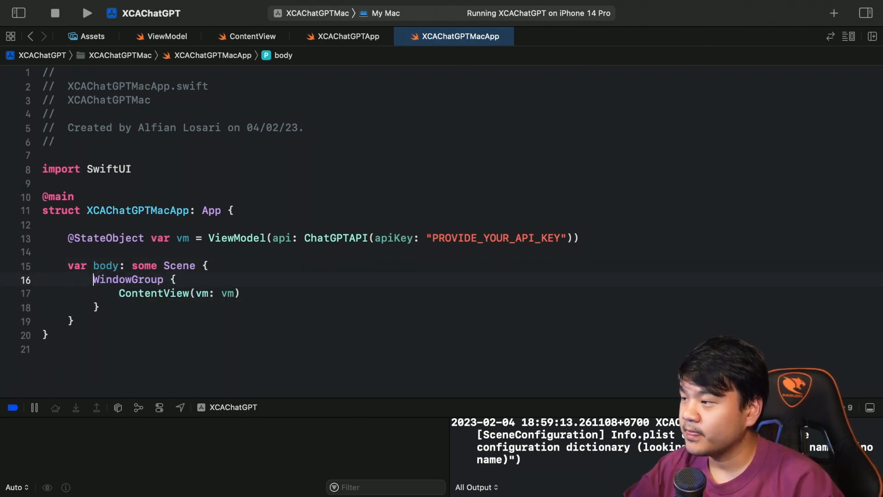
{"action": "type", "text": "MenuBarExtra(\"\") {"}
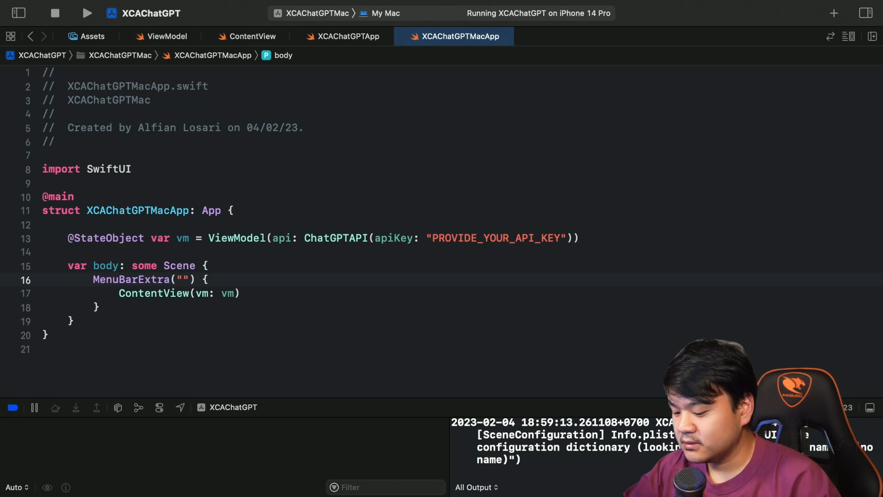
{"action": "type", "text": "XCA ChatGPT"}
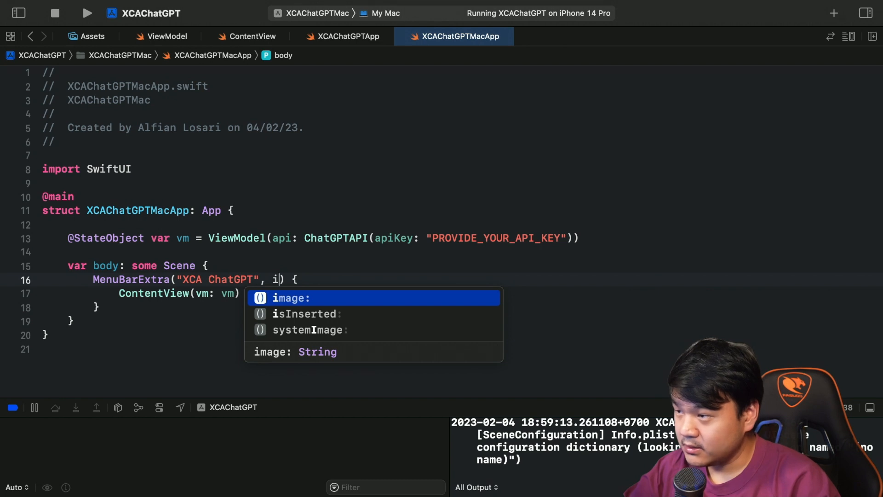
{"action": "key", "text": "Down"}
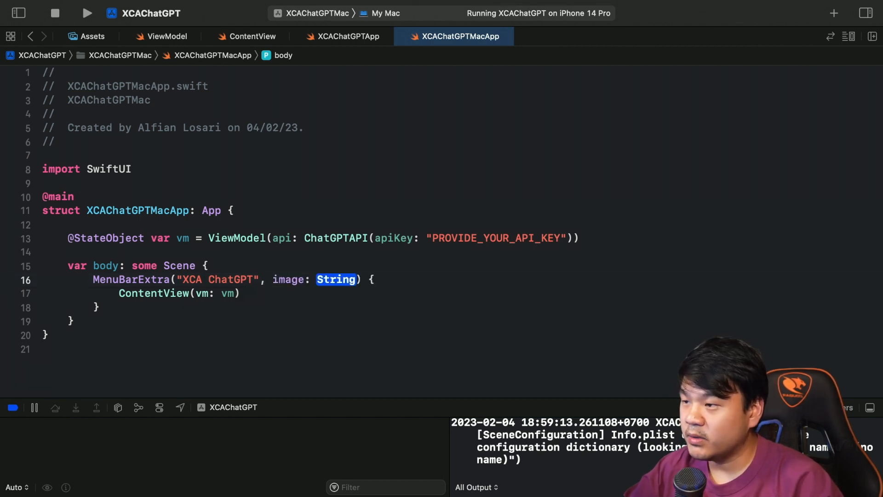
{"action": "type", "text": "\"\""}
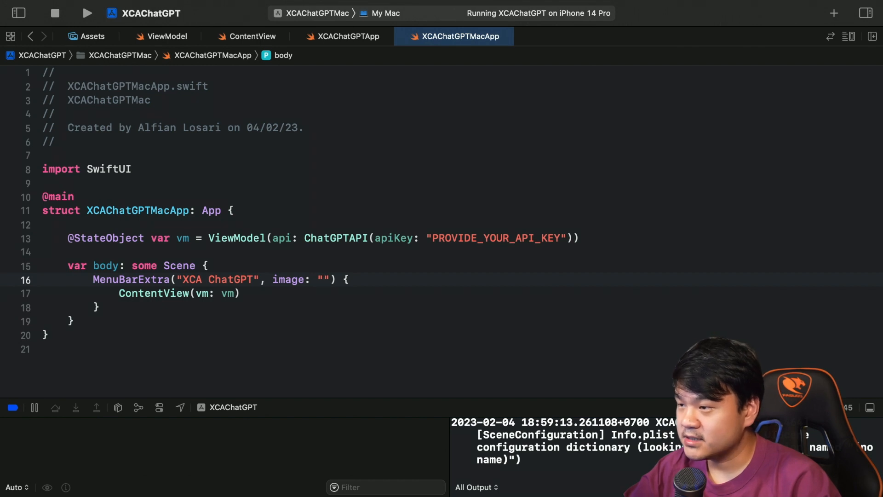
{"action": "type", "text": "icon"}
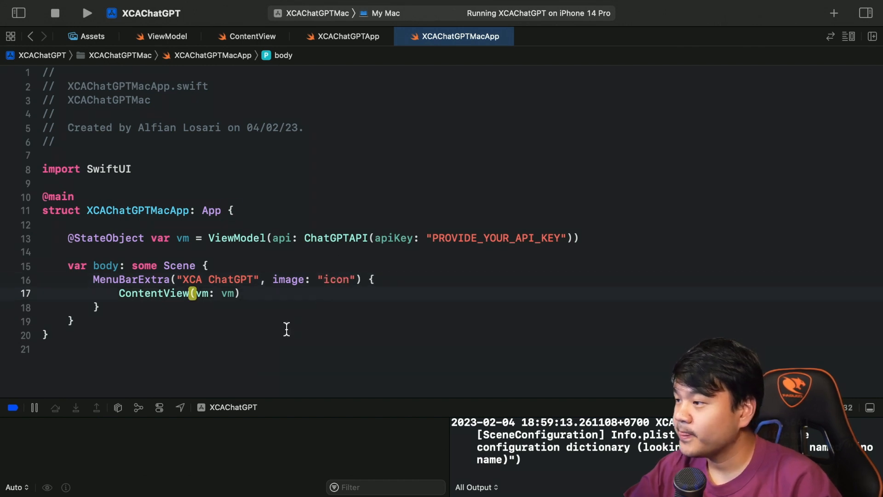
Step: Append .menuBarExtraStyle(.window) after the menu bar extra's closing brace
{"action": "key", "text": "return"}
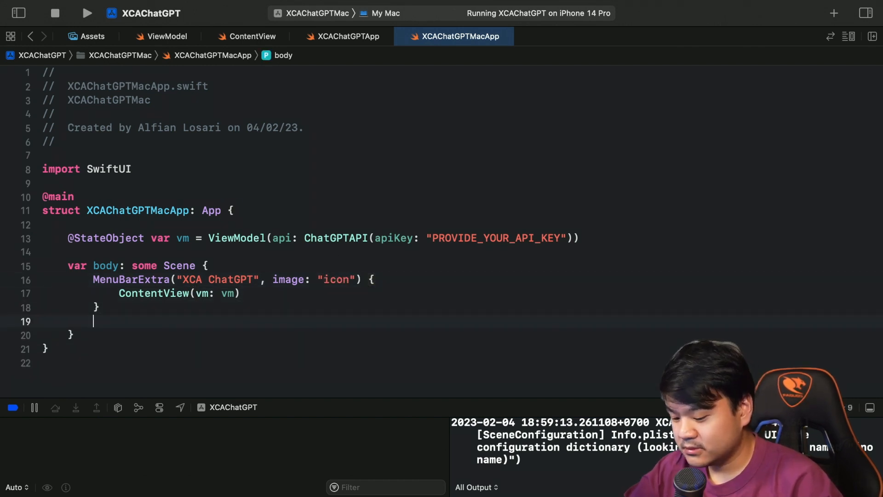
{"action": "type", "text": ".menuBarExtraStyle(style: MenuBarExtraStyle"}
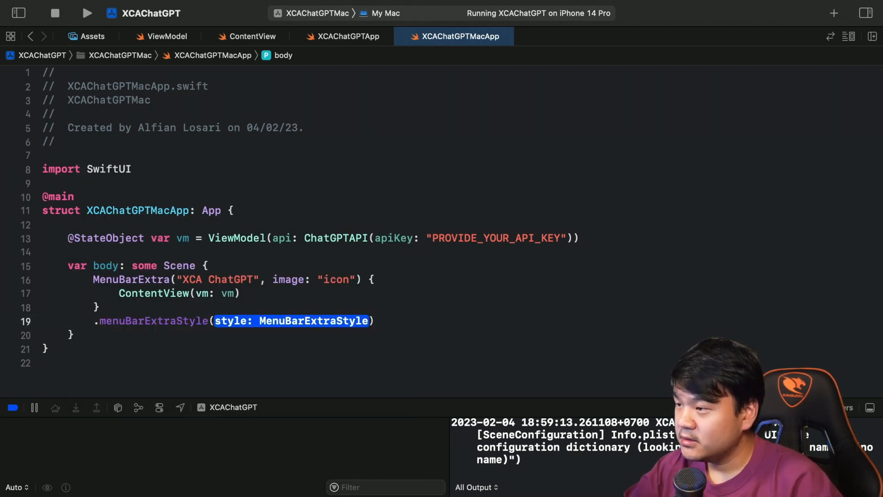
{"action": "type", "text": ".menuBarExtraStyle(.window"}
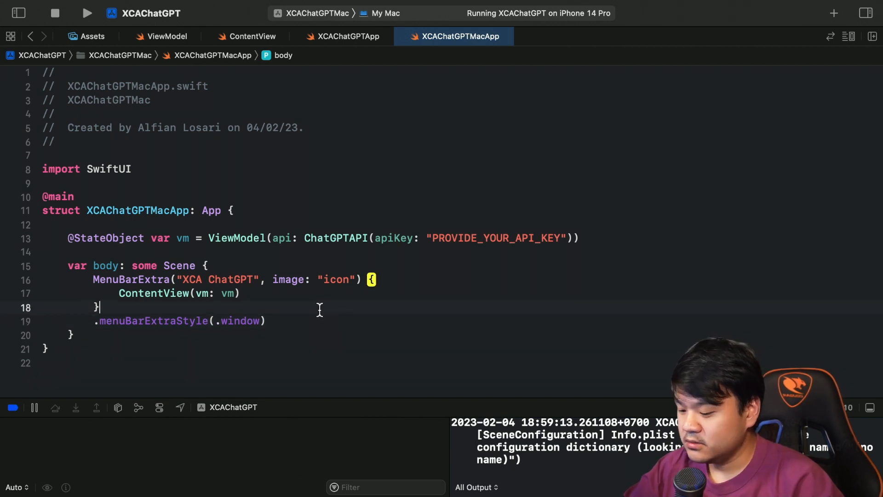
Step: Run XCAChatGPTMac and open its chat panel from the menu bar icon
{"action": "left_click", "coordinate": [87, 13]}
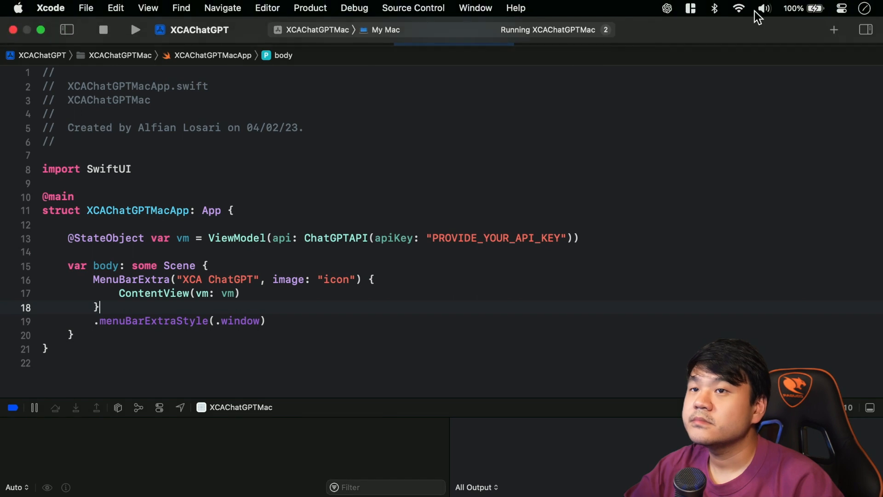
{"action": "mouse_move", "coordinate": [668, 11]}
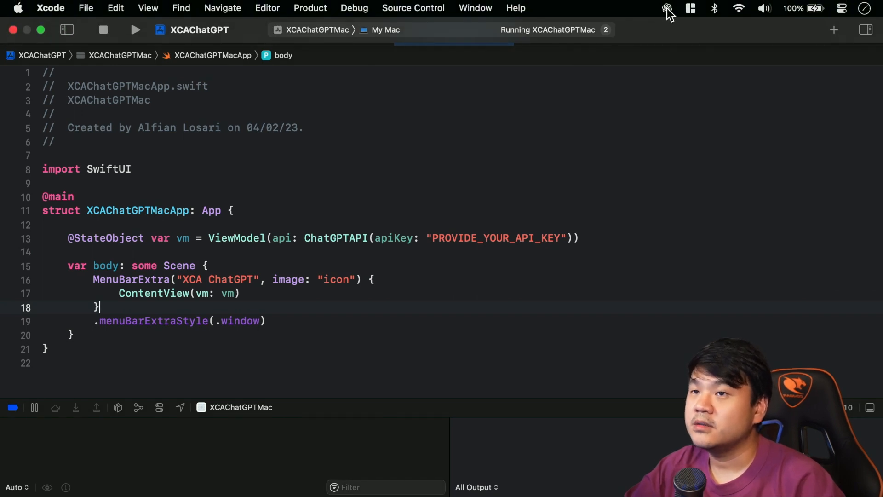
{"action": "left_click", "coordinate": [668, 8]}
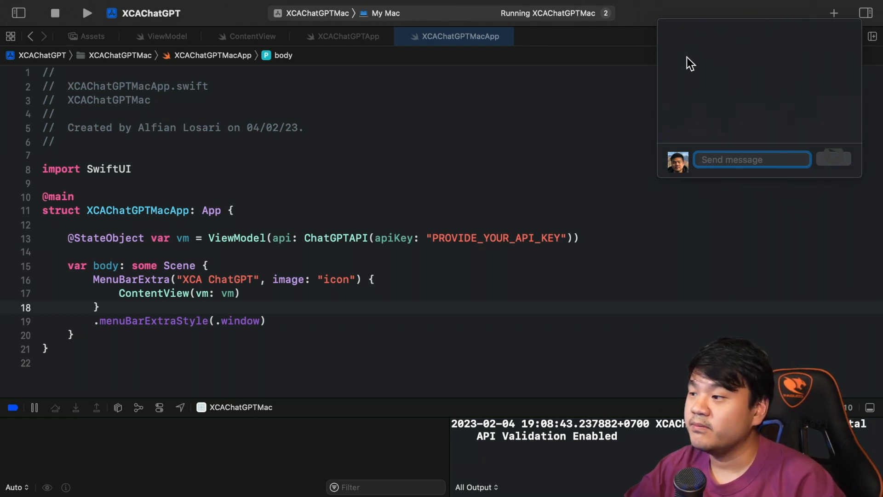
{"action": "mouse_move", "coordinate": [694, 151]}
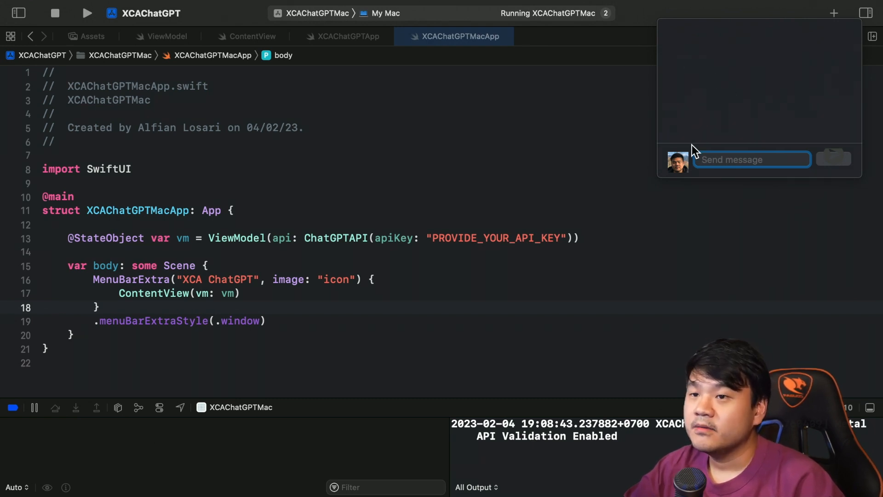
{"action": "mouse_move", "coordinate": [766, 143]}
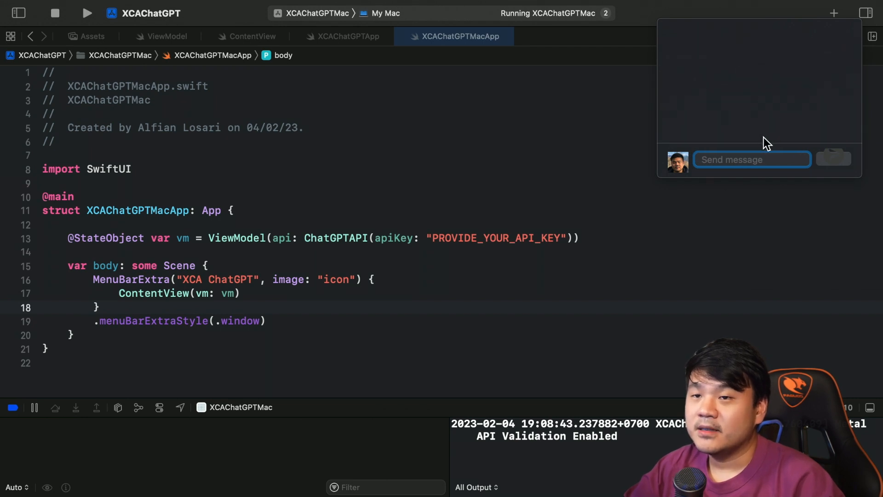
{"action": "mouse_move", "coordinate": [690, 63]}
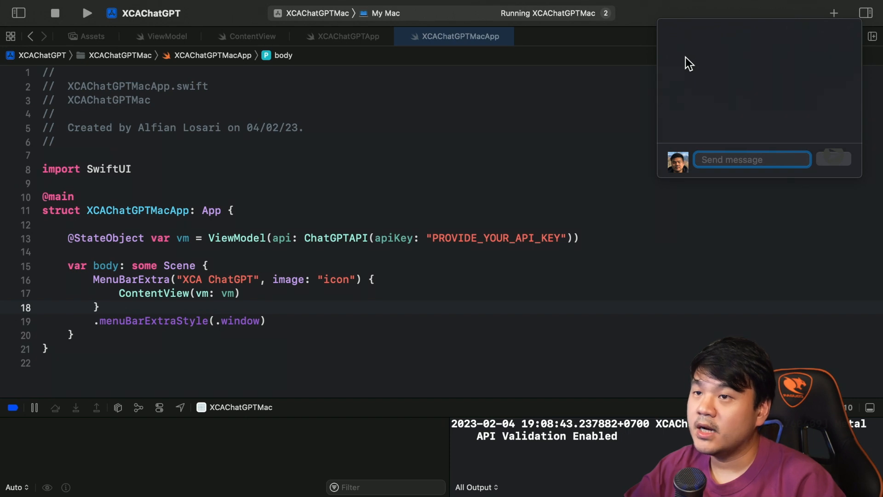
{"action": "mouse_move", "coordinate": [687, 51]}
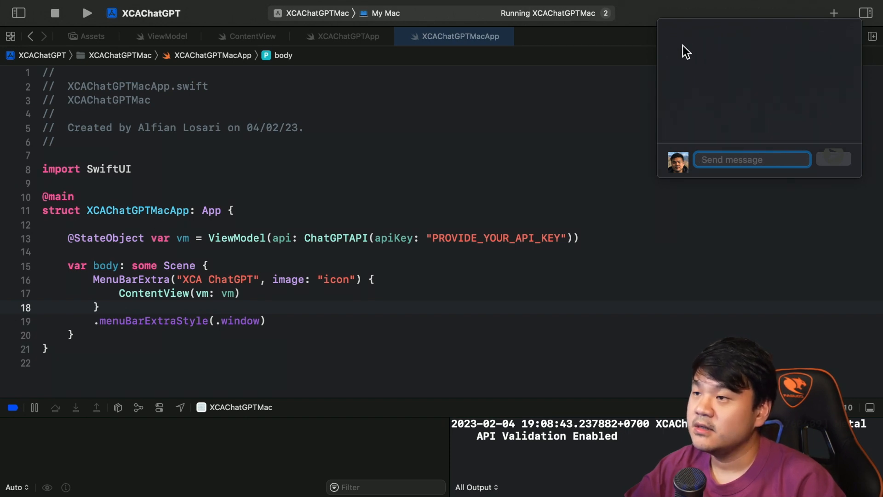
{"action": "mouse_move", "coordinate": [682, 63]}
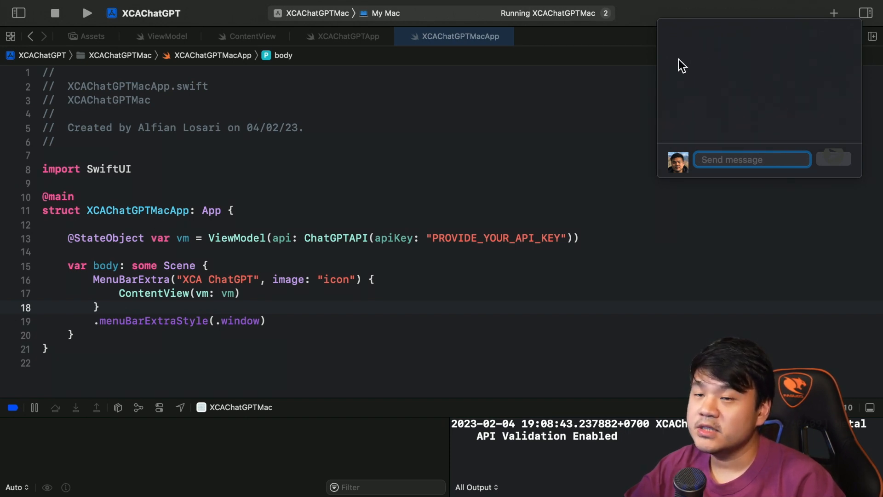
{"action": "mouse_move", "coordinate": [834, 163]}
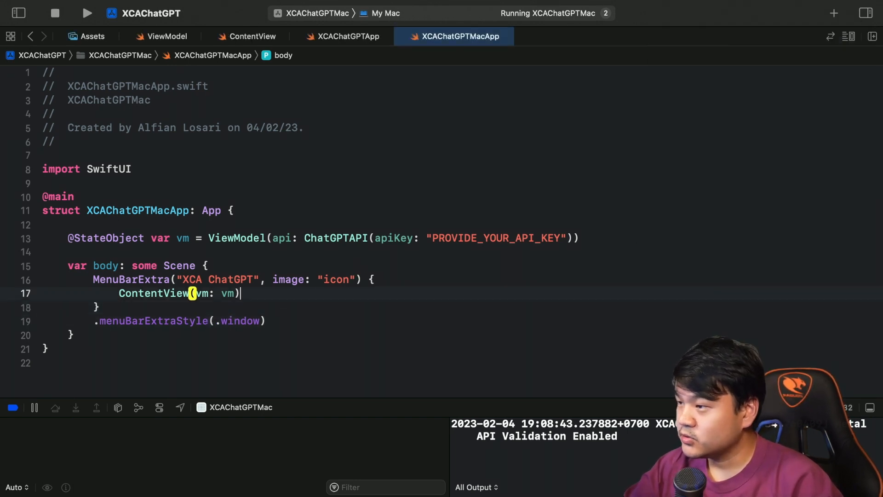
Step: Add .frame(width: 480, height: 576) to ContentView in XCAChatGPTMacApp
{"action": "type", "text": ".fr"}
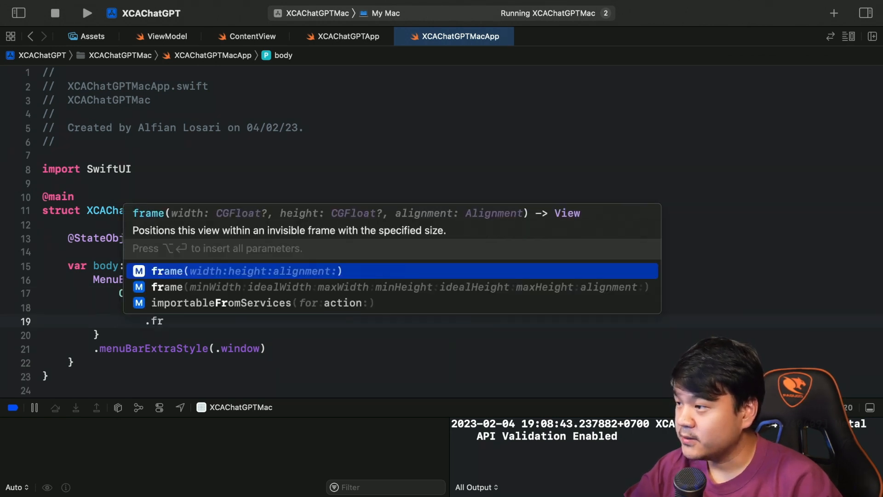
{"action": "key", "text": "Return"}
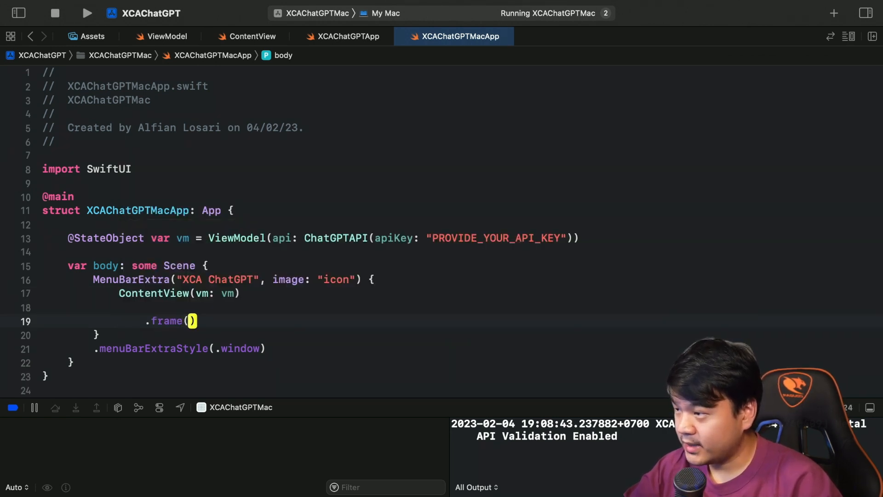
{"action": "type", "text": "width:"}
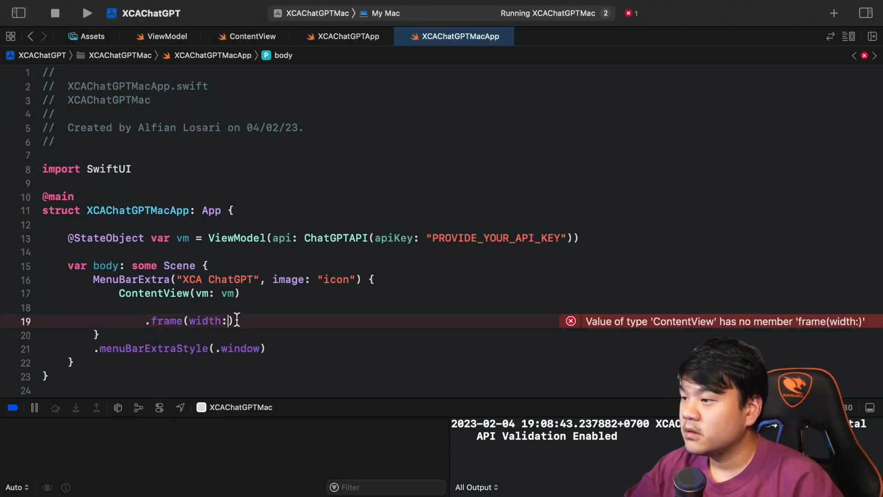
{"action": "type", "text": "480,"}
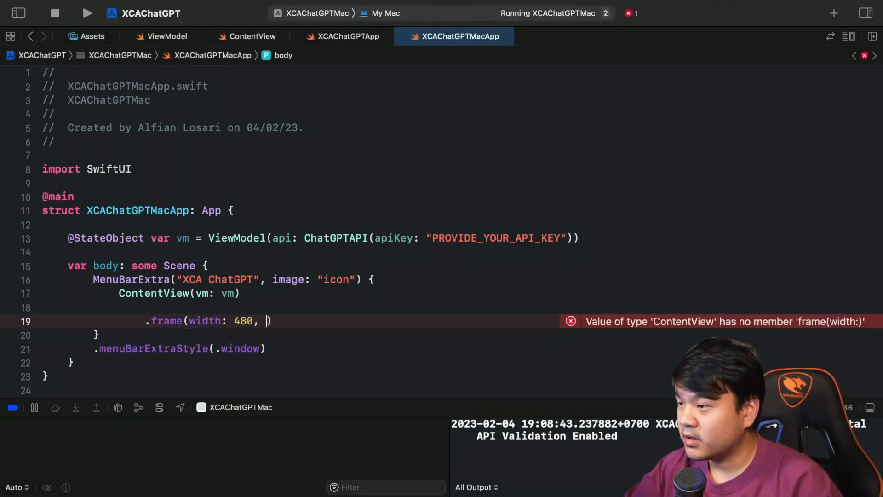
{"action": "type", "text": "height: 576"}
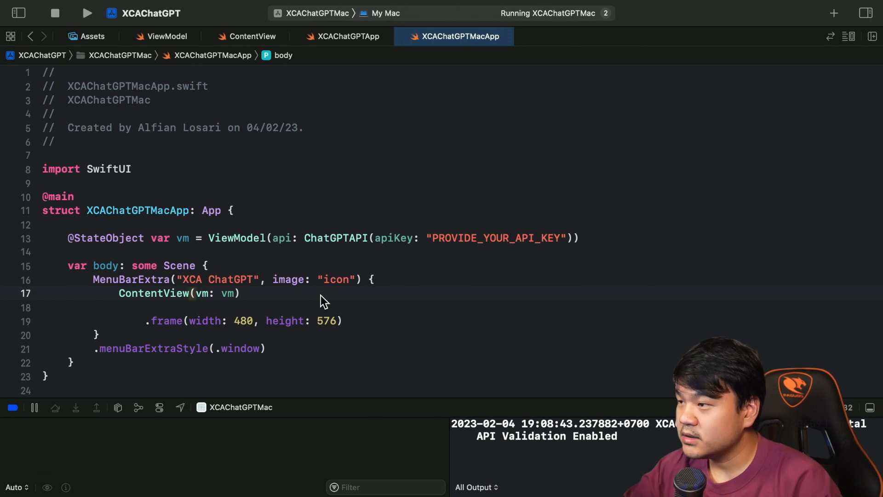
Step: In ContentView add an #if os(macOS) block with .buttonStyle(.borderless) and .foregroundColor(.accentColor) on the send button
{"action": "type", "text": "ContentView(vm: ViewModel(api: .init(apiKey:"}
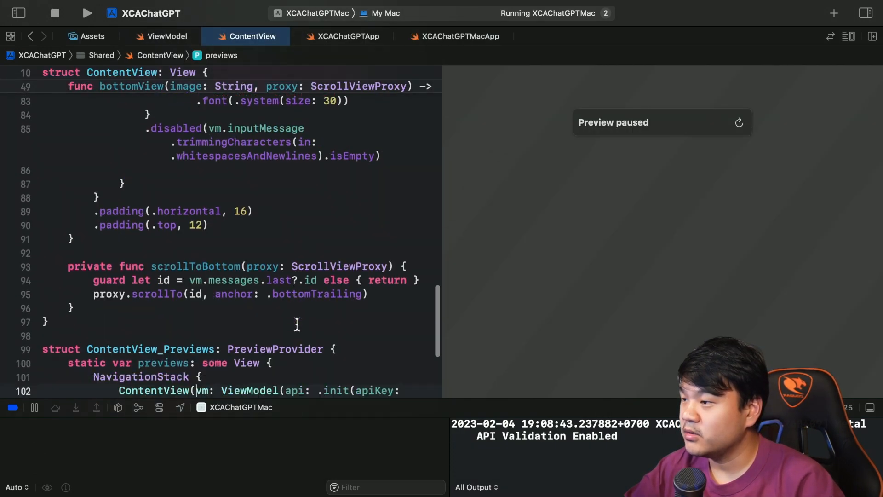
{"action": "scroll", "scroll_direction": "up", "scroll_amount": 3}
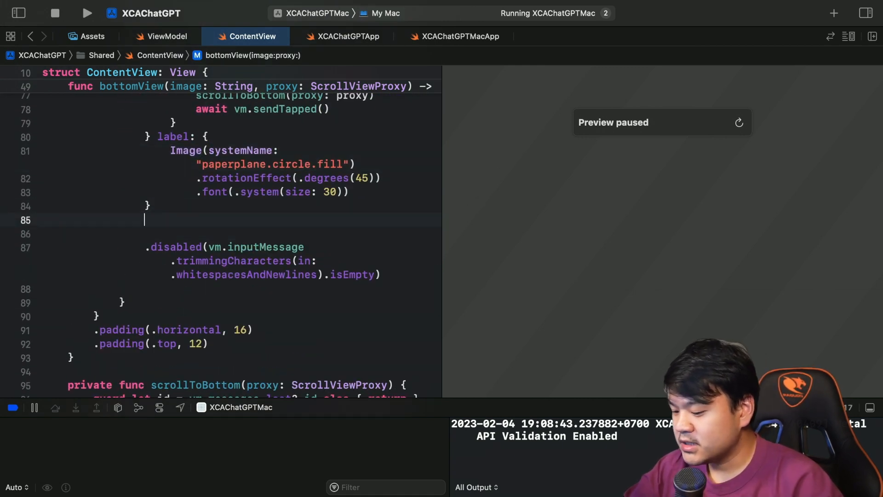
{"action": "type", "text": "#if os"}
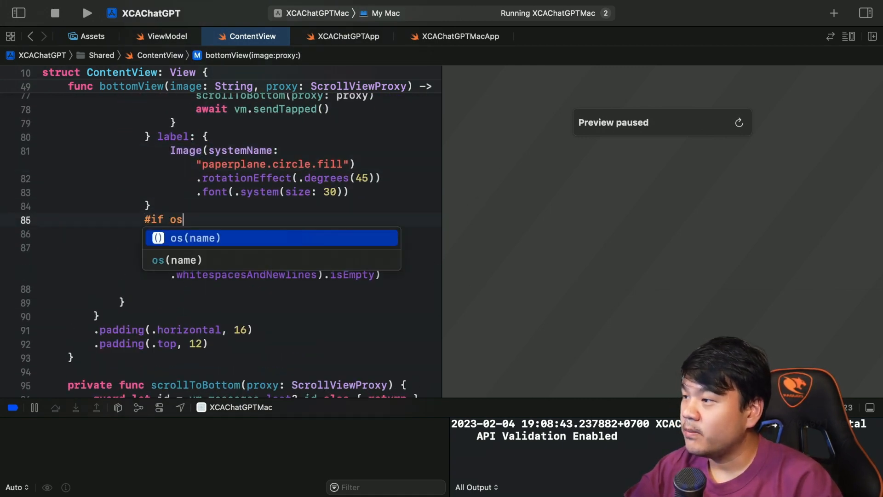
{"action": "type", "text": "(macOS"}
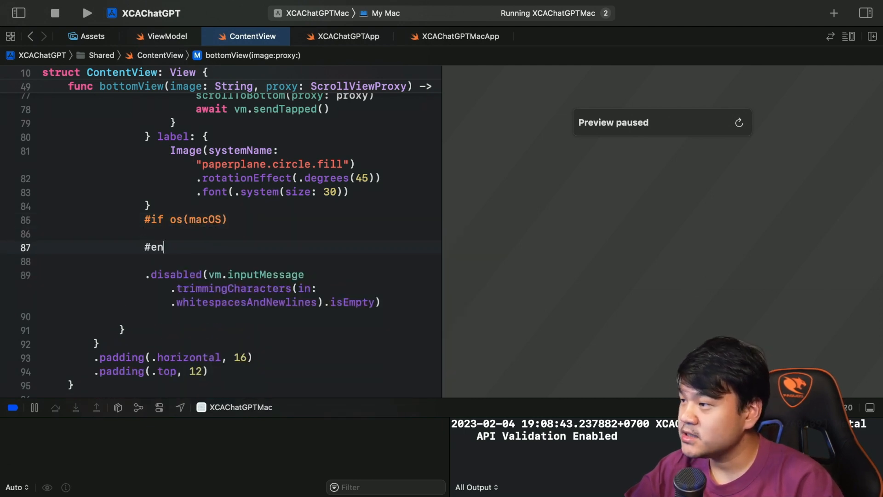
{"action": "type", "text": "."}
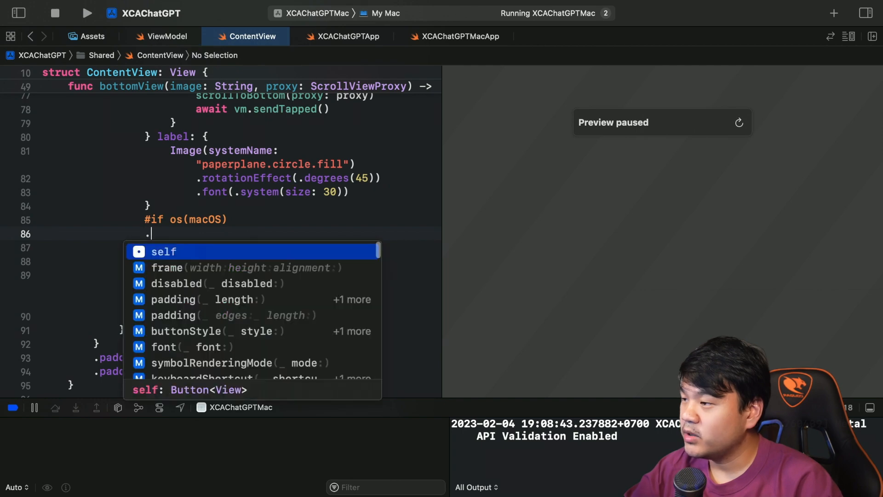
{"action": "type", "text": ".buttonStyle(.borderless"}
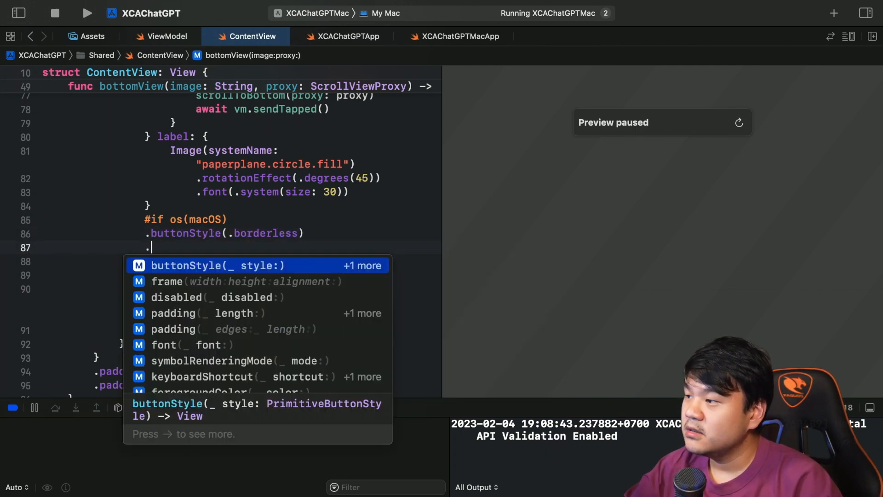
{"action": "type", "text": ".foregroundColor(.accentColor)"}
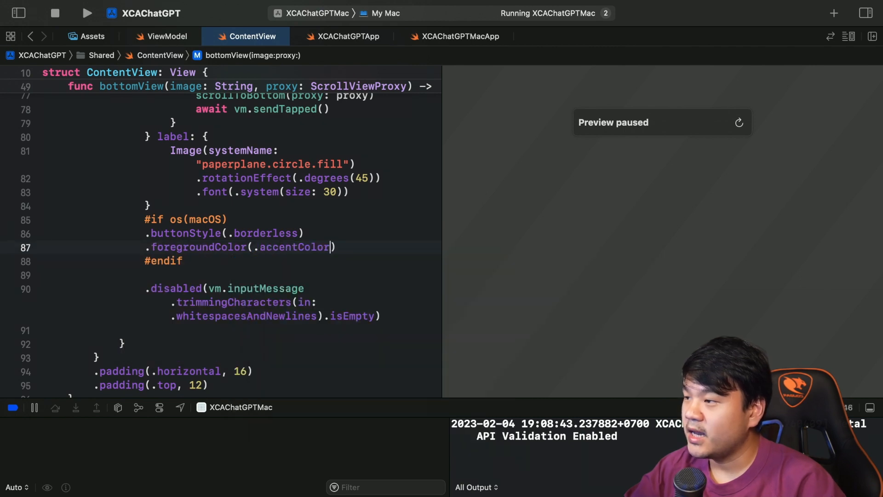
Step: Add .keyboardShortcut(.defaultAction) to the macOS send button block before #endif
{"action": "key", "text": "Return"}
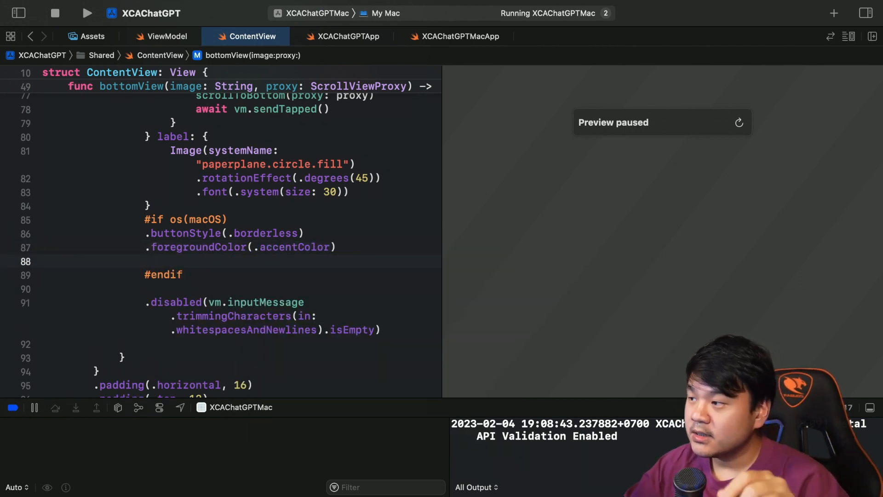
{"action": "left_click", "coordinate": [147, 261]}
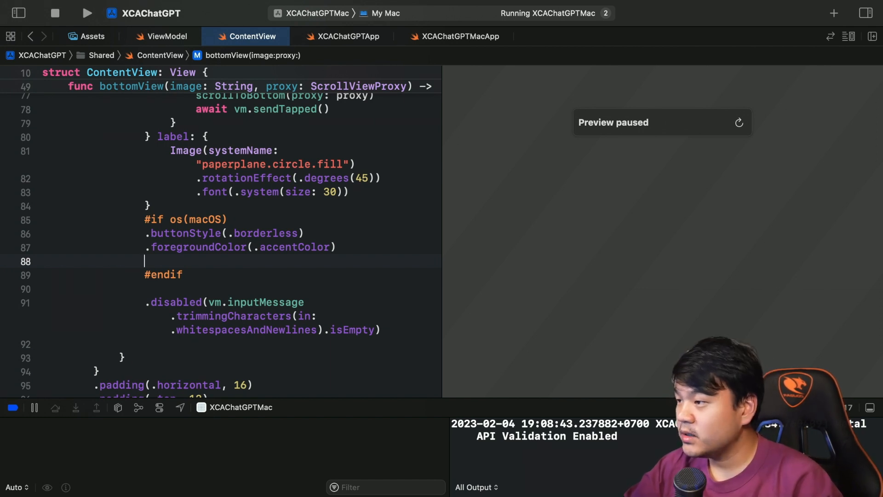
{"action": "scroll", "scroll_direction": "up", "scroll_amount": 3}
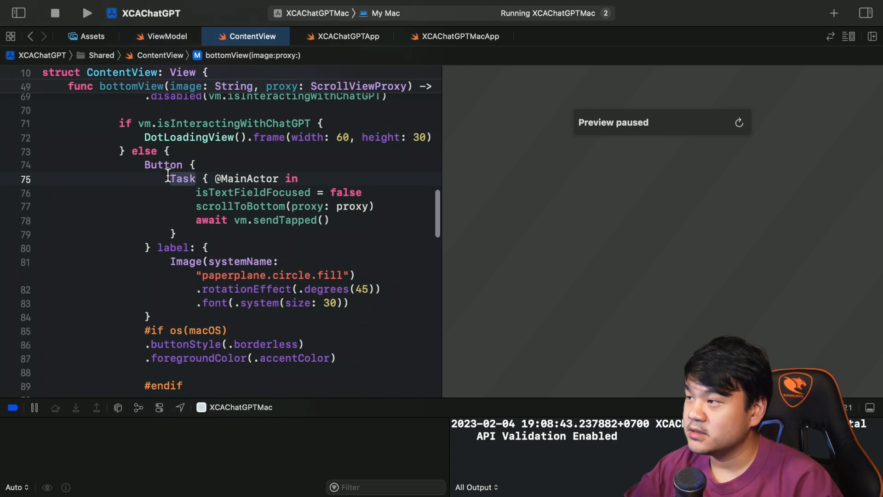
{"action": "scroll", "scroll_direction": "down", "scroll_amount": 3}
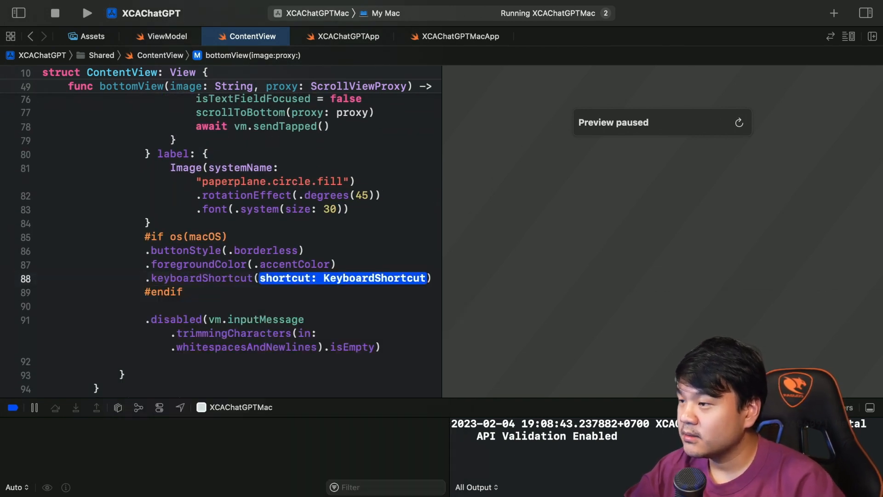
{"action": "type", "text": ".defaultAction"}
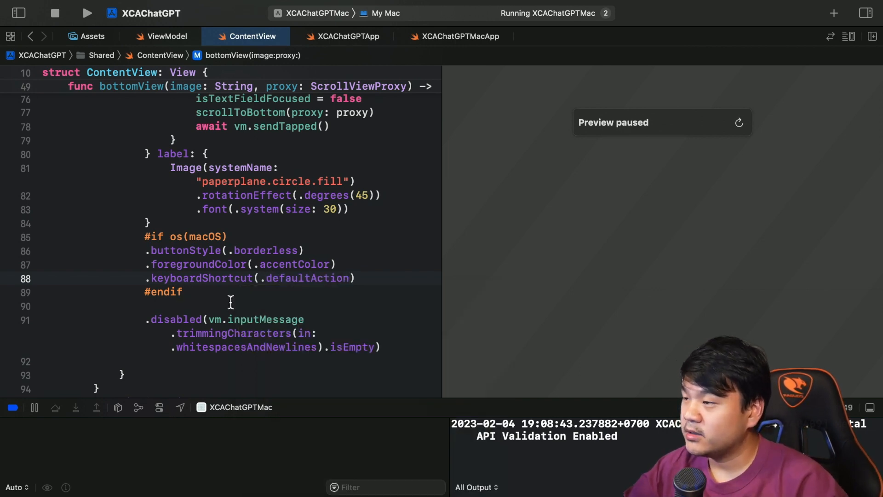
{"action": "scroll", "scroll_direction": "up", "scroll_amount": 3}
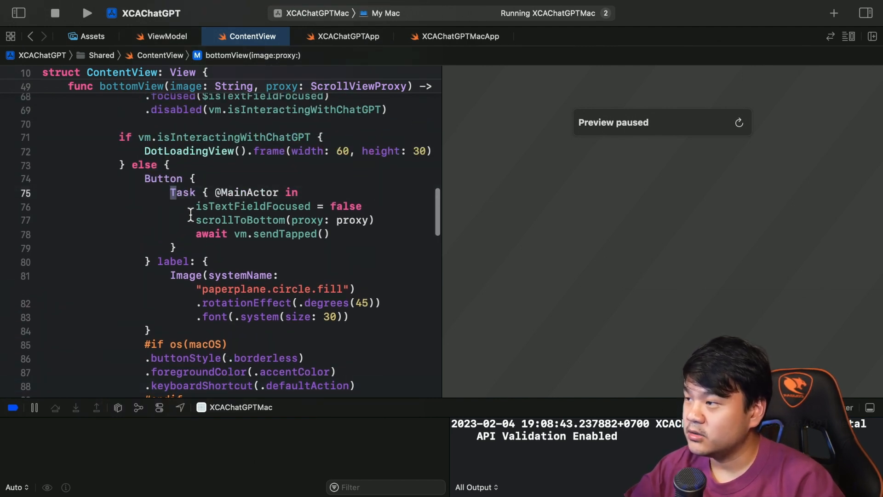
{"action": "scroll", "scroll_direction": "down", "scroll_amount": 3}
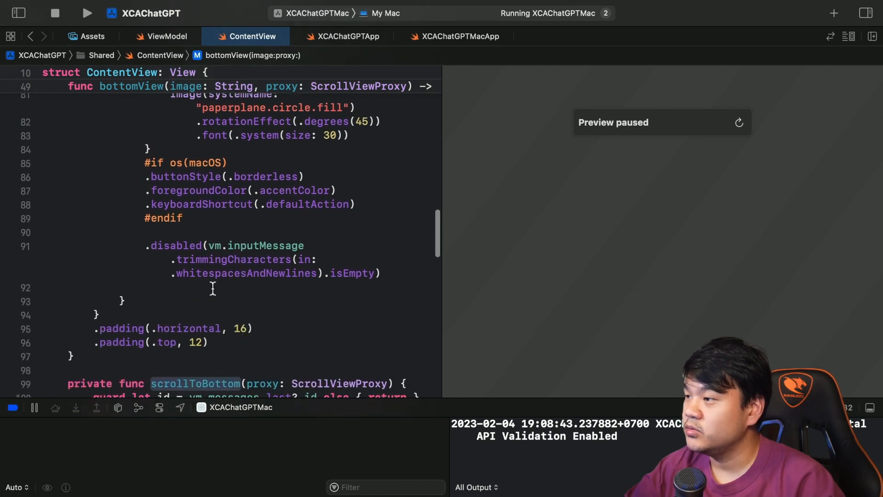
{"action": "scroll", "scroll_direction": "up", "scroll_amount": 3}
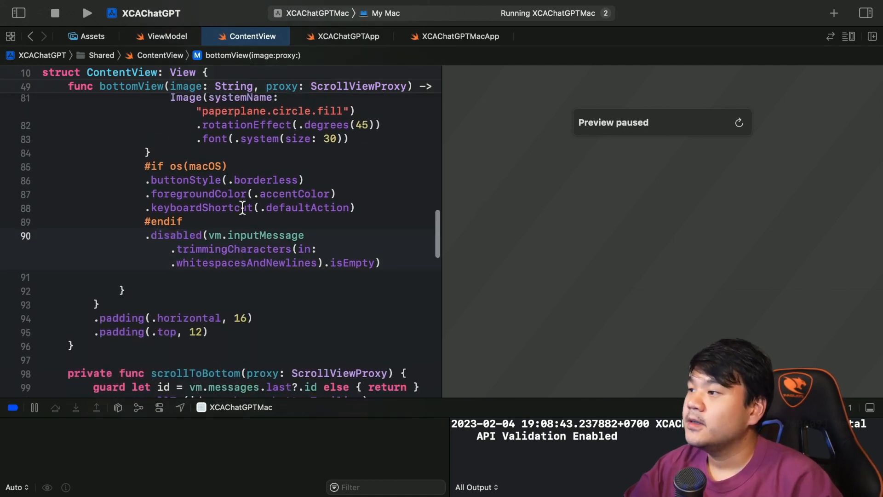
{"action": "left_click", "coordinate": [460, 36]}
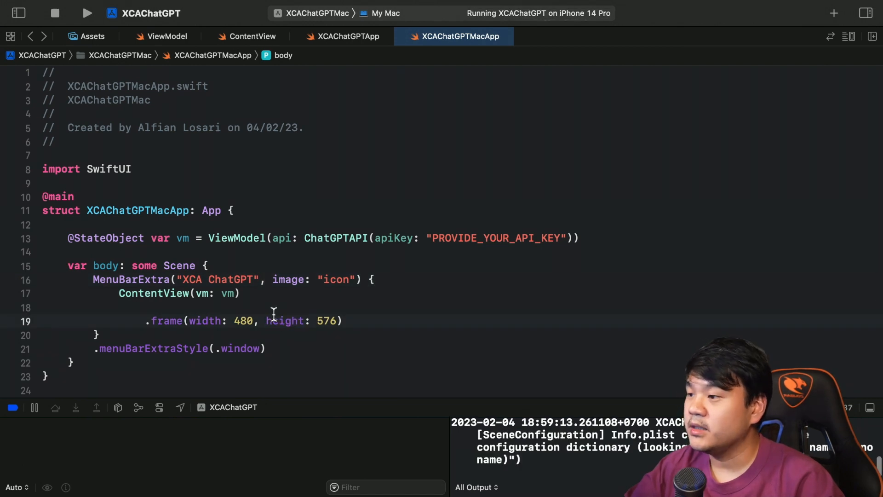
Step: Rerun the Mac app, open the resized chat panel, then start a .toolbar modifier on ContentView
{"action": "left_click", "coordinate": [88, 13]}
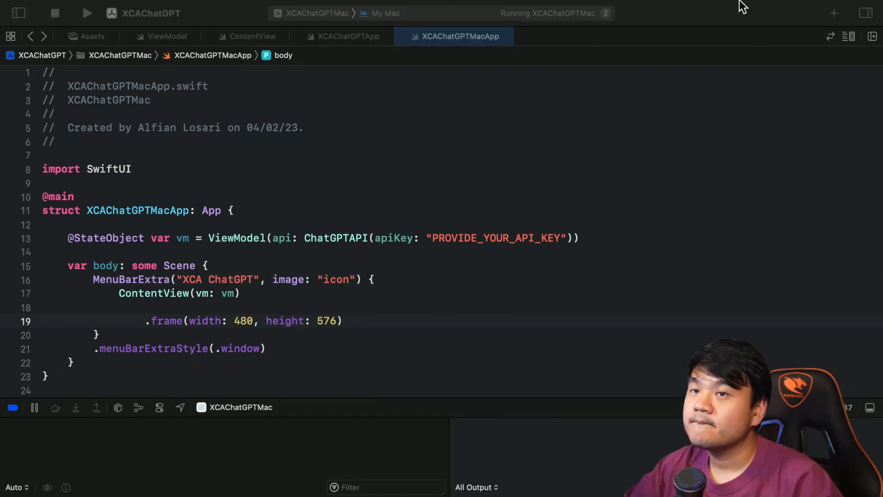
{"action": "left_click", "coordinate": [667, 8]}
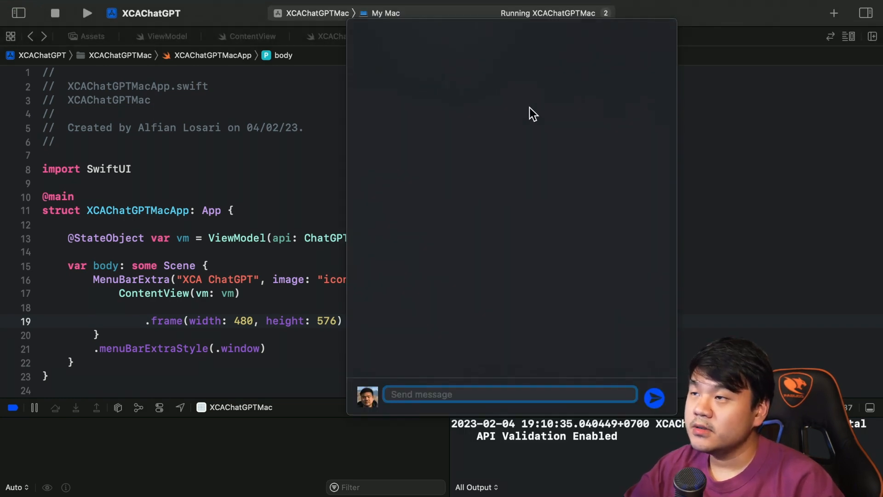
{"action": "mouse_move", "coordinate": [422, 100]}
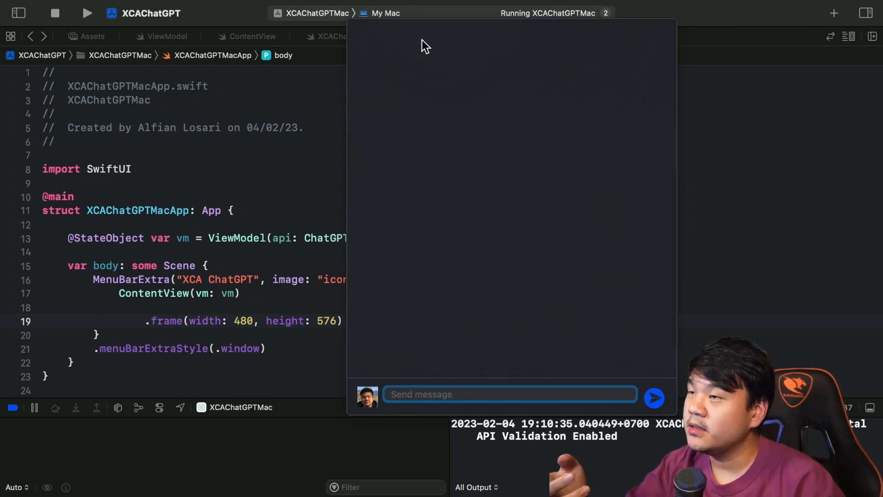
{"action": "mouse_move", "coordinate": [594, 44]}
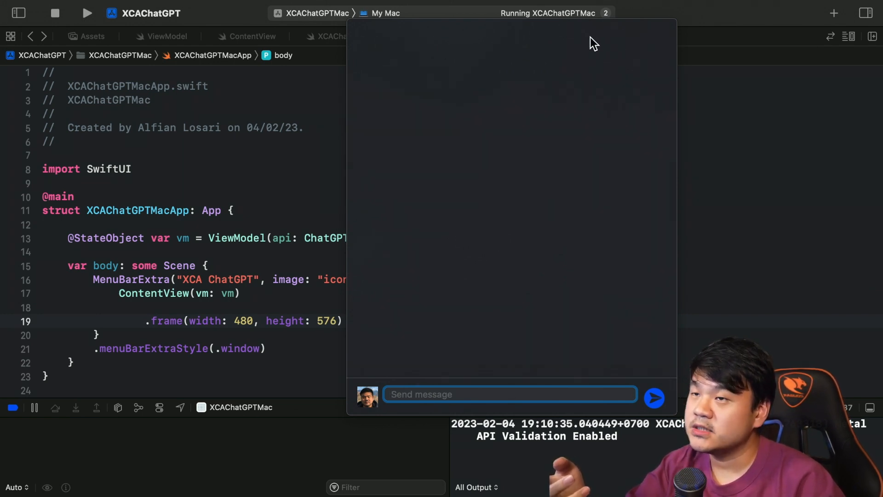
{"action": "mouse_move", "coordinate": [619, 44]}
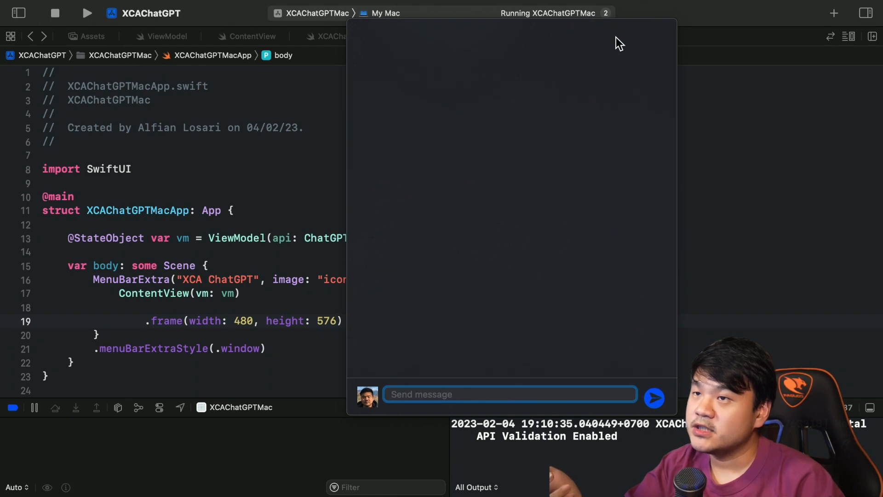
{"action": "mouse_move", "coordinate": [613, 61]}
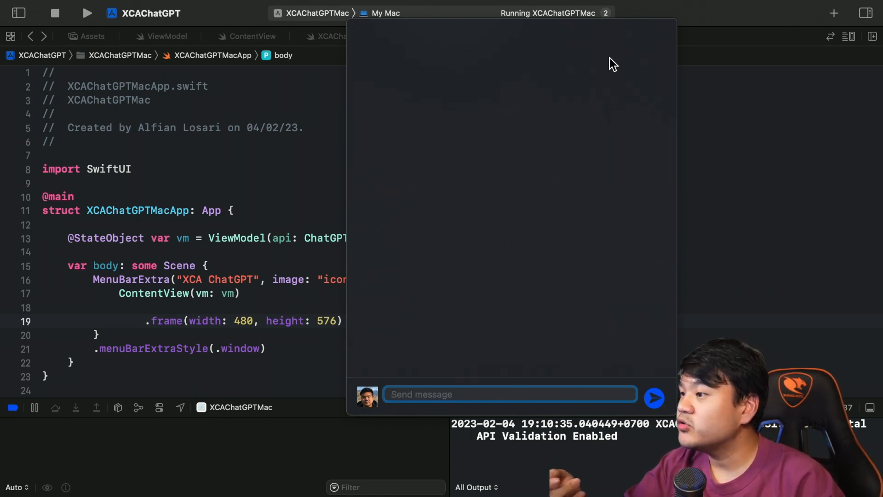
{"action": "type", "text": ".toolbar(content: {"}
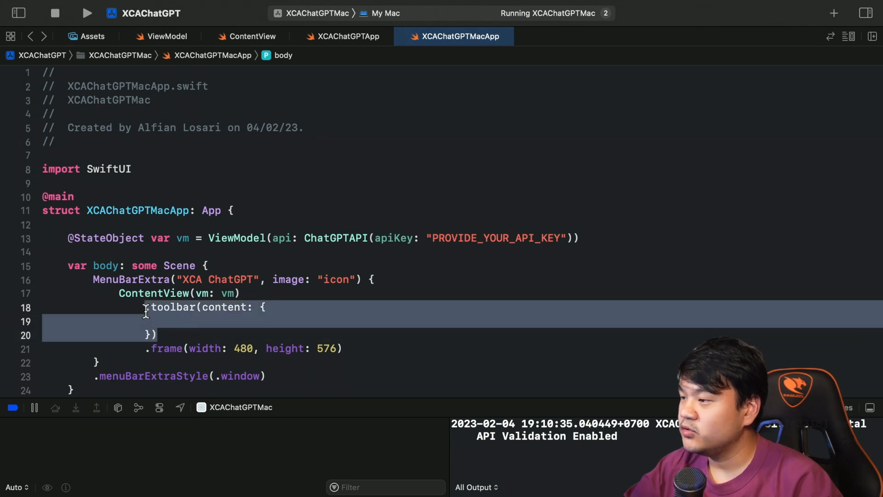
Step: Remove the empty toolbar and wrap ContentView in VStack(spacing: 0) carrying the 480×576 frame
{"action": "key", "text": "Delete"}
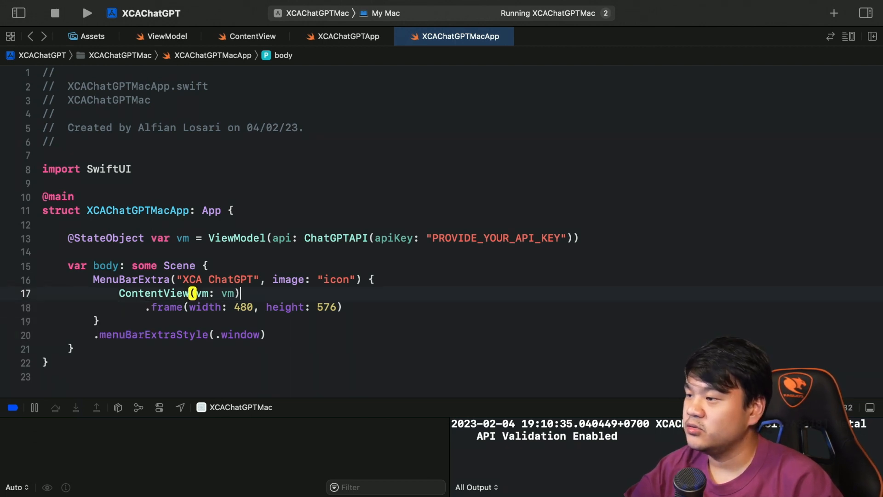
{"action": "key", "text": "Return"}
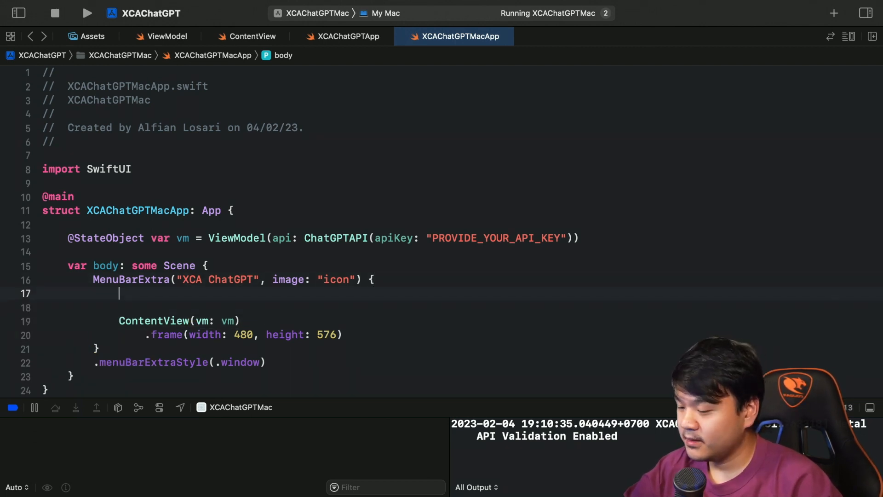
{"action": "type", "text": "VStack {"}
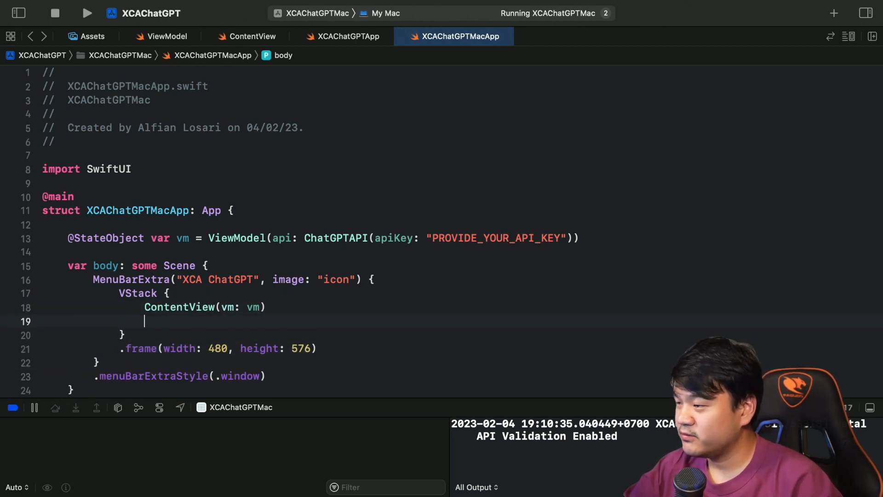
{"action": "key", "text": "Return"}
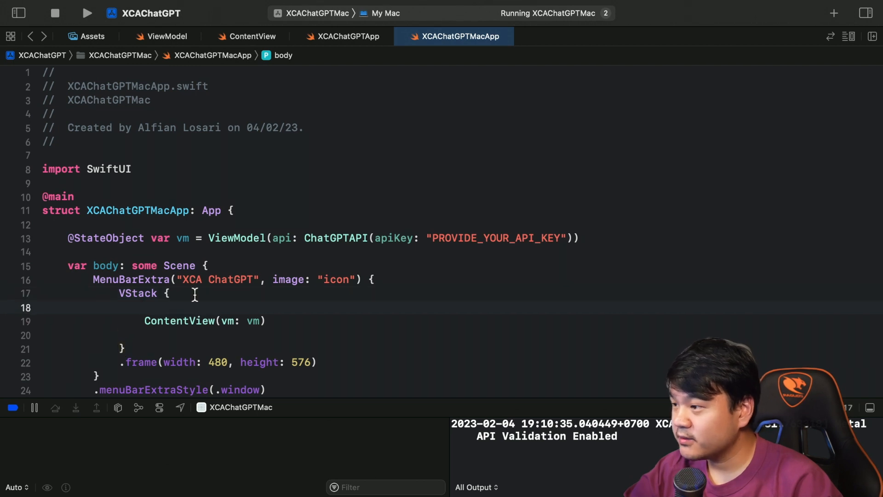
{"action": "type", "text": "(spacing:"}
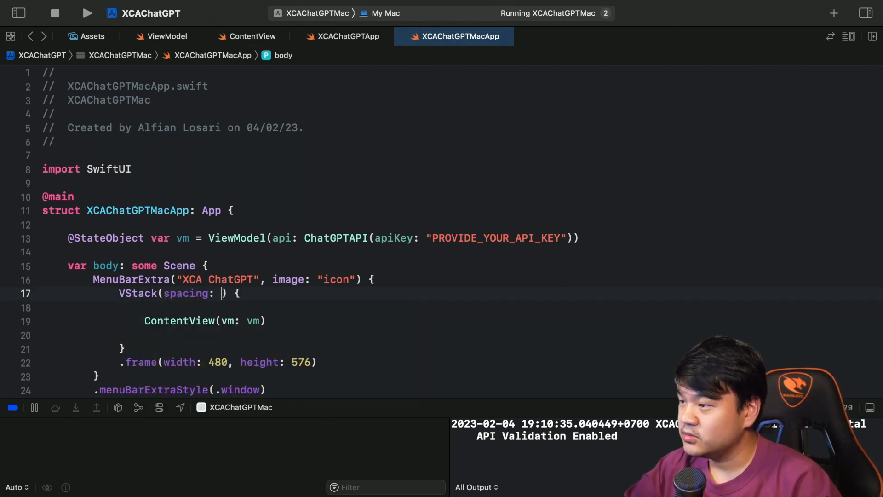
{"action": "type", "text": "0"}
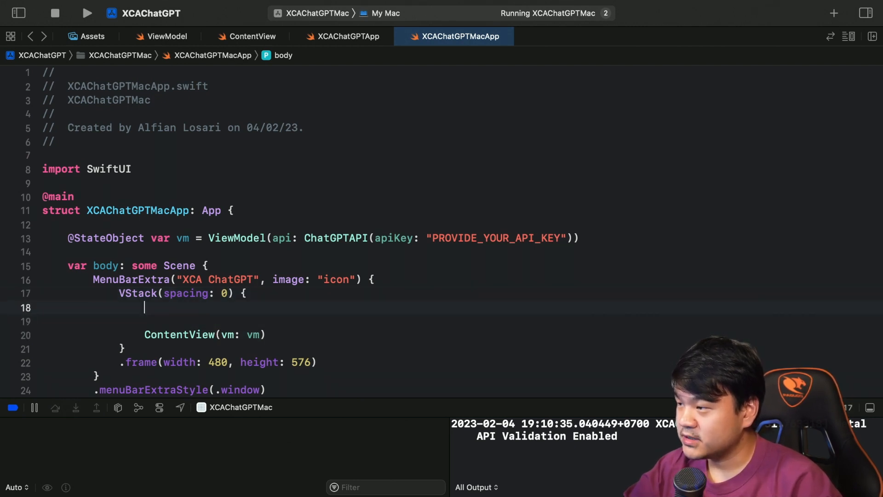
Step: Add a padded HStack with a Text("XCA ChatGPT") in .title font followed by a Spacer()
{"action": "type", "text": "HStack"}
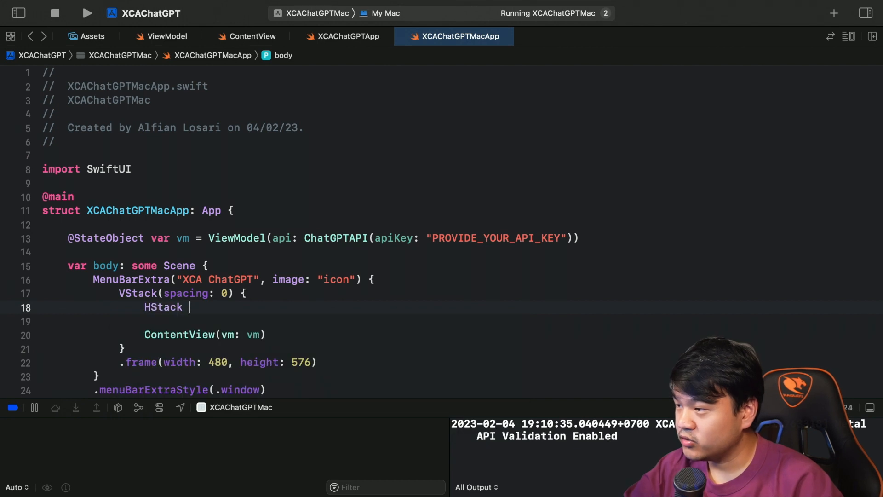
{"action": "type", "text": ".padding("}
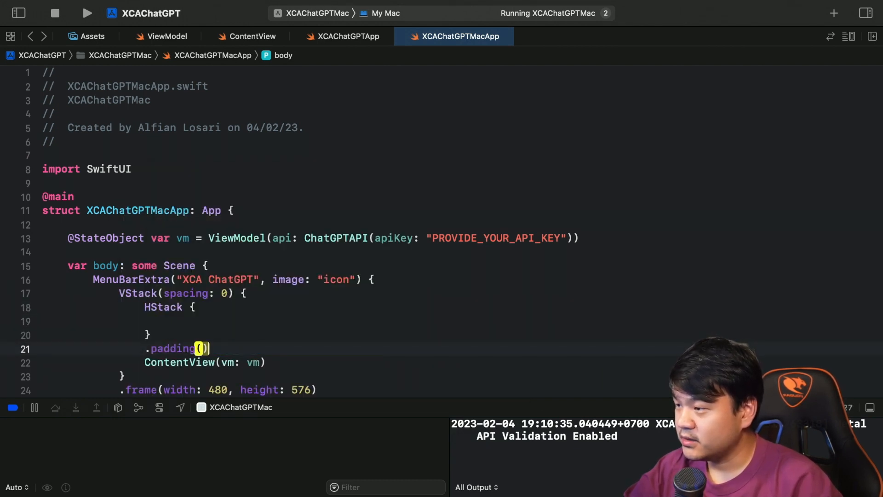
{"action": "type", "text": "Text(\"XCA"}
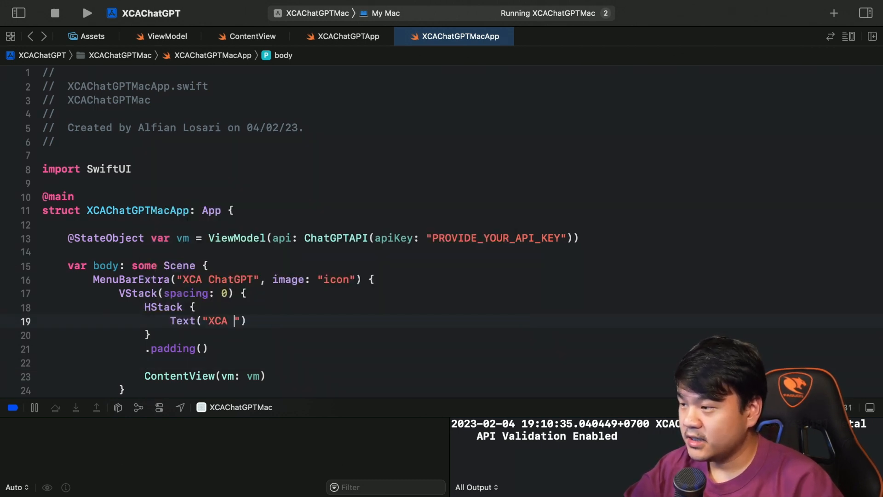
{"action": "type", "text": "ChatGPT"}
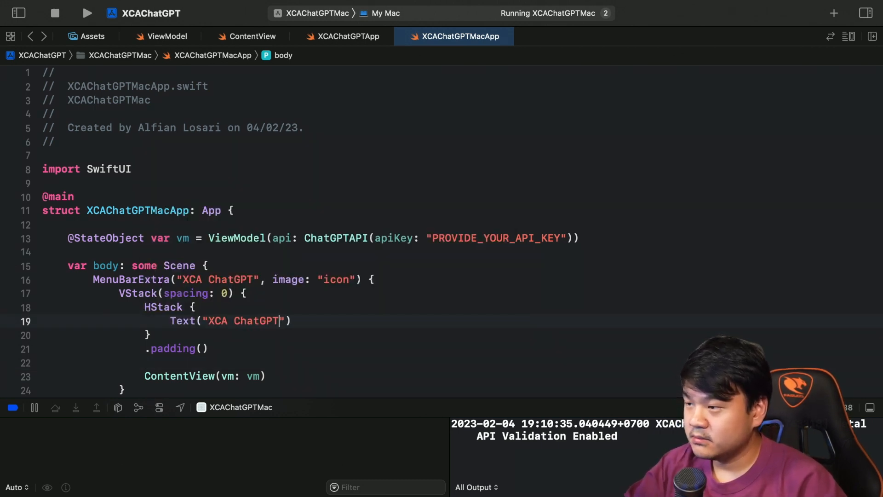
{"action": "type", "text": ".font(.title"}
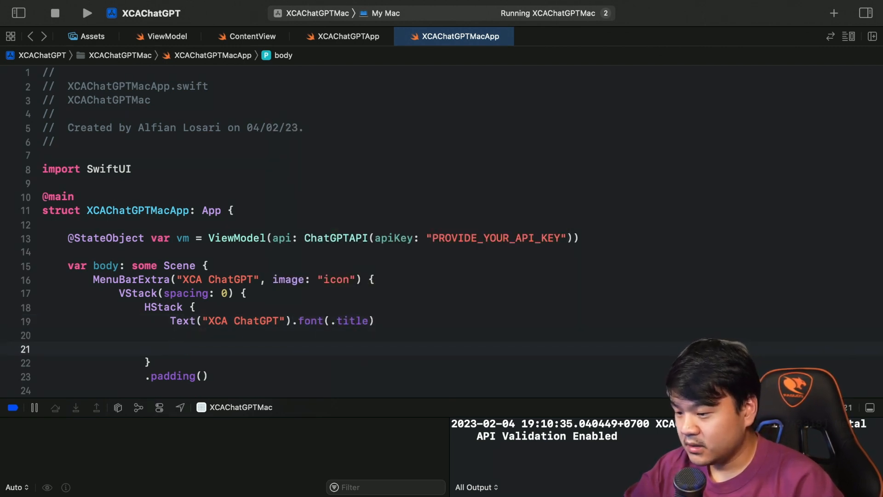
{"action": "type", "text": "Spacer()"}
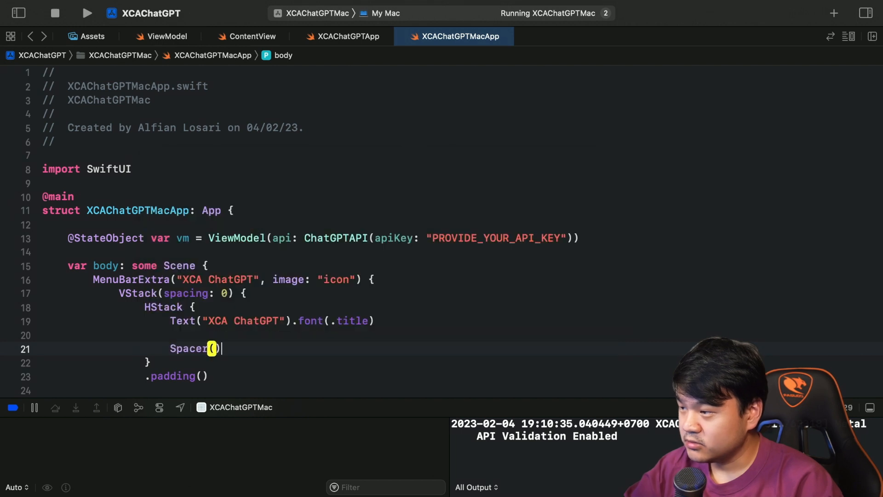
{"action": "key", "text": "Return"}
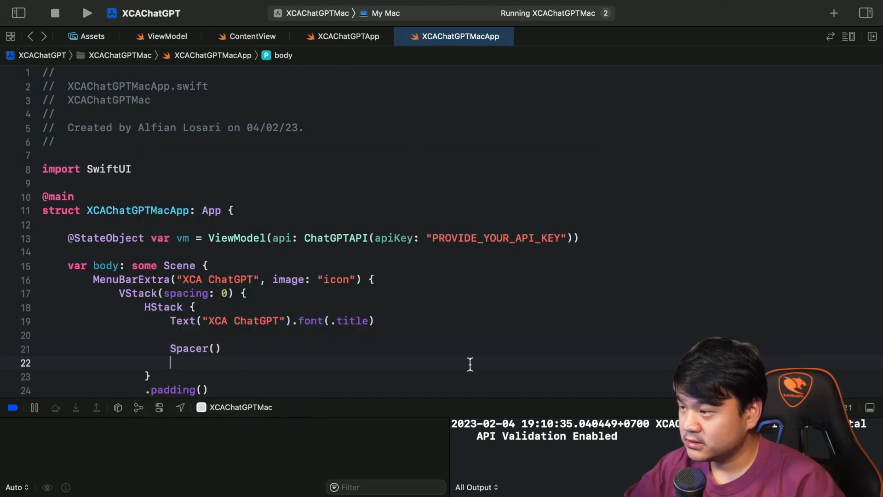
Step: Add a Button whose action guards against empty state and calls vm.clearList()
{"action": "type", "text": "B"}
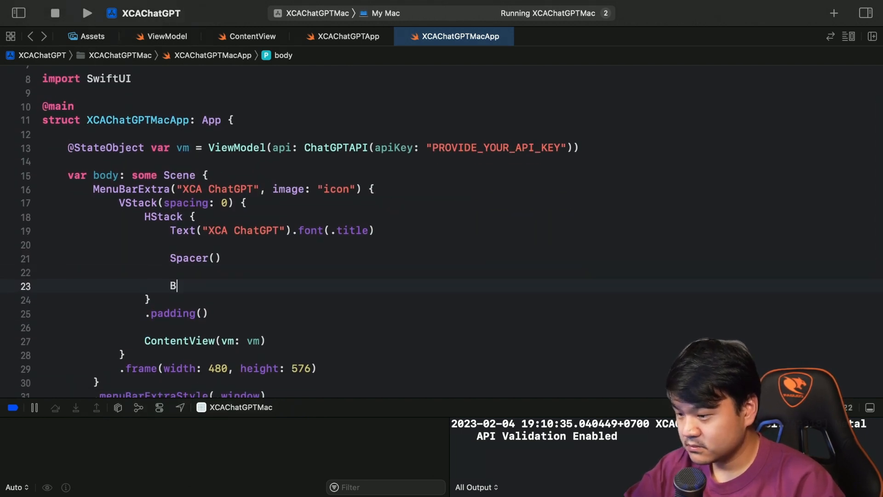
{"action": "type", "text": "utton("}
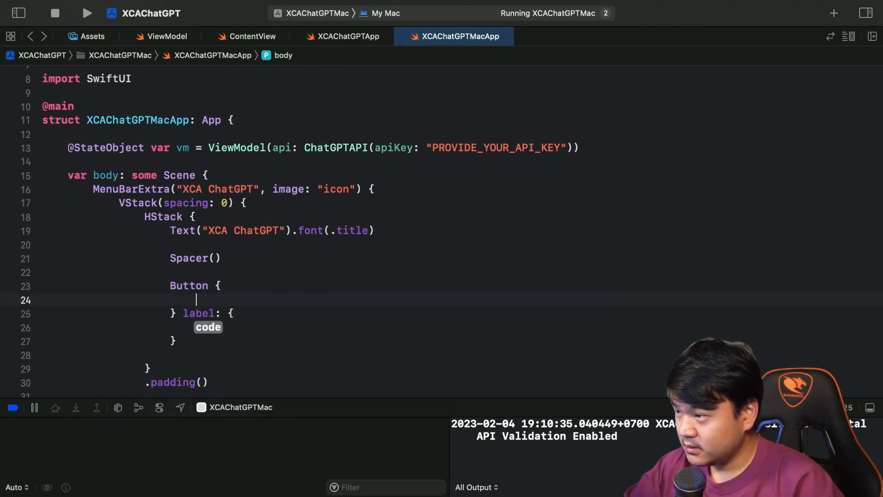
{"action": "scroll", "scroll_direction": "down", "scroll_amount": 3}
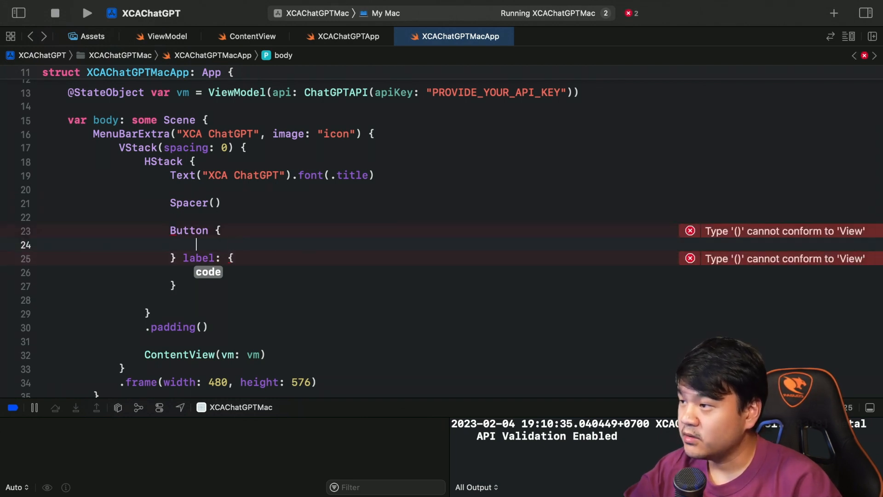
{"action": "type", "text": "vm.clearList("}
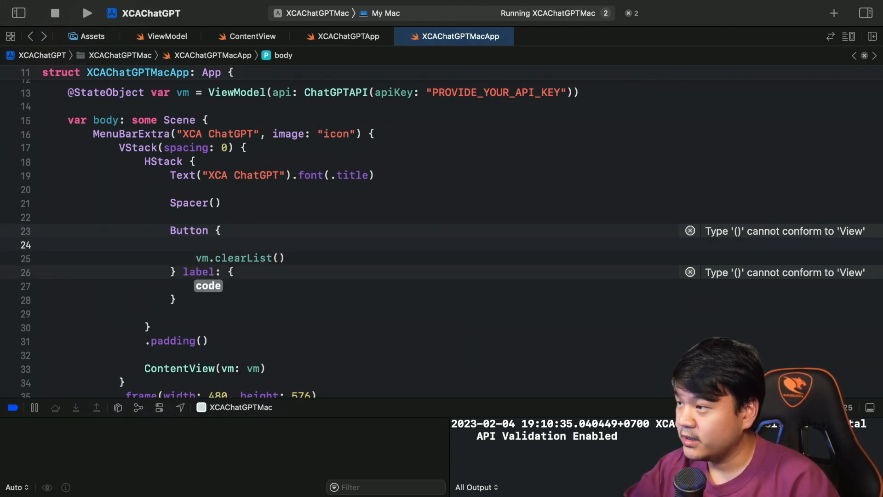
{"action": "type", "text": "guard"}
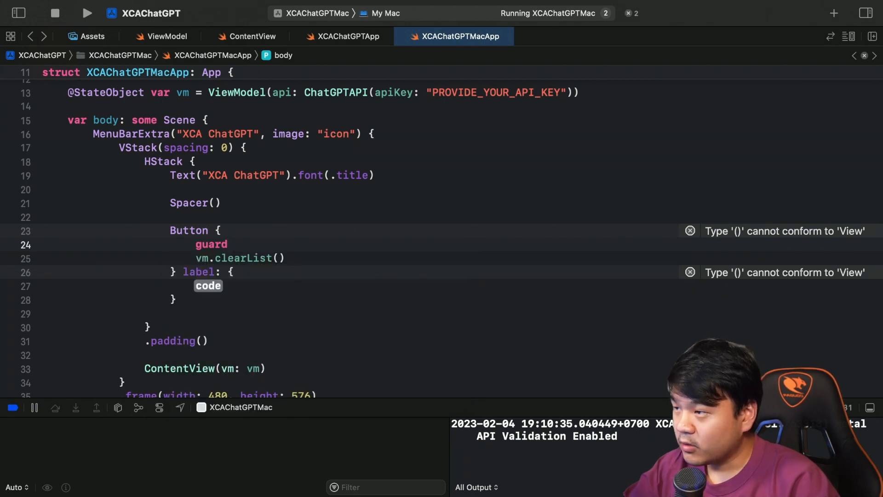
{"action": "type", "text": "!v"}
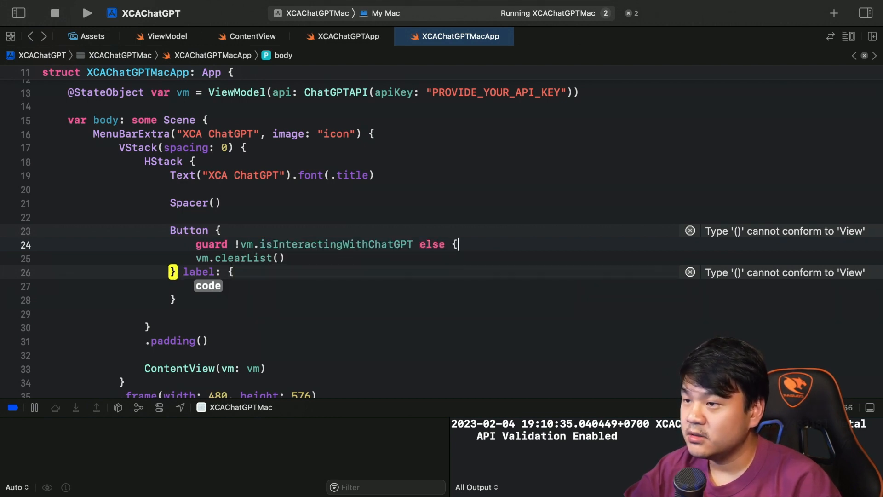
{"action": "type", "text": "return }"}
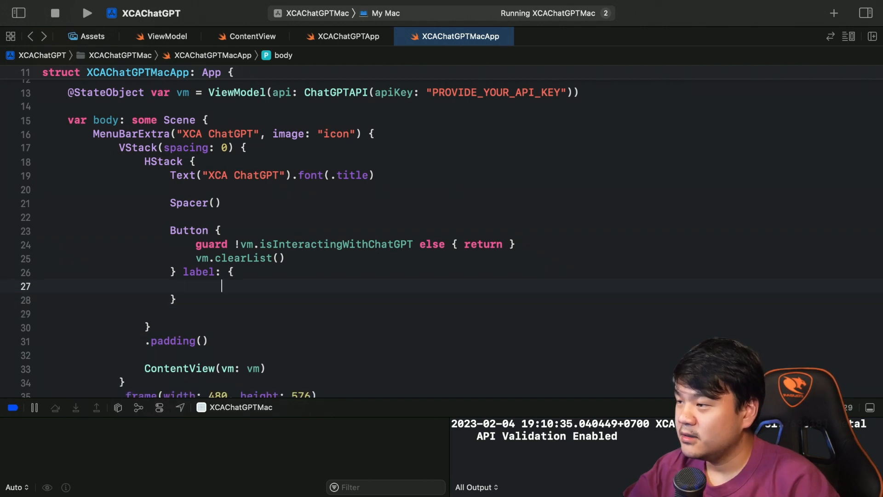
Step: Give the clear button a trash SF Symbol image label sized 24
{"action": "type", "text": "Image(s"}
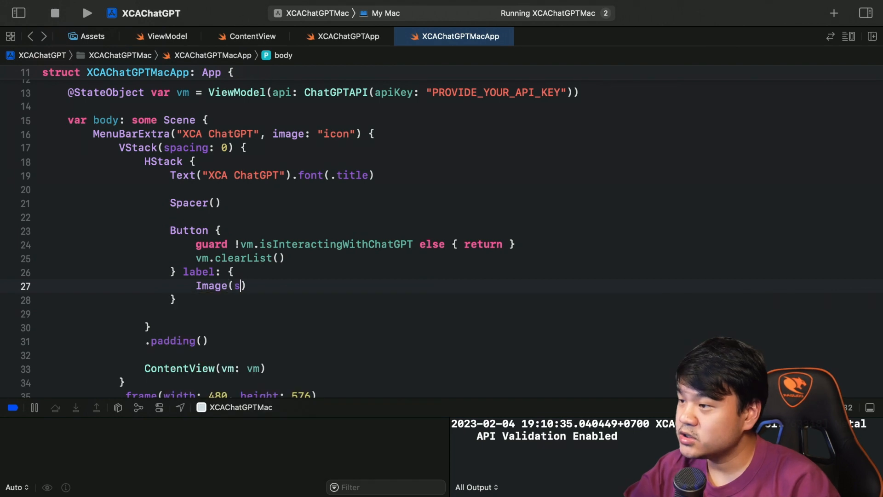
{"action": "type", "text": "ystemName: \"tra"}
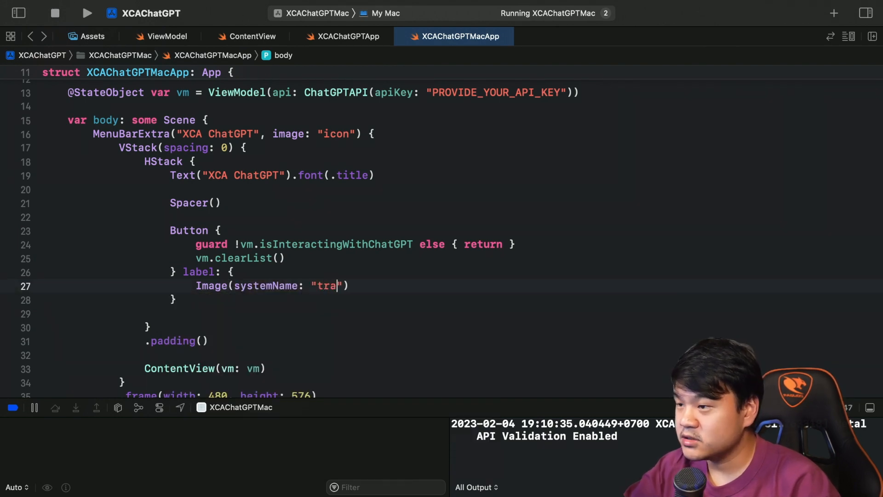
{"action": "type", "text": "."}
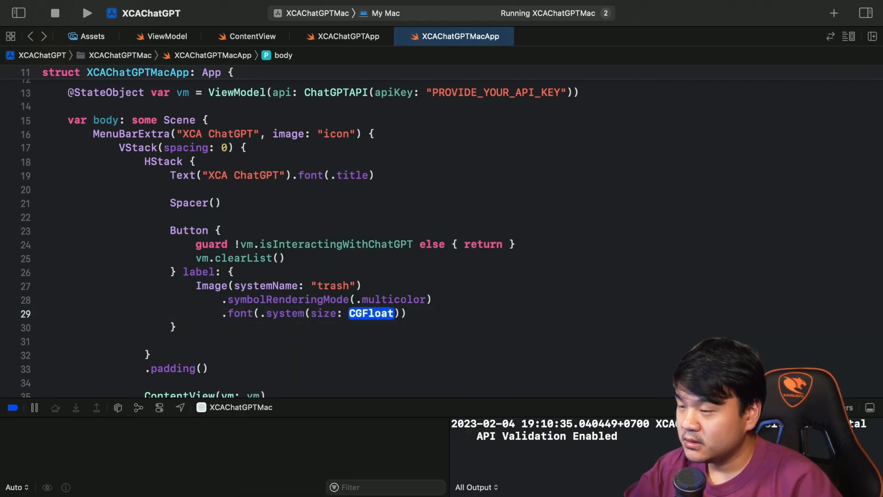
{"action": "type", "text": "24"}
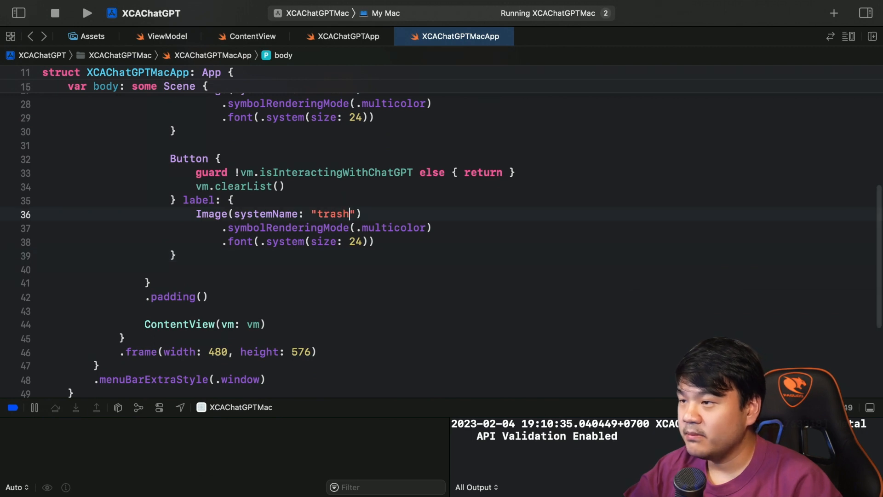
Step: Change the second button's icon to xmark.circle.fill and make the buttons borderless
{"action": "type", "text": "x"}
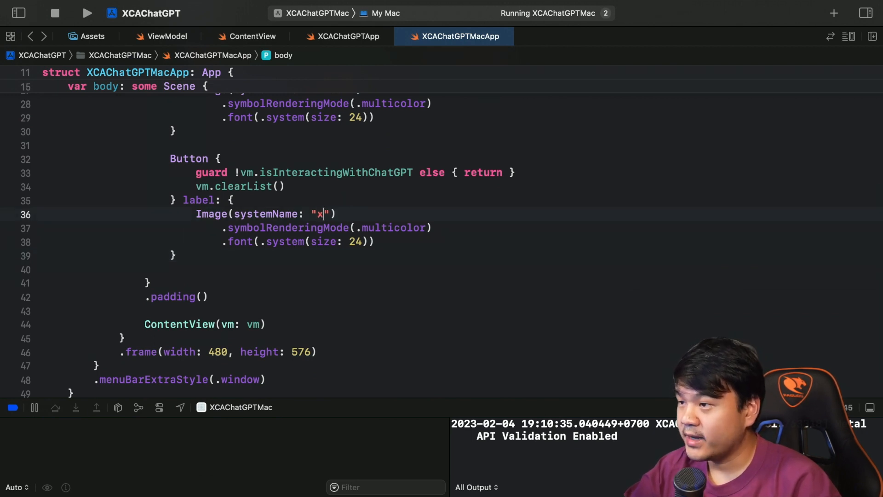
{"action": "type", "text": "mark.circle.fill"}
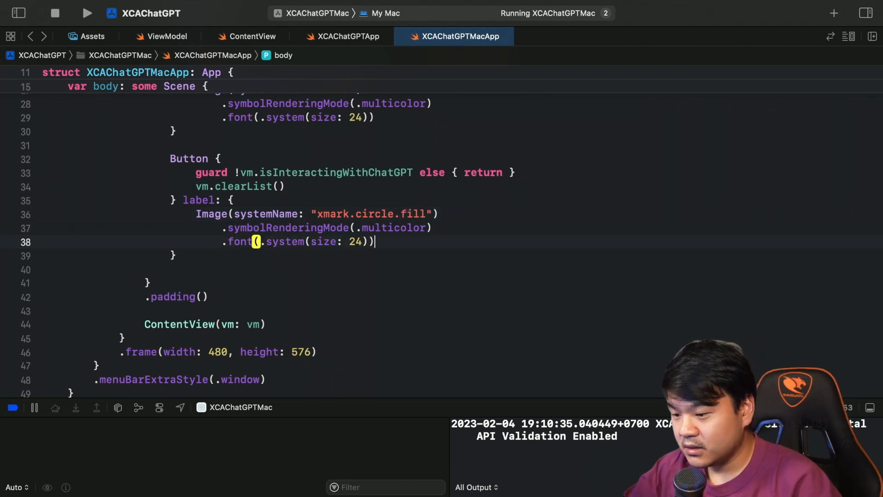
{"action": "type", "text": ".buttonStyle(.borderless"}
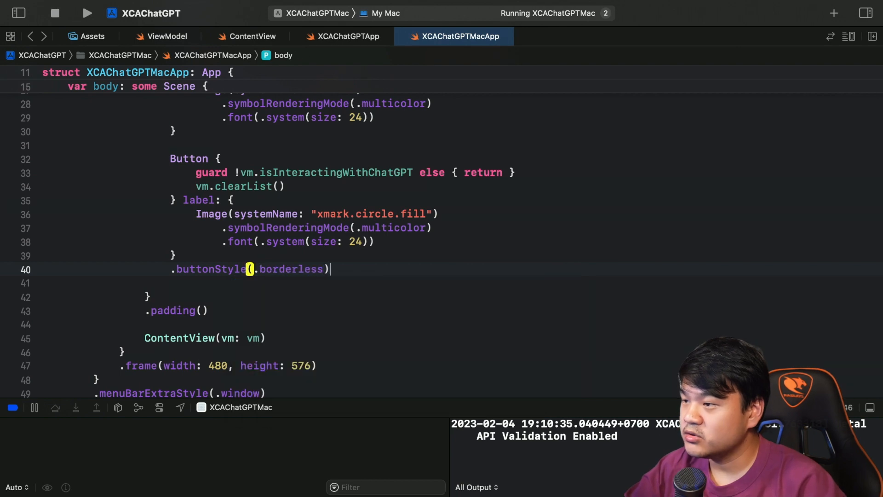
{"action": "scroll", "scroll_direction": "up", "scroll_amount": 3}
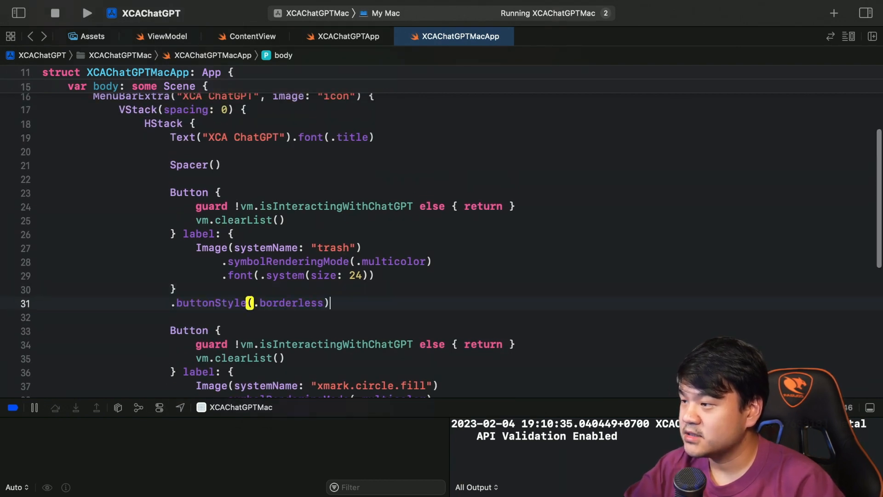
{"action": "scroll", "scroll_direction": "down", "scroll_amount": 3}
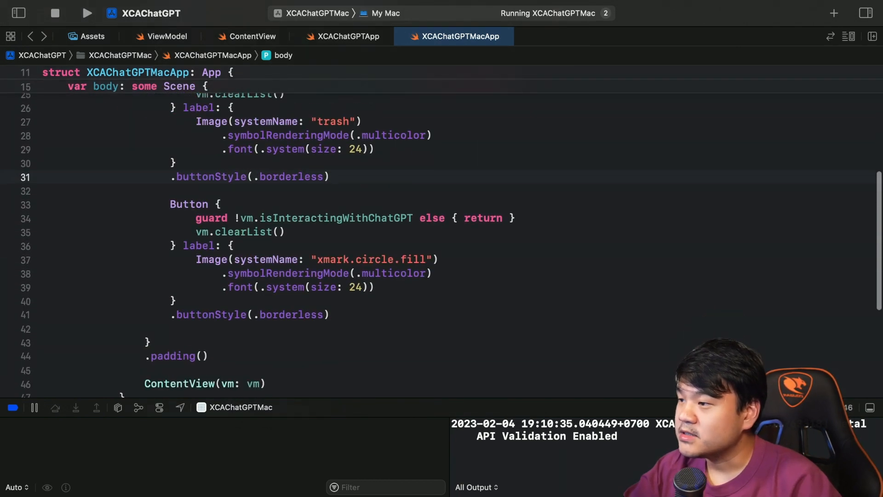
{"action": "scroll", "scroll_direction": "up", "scroll_amount": 3}
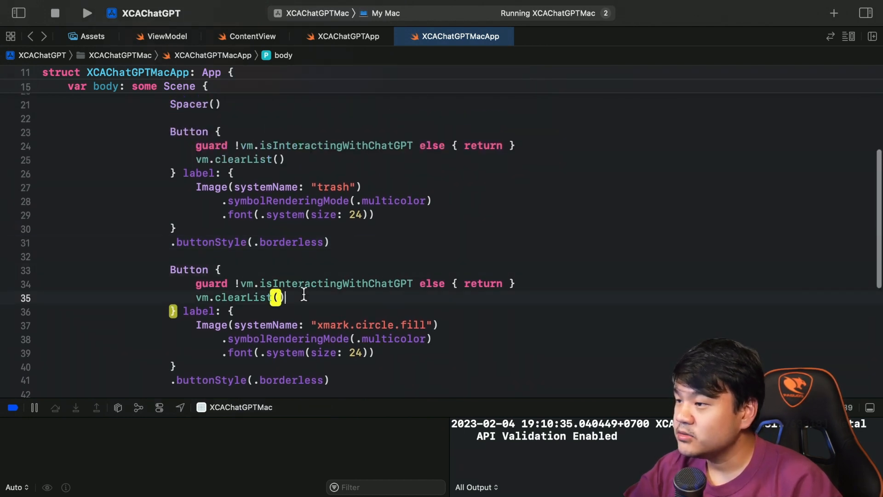
Step: Replace the second button's clear-list action with exit(0) to quit the app
{"action": "type", "text": "exit(Int32"}
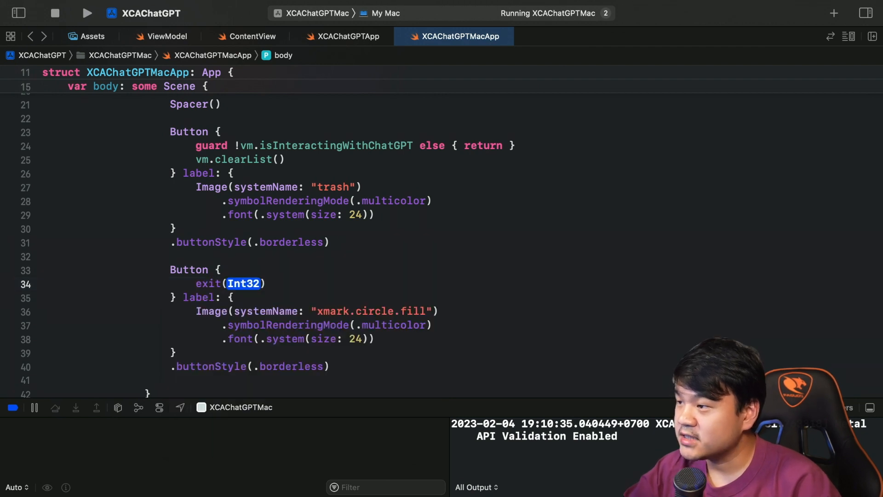
{"action": "key", "text": "Delete"}
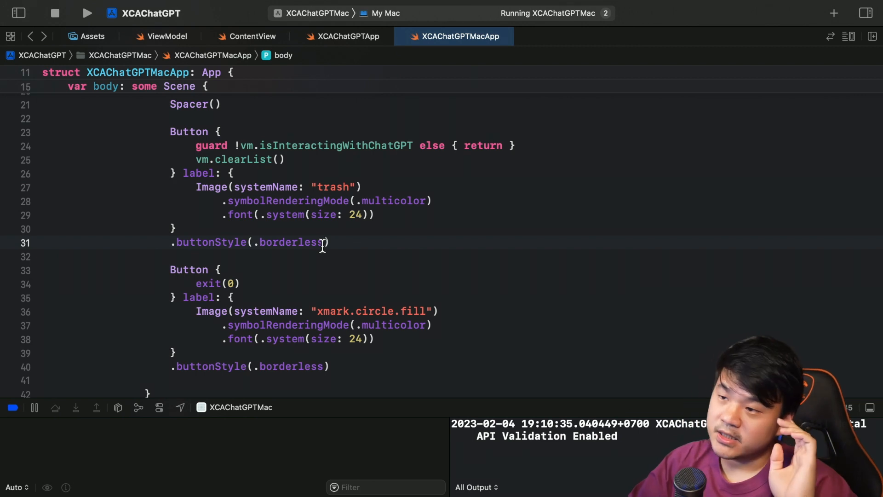
{"action": "mouse_move", "coordinate": [509, 247]}
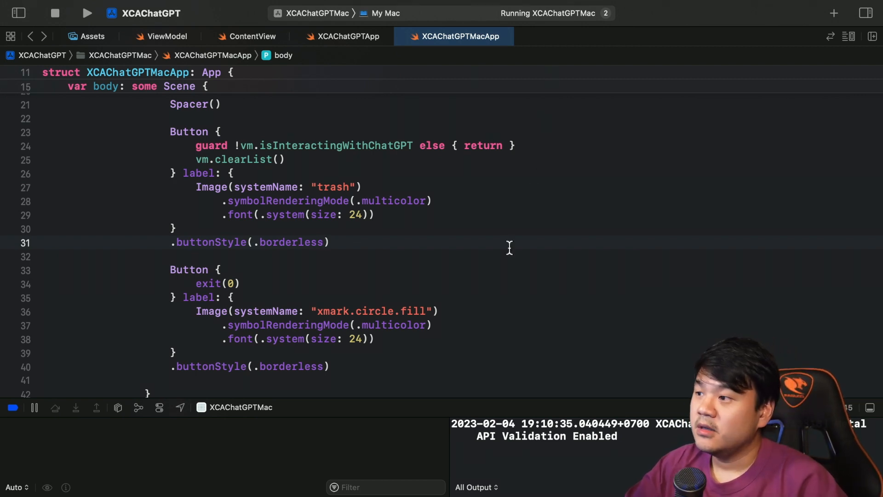
{"action": "scroll", "scroll_direction": "up", "scroll_amount": 3}
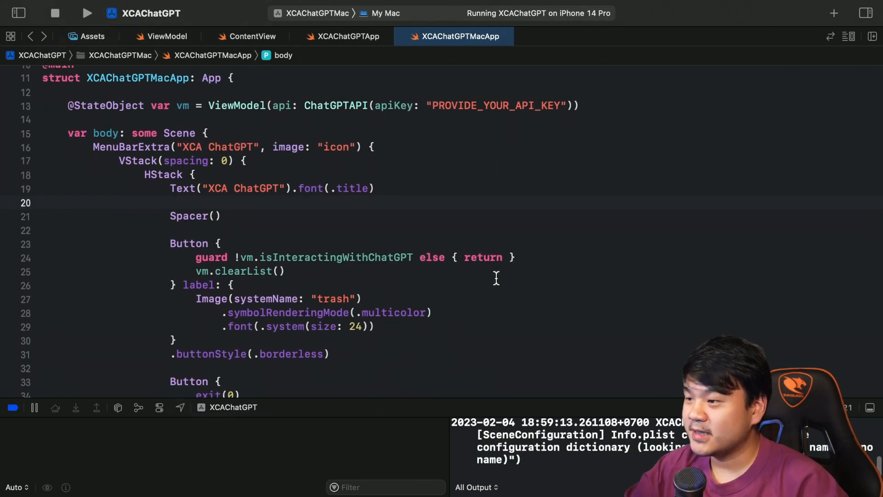
Step: Run the app, open the menu-bar panel and send 'what is recursion', getting a 401 error
{"action": "left_click", "coordinate": [87, 13]}
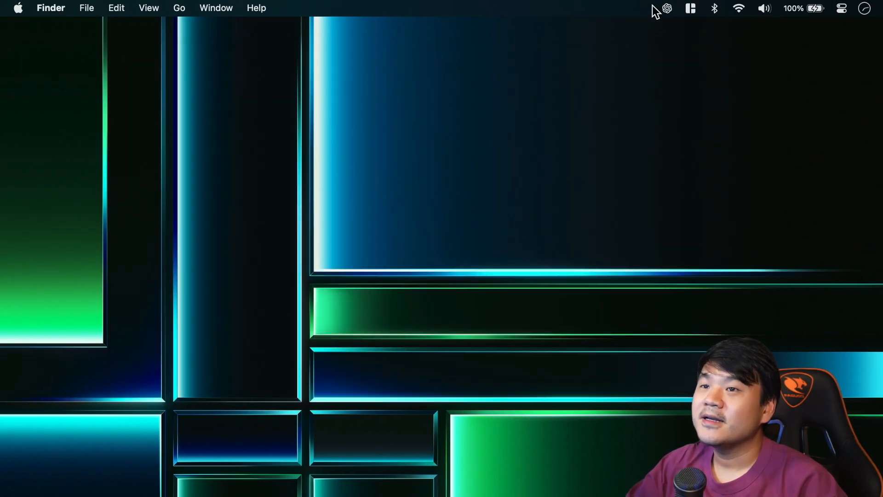
{"action": "left_click", "coordinate": [667, 8]}
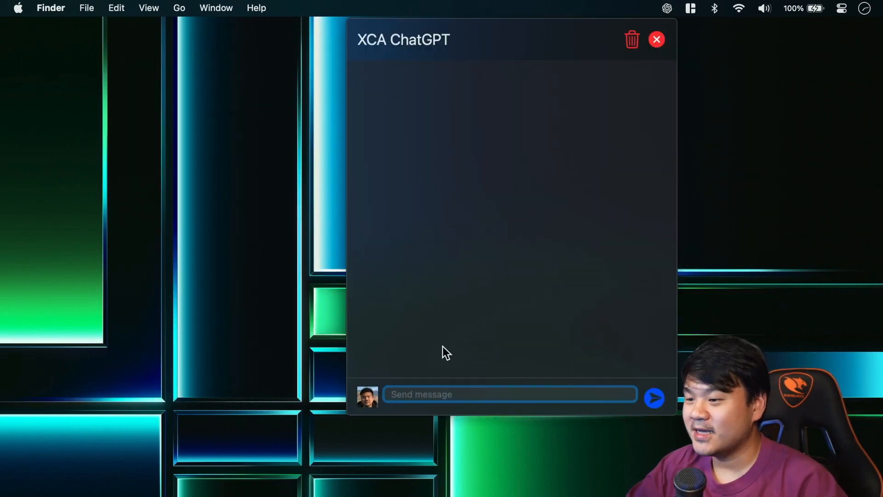
{"action": "type", "text": "what"}
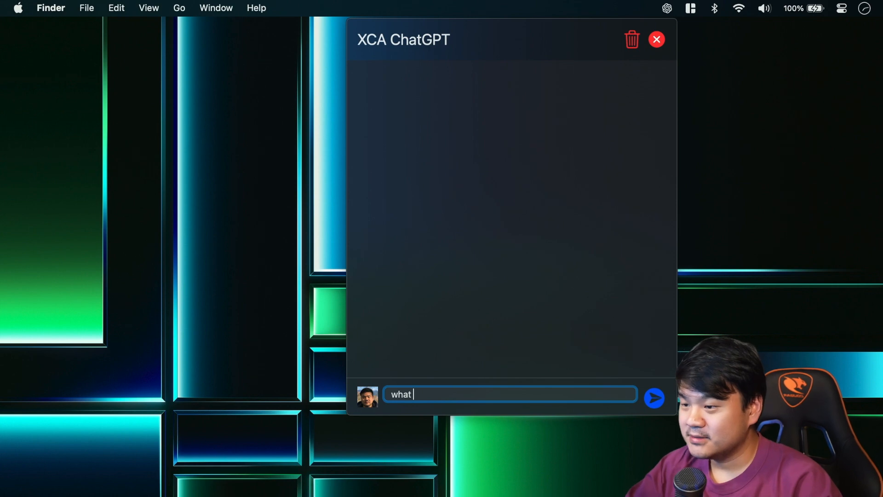
{"action": "type", "text": "is recursion"}
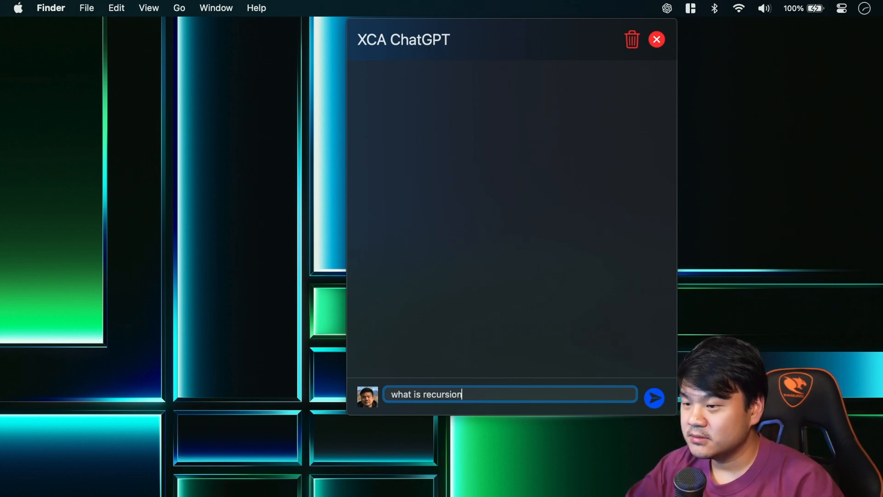
{"action": "left_click", "coordinate": [654, 397]}
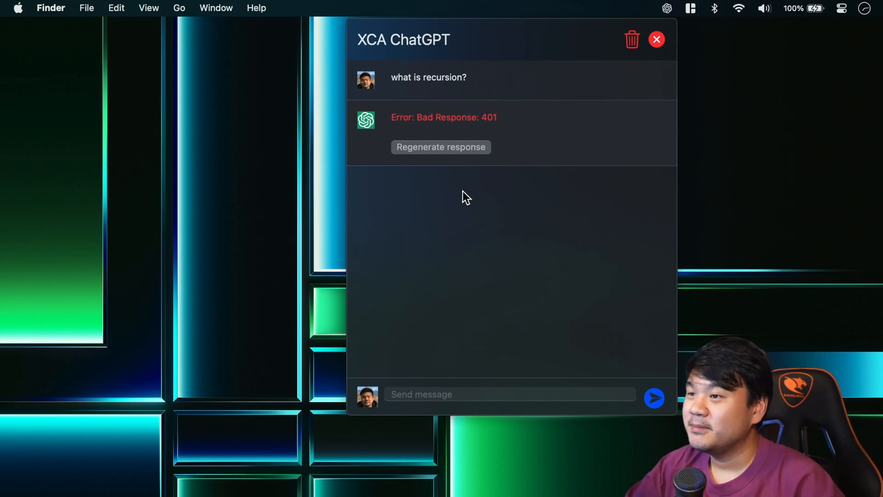
{"action": "mouse_move", "coordinate": [460, 183]}
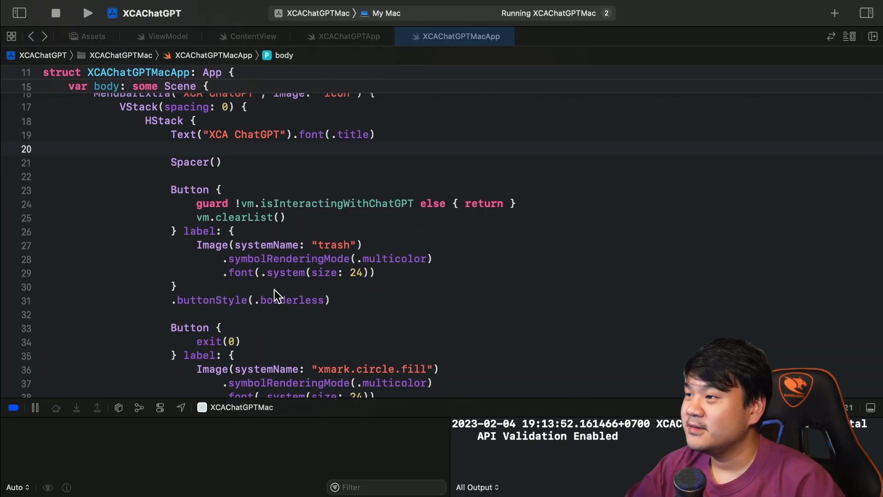
Step: Check the apiKey line, rebuild with Run and reopen the empty chat panel from the menu bar
{"action": "left_click", "coordinate": [461, 238]}
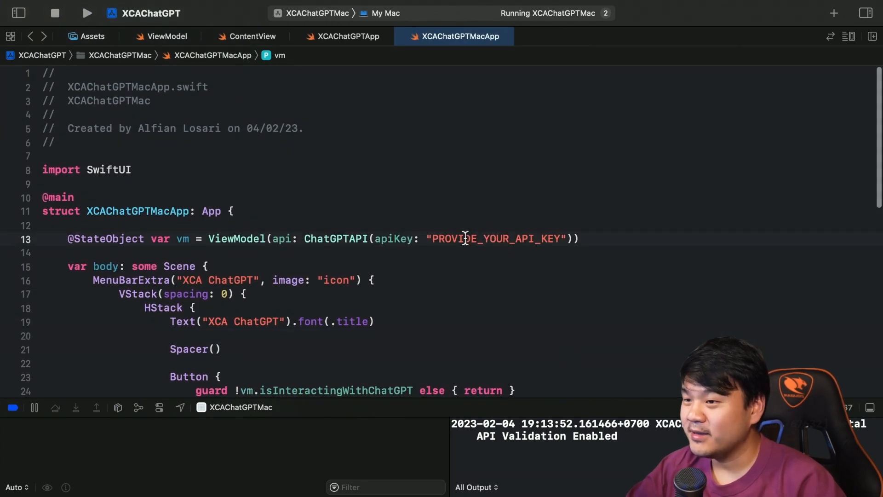
{"action": "mouse_move", "coordinate": [503, 235]}
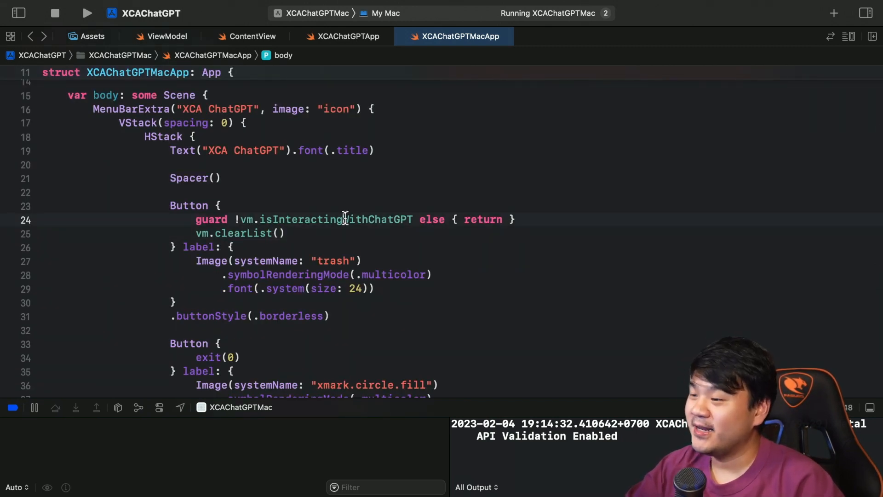
{"action": "left_click", "coordinate": [88, 13]}
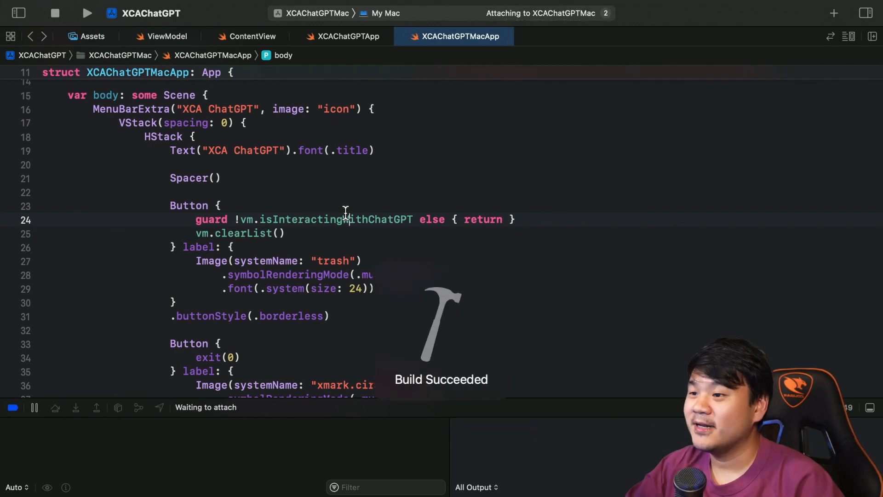
{"action": "left_click", "coordinate": [667, 8]}
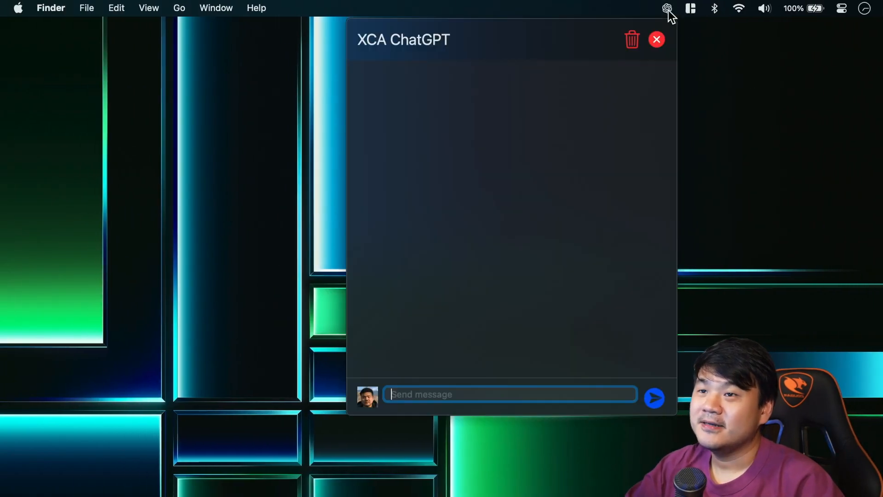
Step: Send 'what is recursion?', read the proper reply, then clear the conversation with the trash button
{"action": "type", "text": "what is recursion?"}
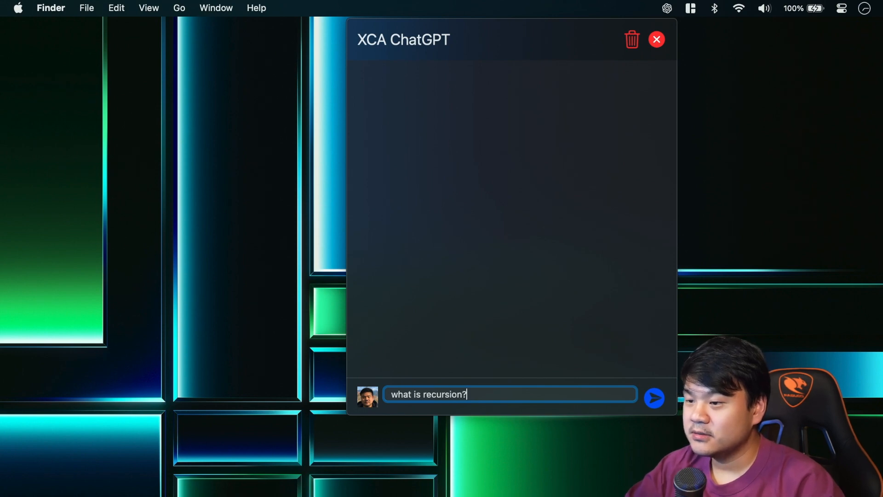
{"action": "left_click", "coordinate": [654, 398]}
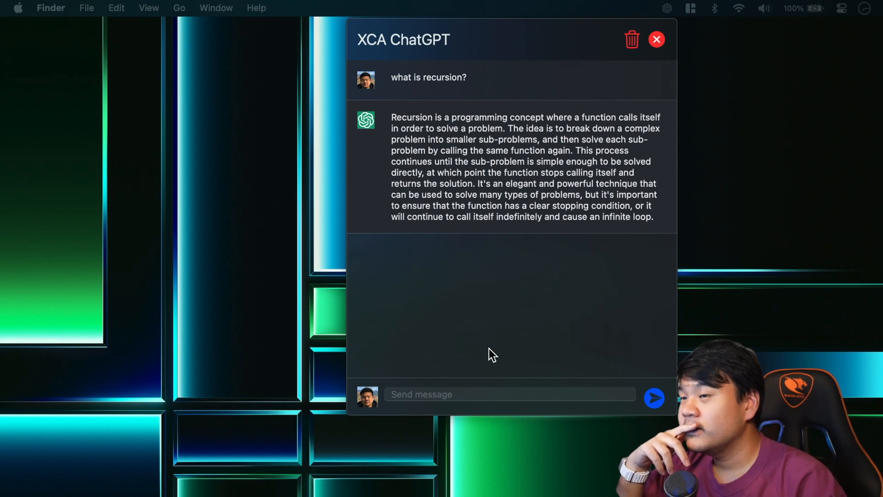
{"action": "mouse_move", "coordinate": [635, 50]}
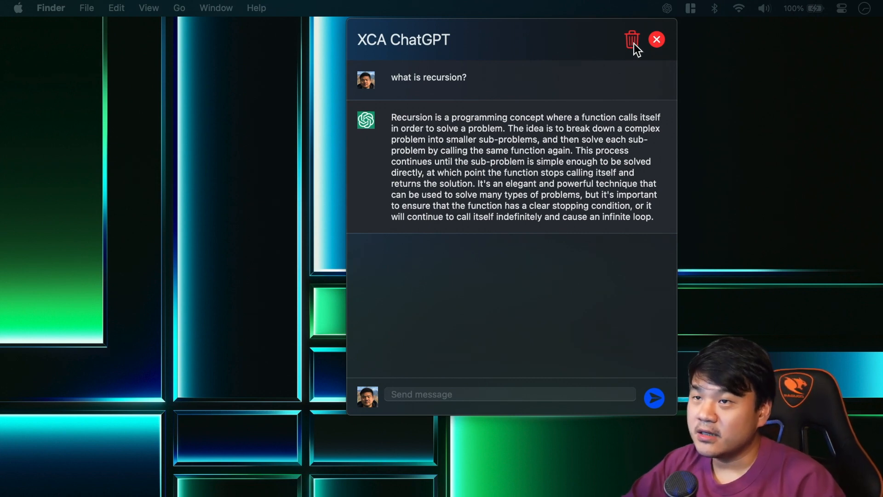
{"action": "mouse_move", "coordinate": [634, 45]}
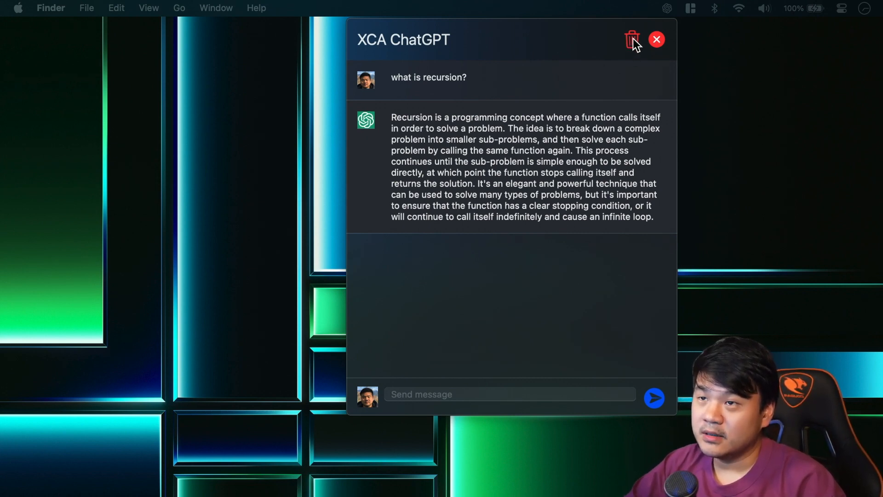
{"action": "left_click", "coordinate": [631, 40]}
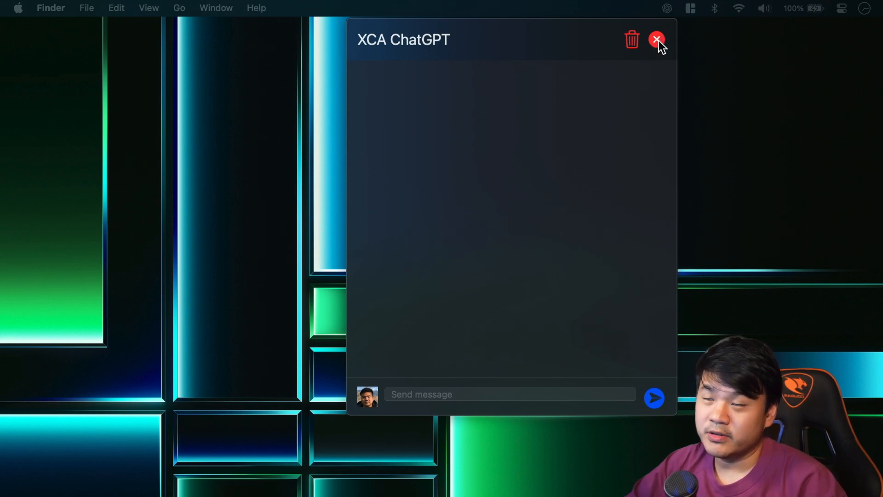
Step: Quit the app with the red xmark button and reopen its empty panel from the menu bar
{"action": "left_click", "coordinate": [656, 39]}
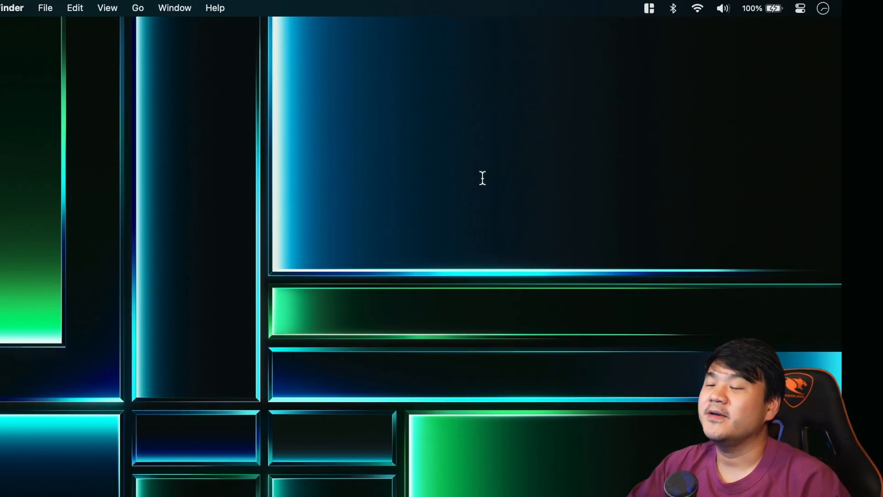
{"action": "left_click", "coordinate": [667, 8]}
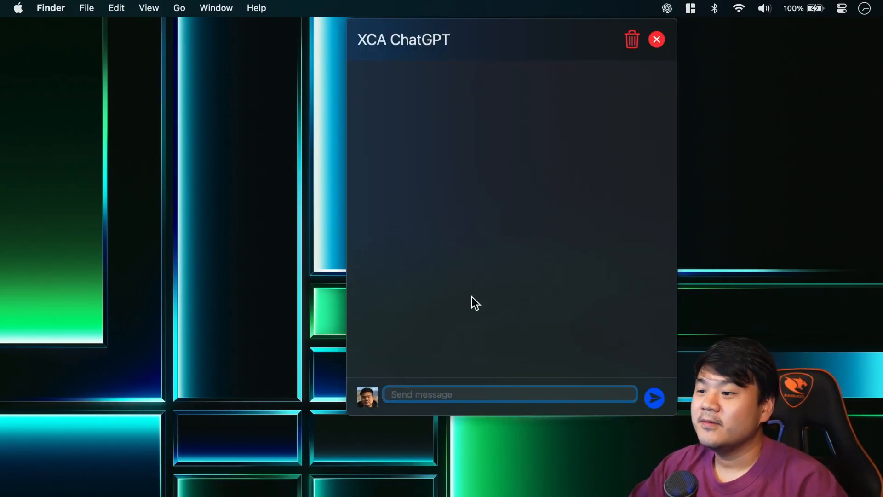
Step: Send 'what is greedy platform', which ChatGPT replies it can't understand
{"action": "type", "text": "what is"}
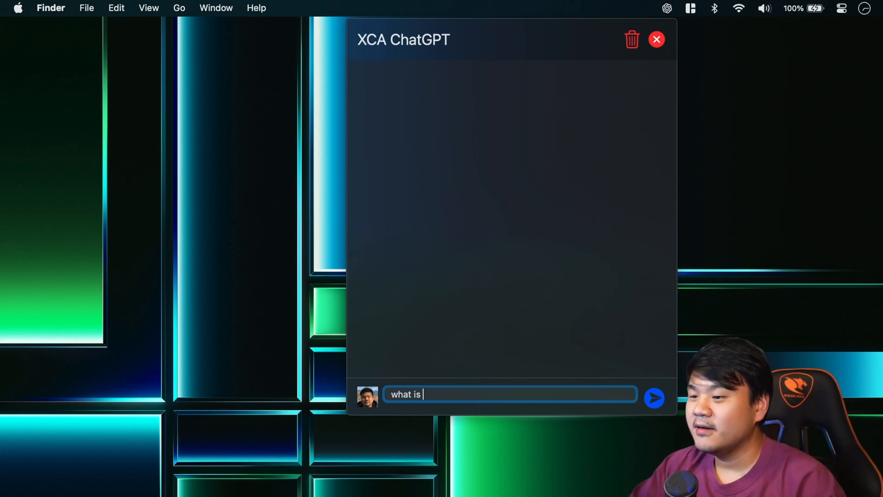
{"action": "type", "text": "greedy"}
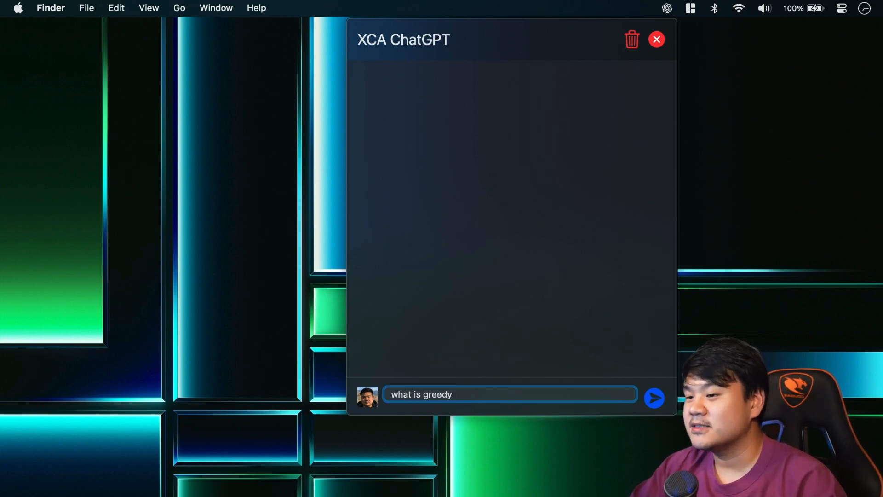
{"action": "type", "text": "platform"}
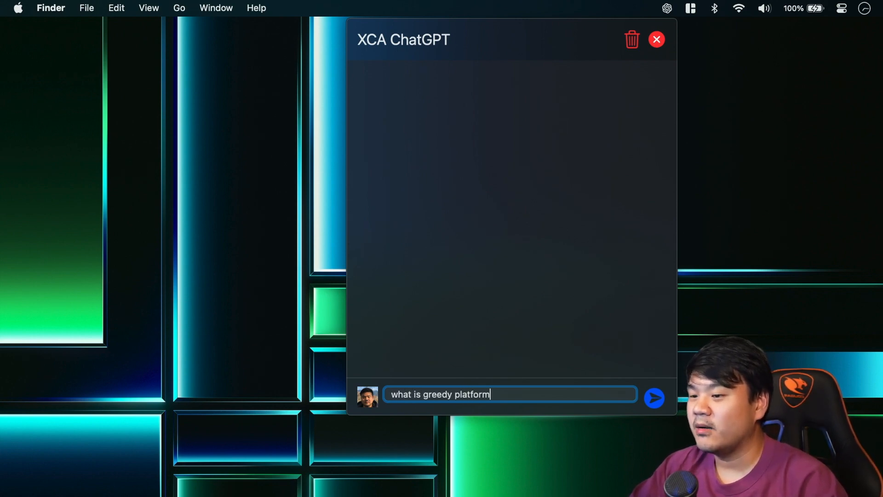
{"action": "left_click", "coordinate": [654, 399]}
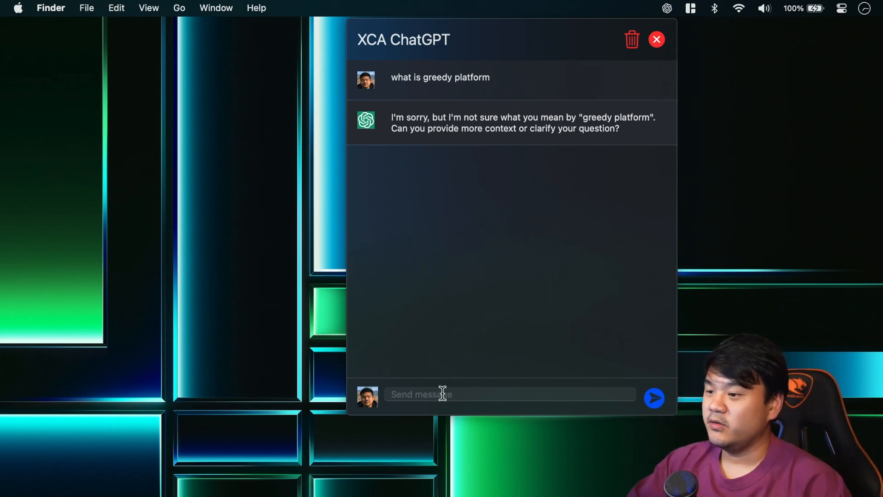
Step: Send the follow-up question 'what is greedy algorithm'
{"action": "left_click", "coordinate": [507, 394]}
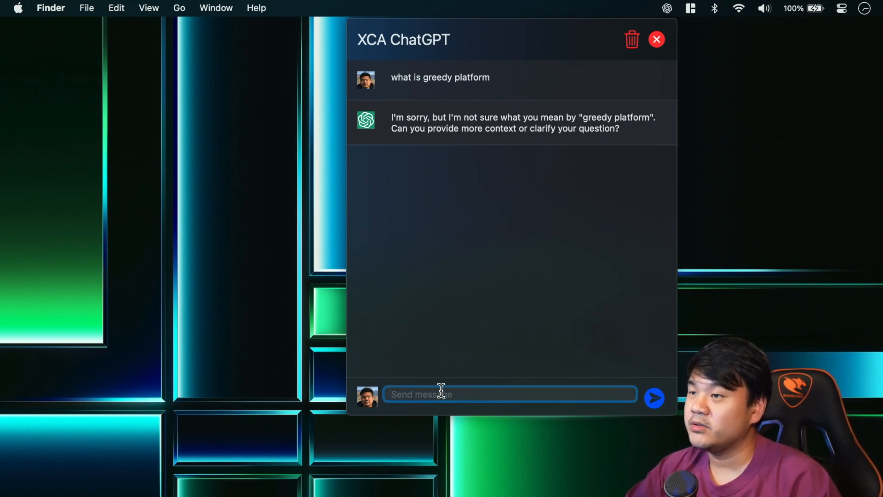
{"action": "type", "text": "what is"}
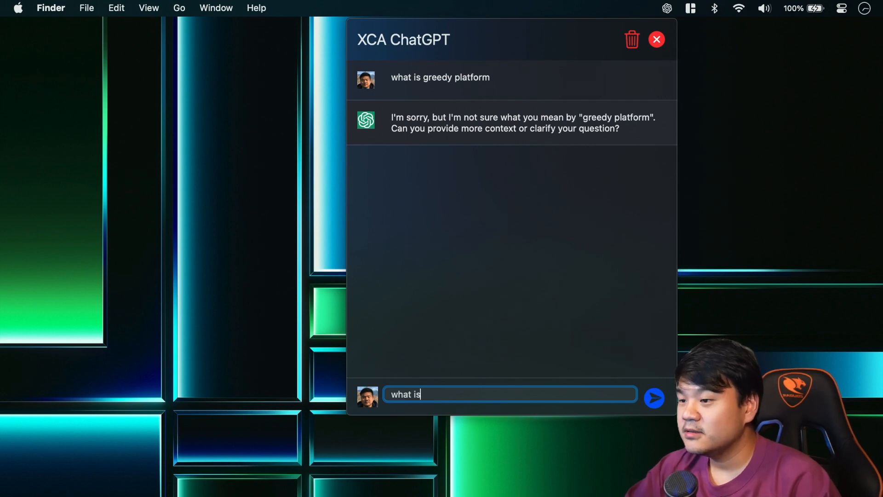
{"action": "type", "text": "greedy algo"}
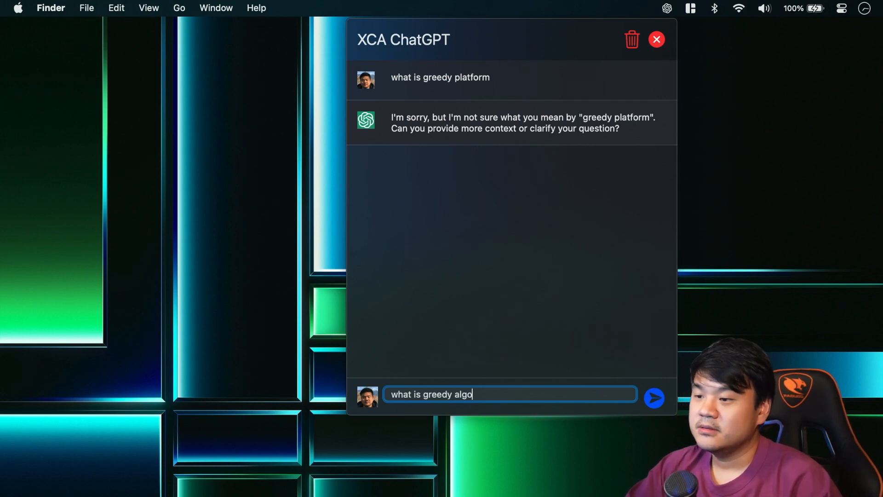
{"action": "left_click", "coordinate": [654, 398]}
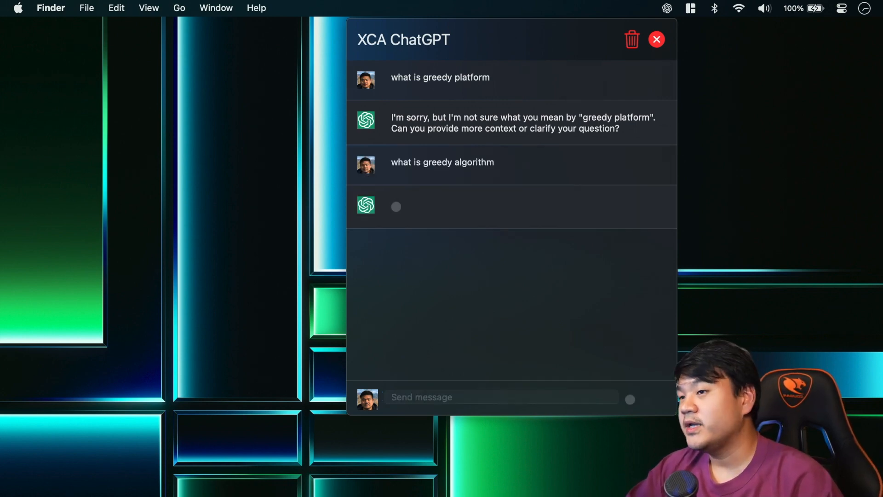